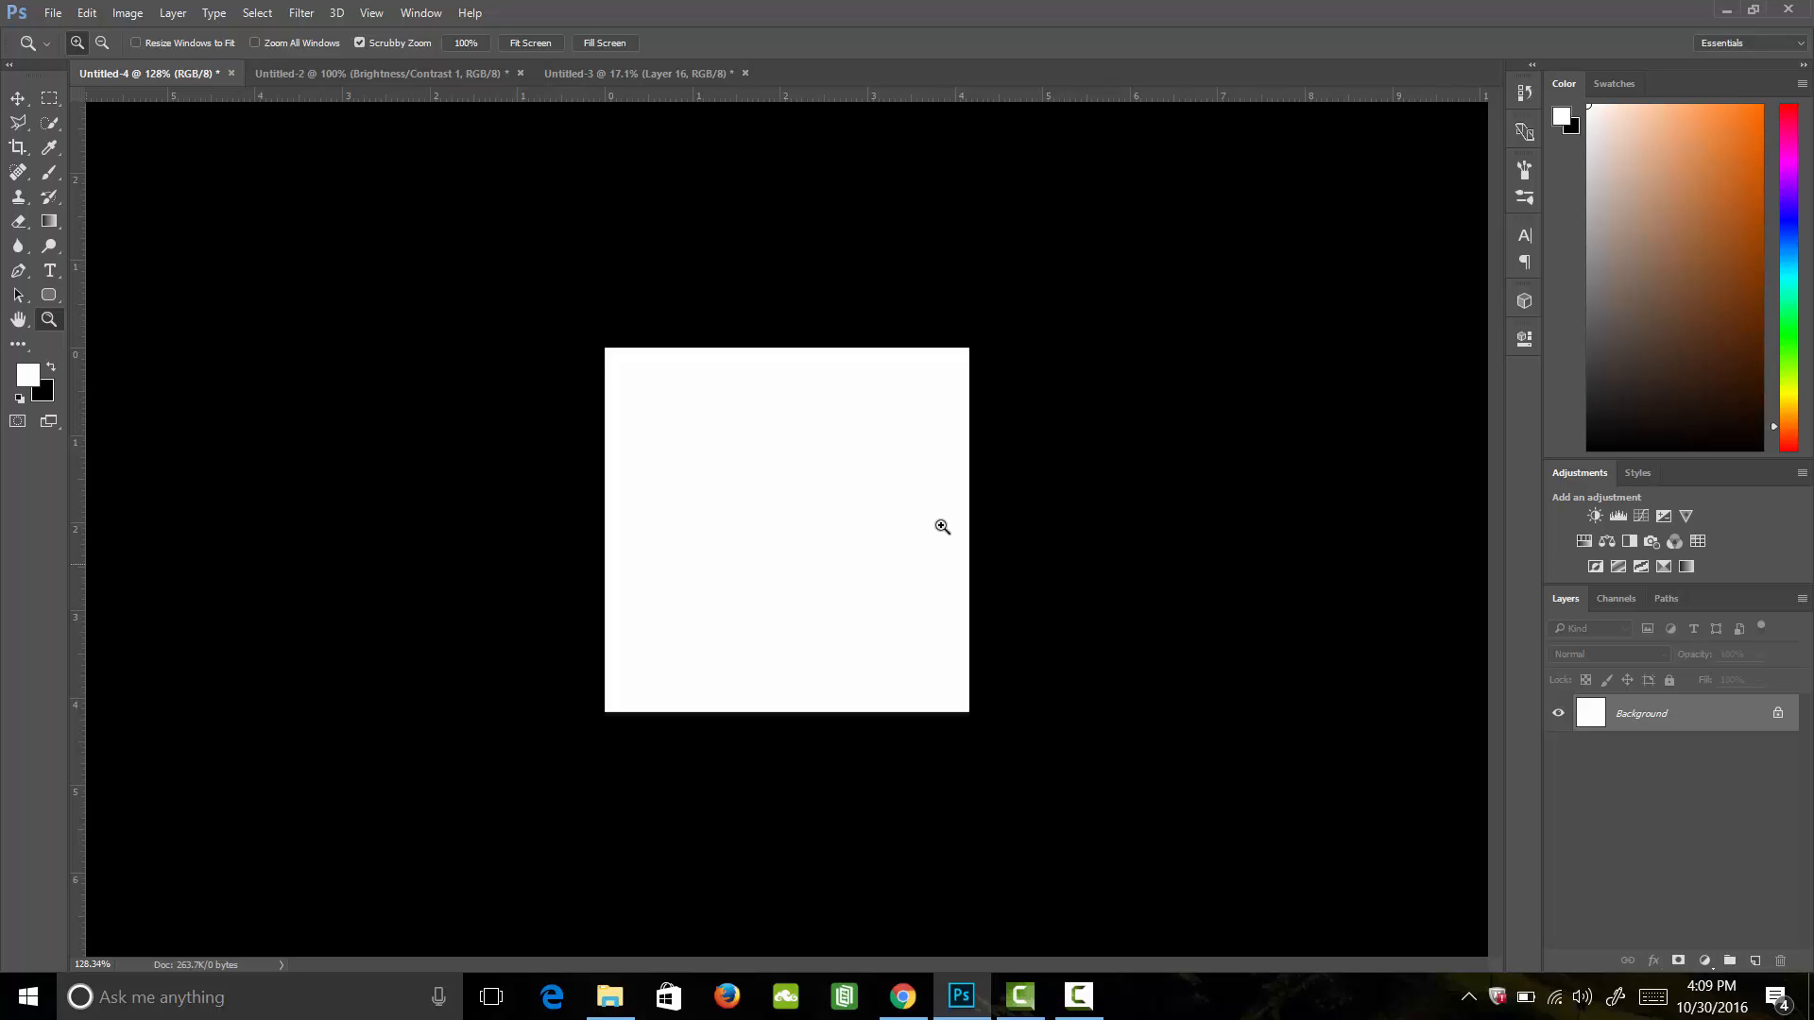
# Draw a Shift-constrained rounded rectangle with the Rounded Rectangle Tool, nearly filling the canvas.
pyautogui.click(48, 295)
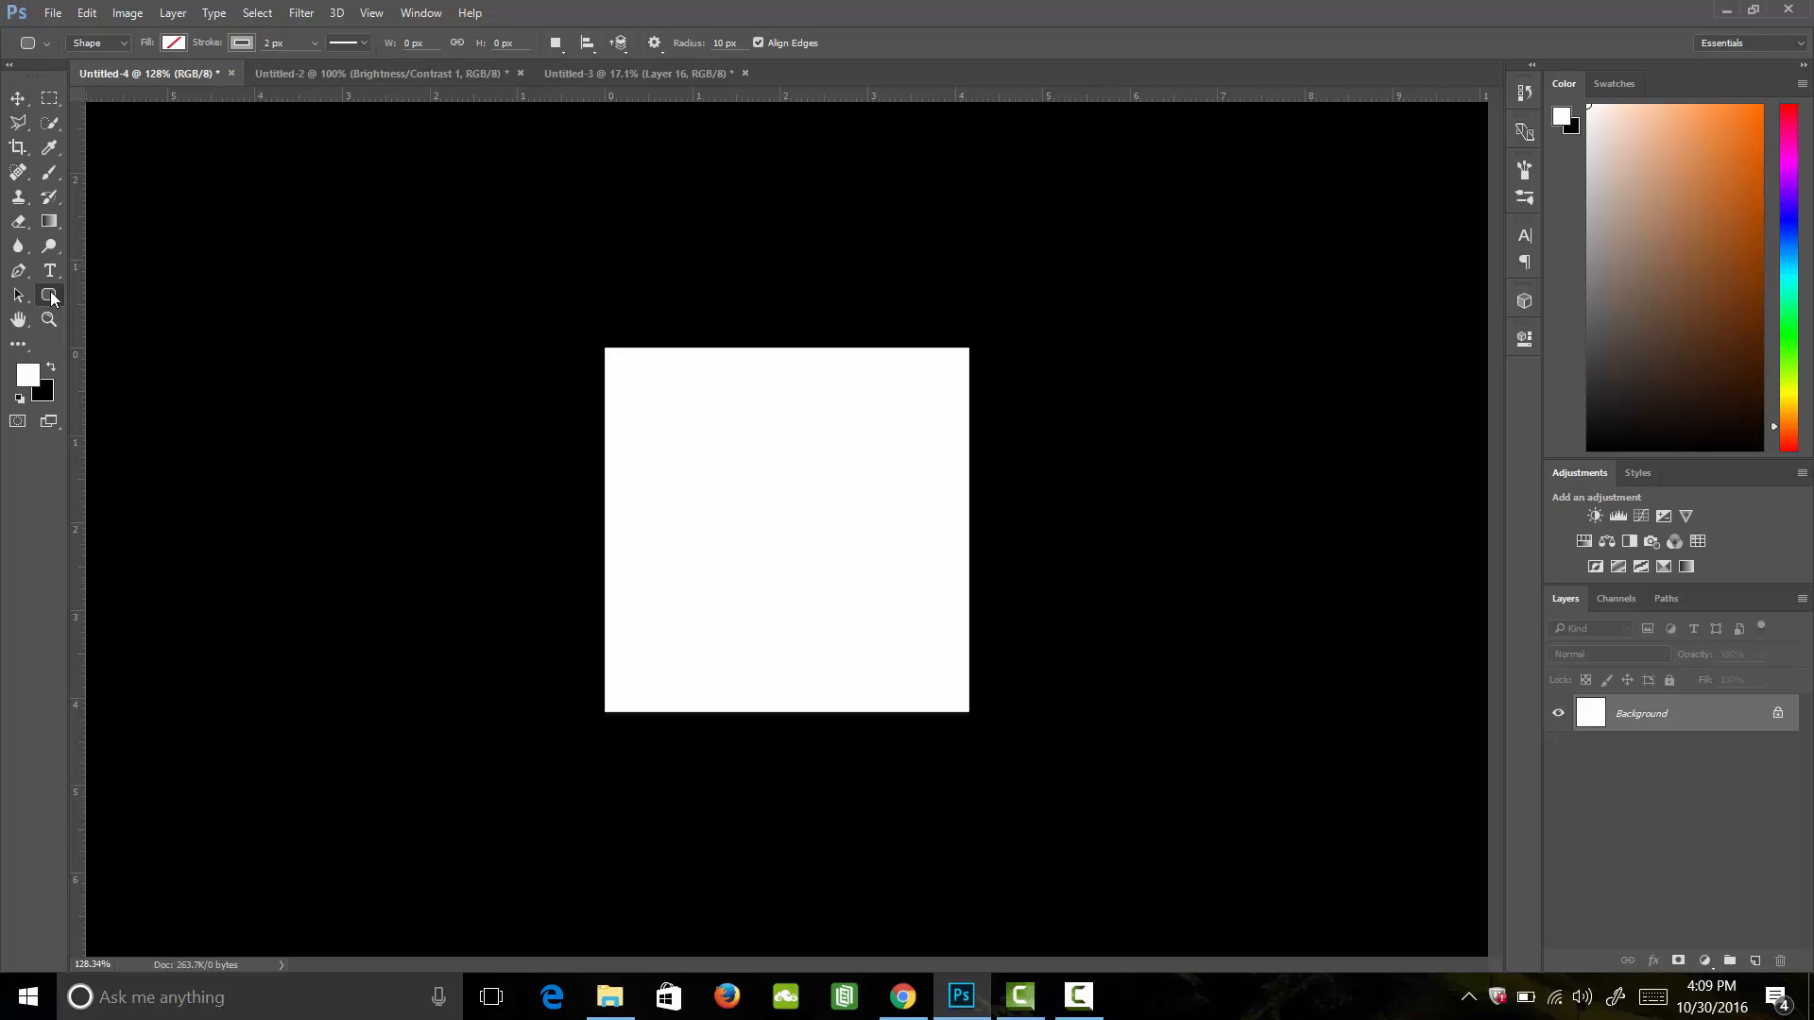
pyautogui.moveTo(67, 285)
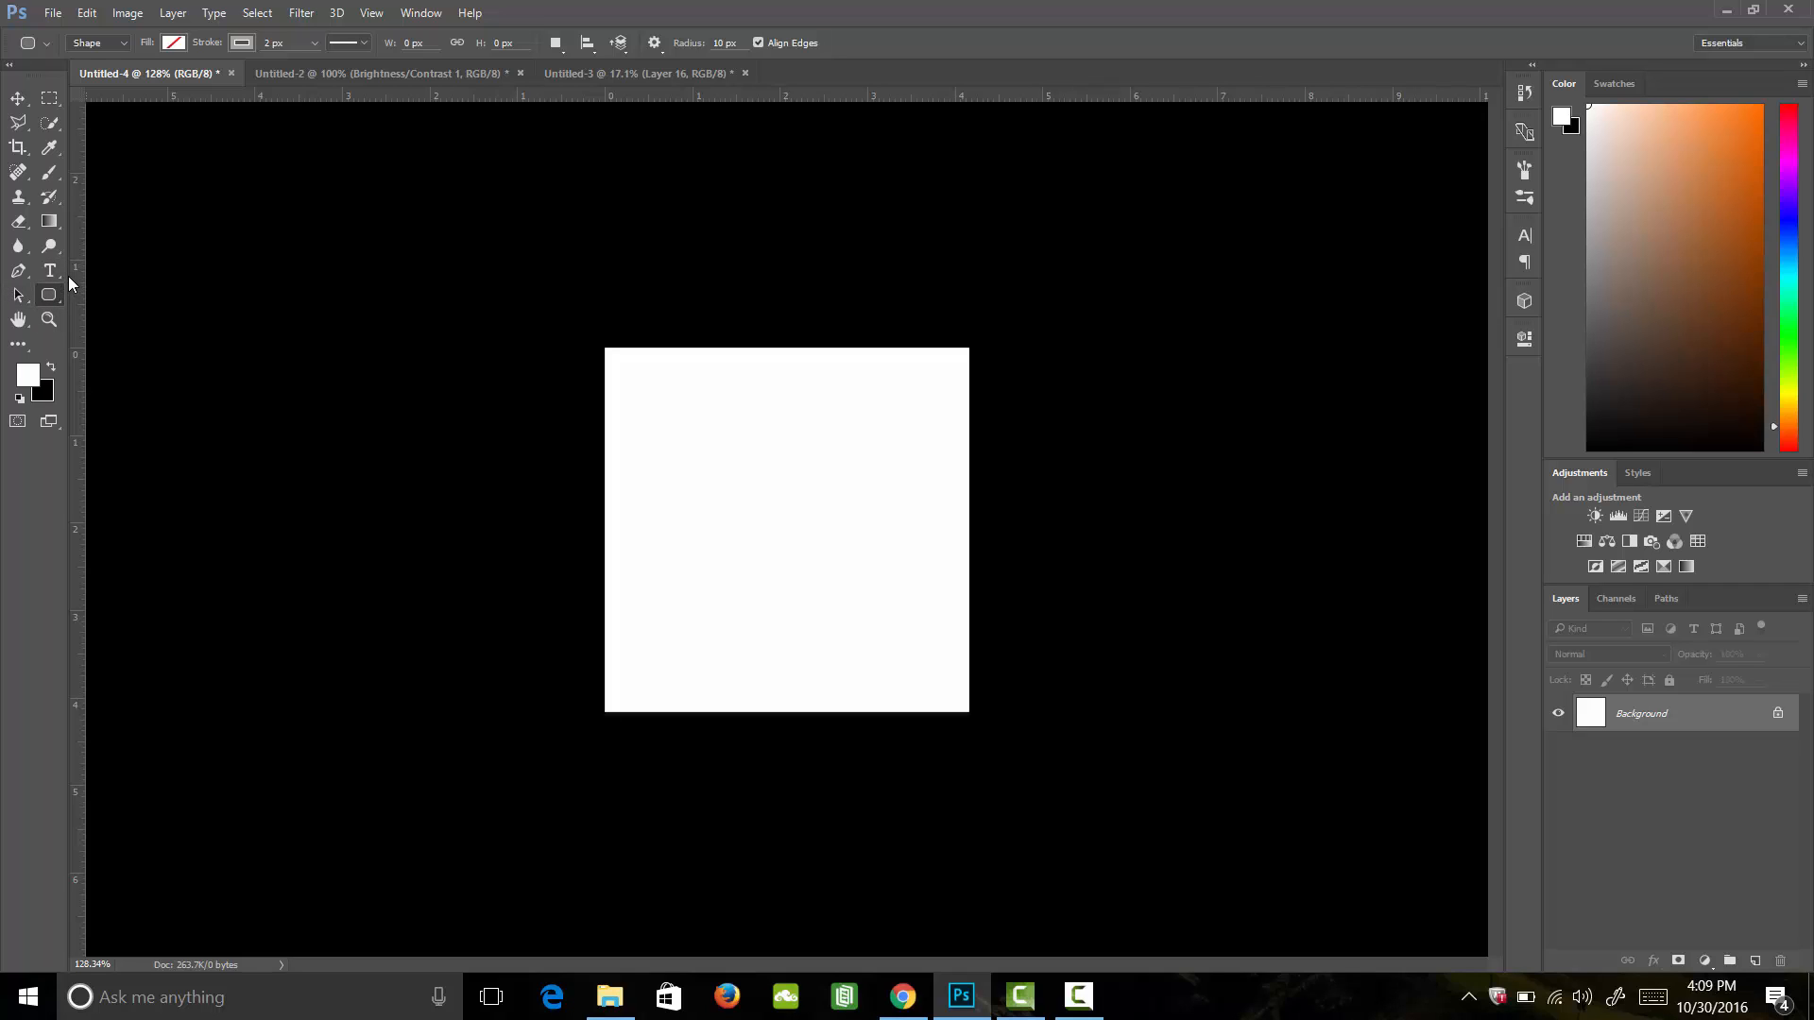
pyautogui.moveTo(605, 350)
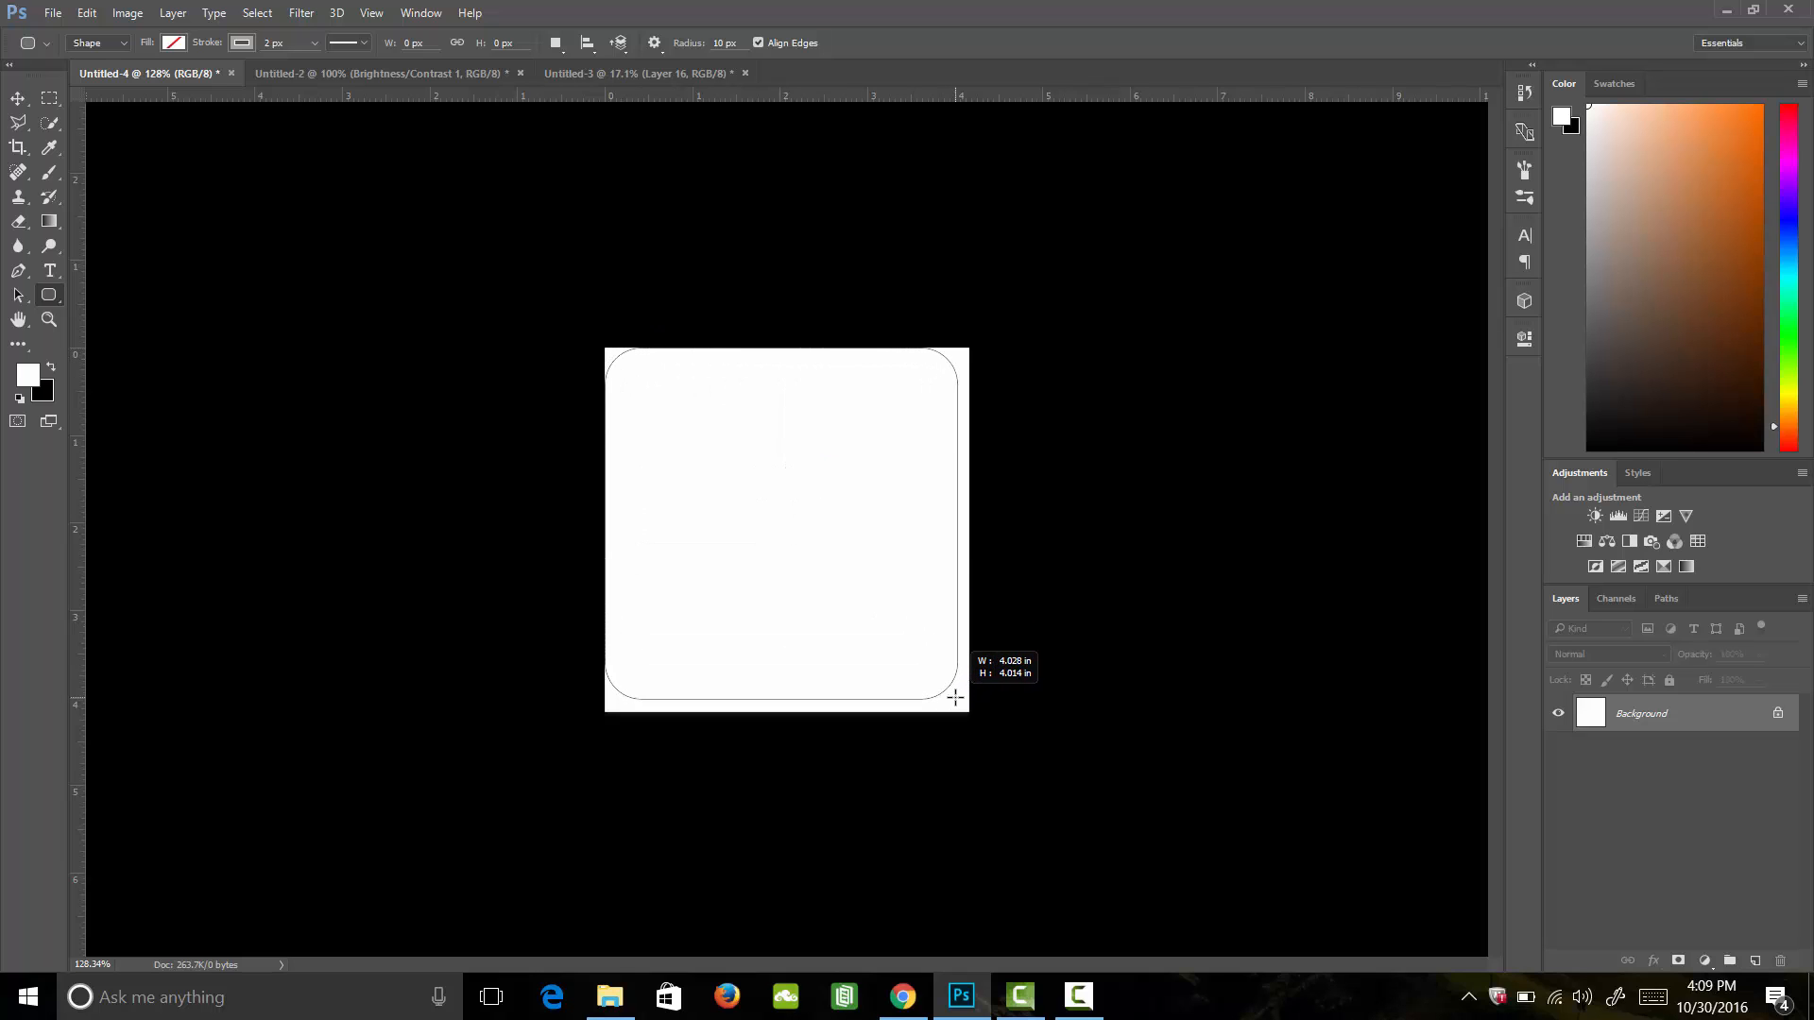
pyautogui.press('shift')
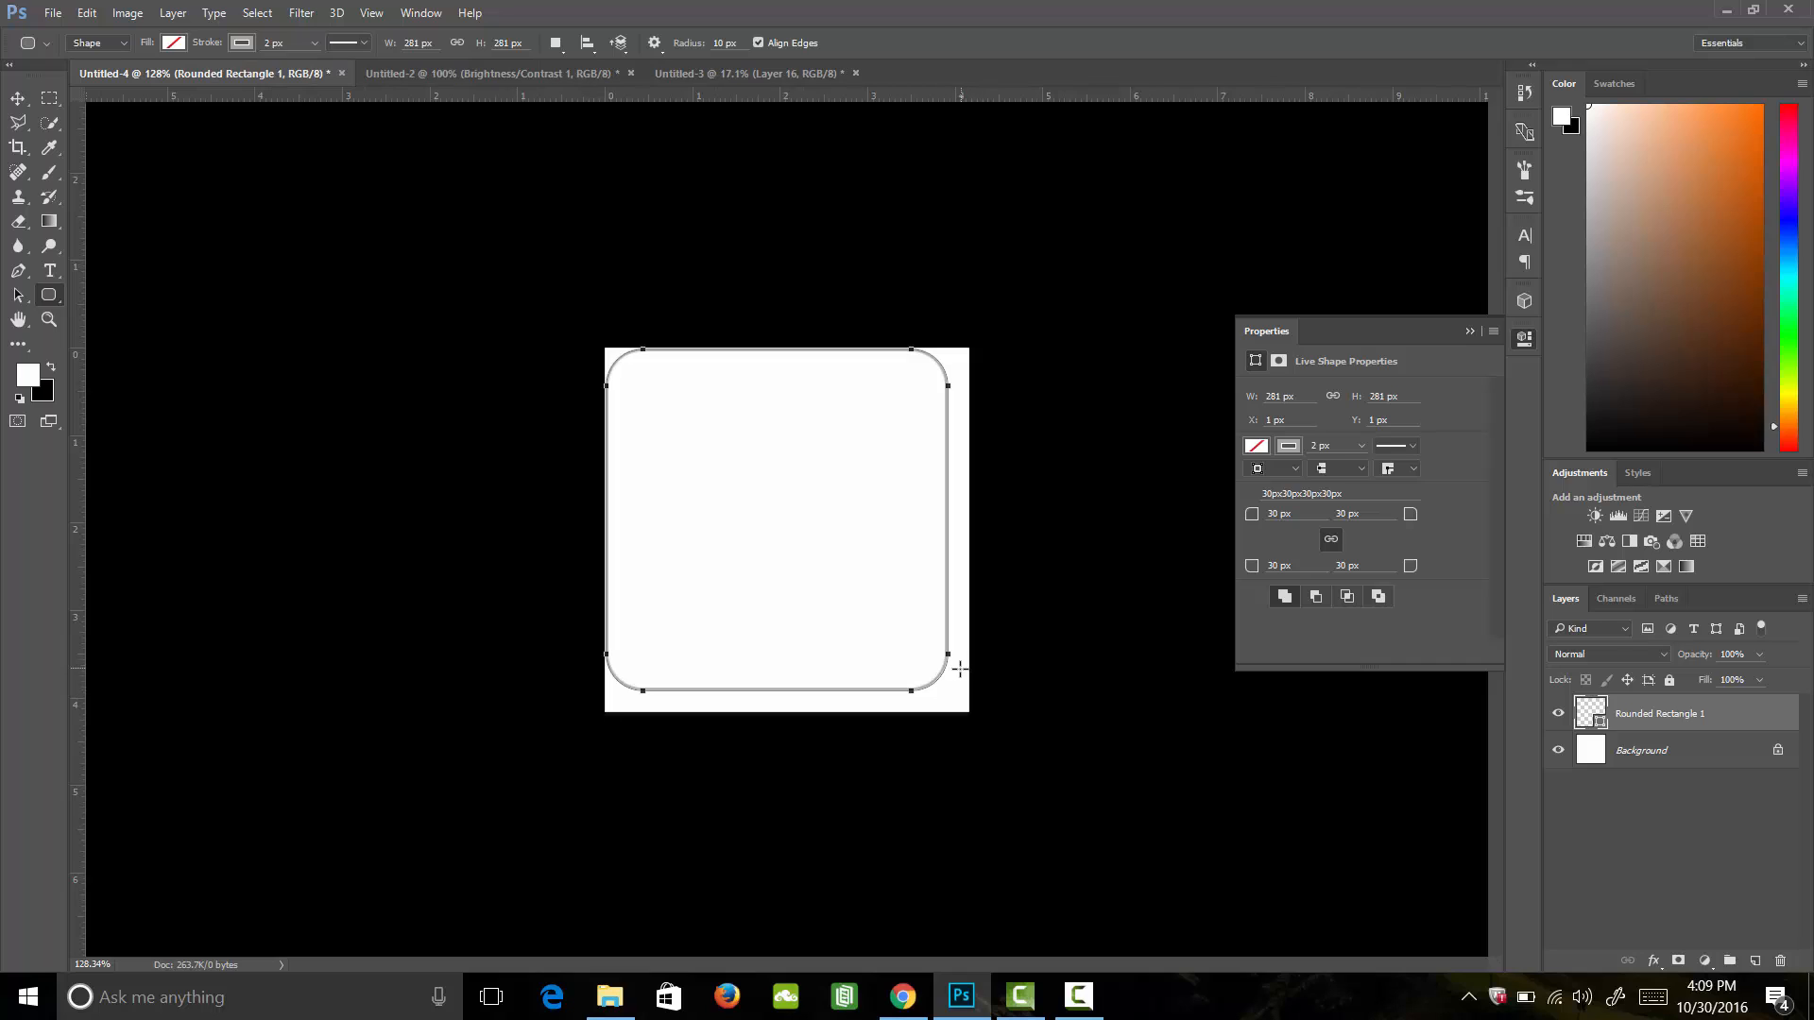
pyautogui.moveTo(949, 653)
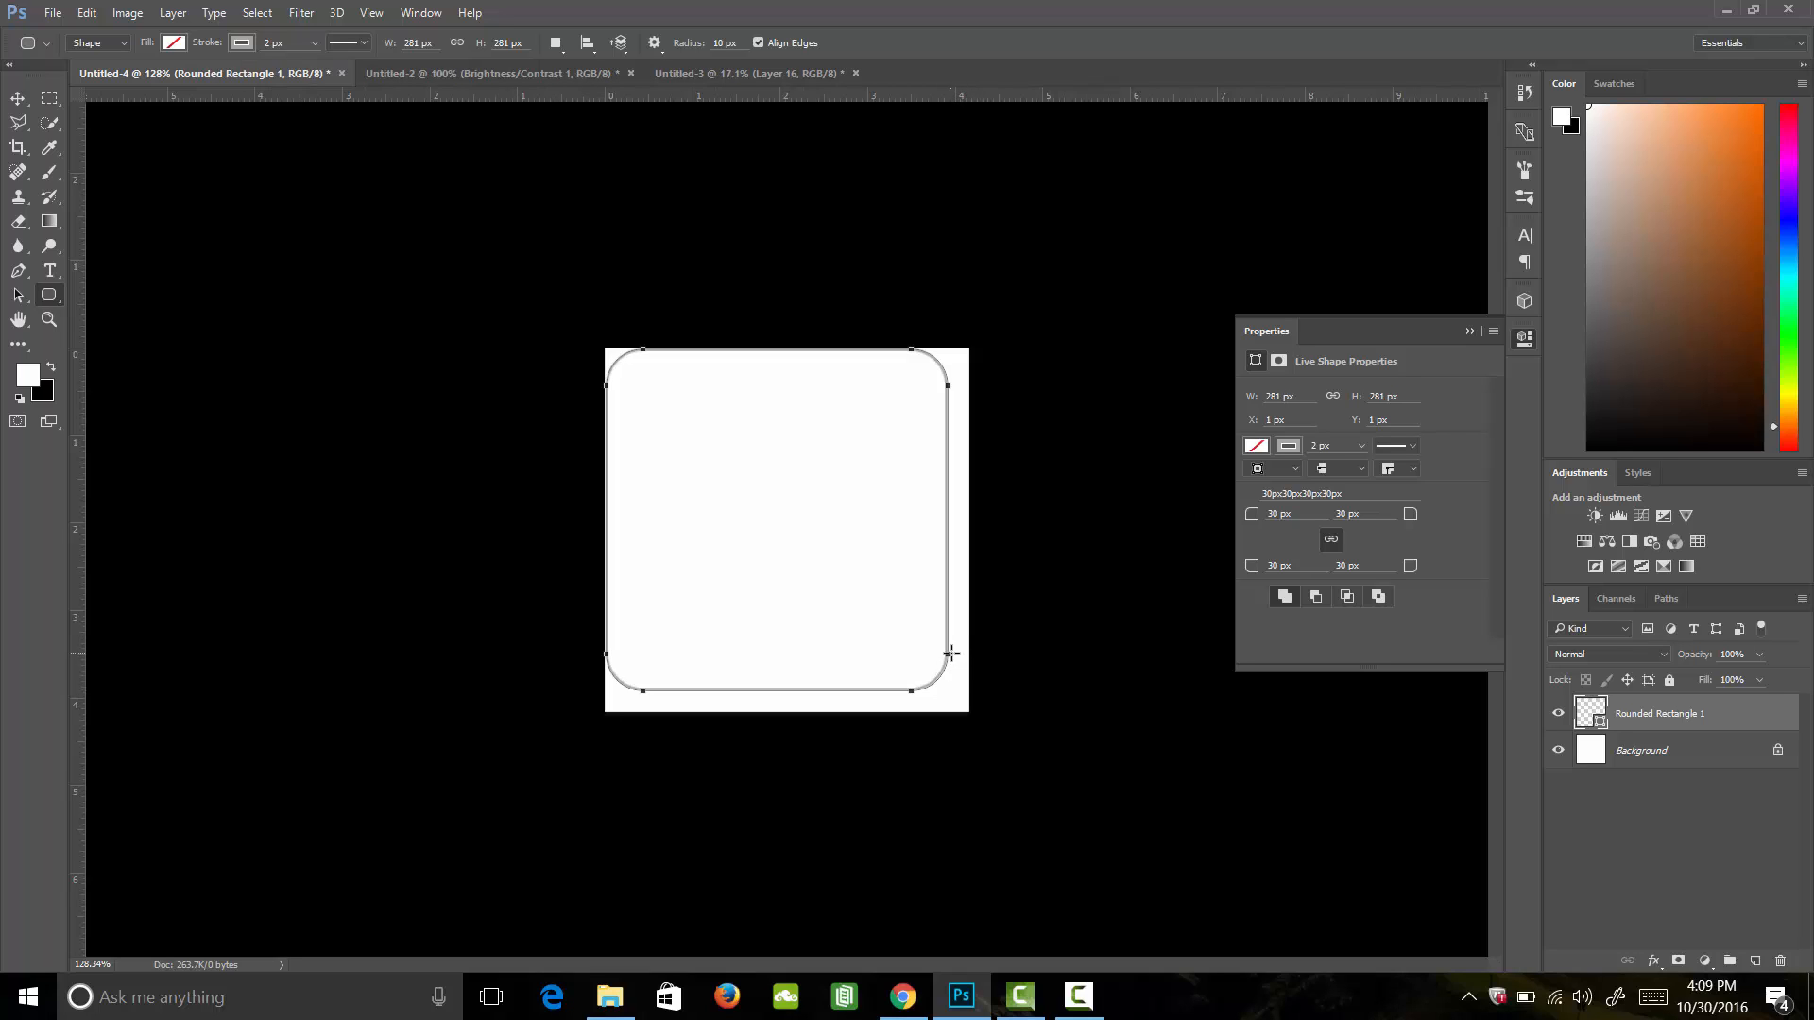
pyautogui.moveTo(491, 73)
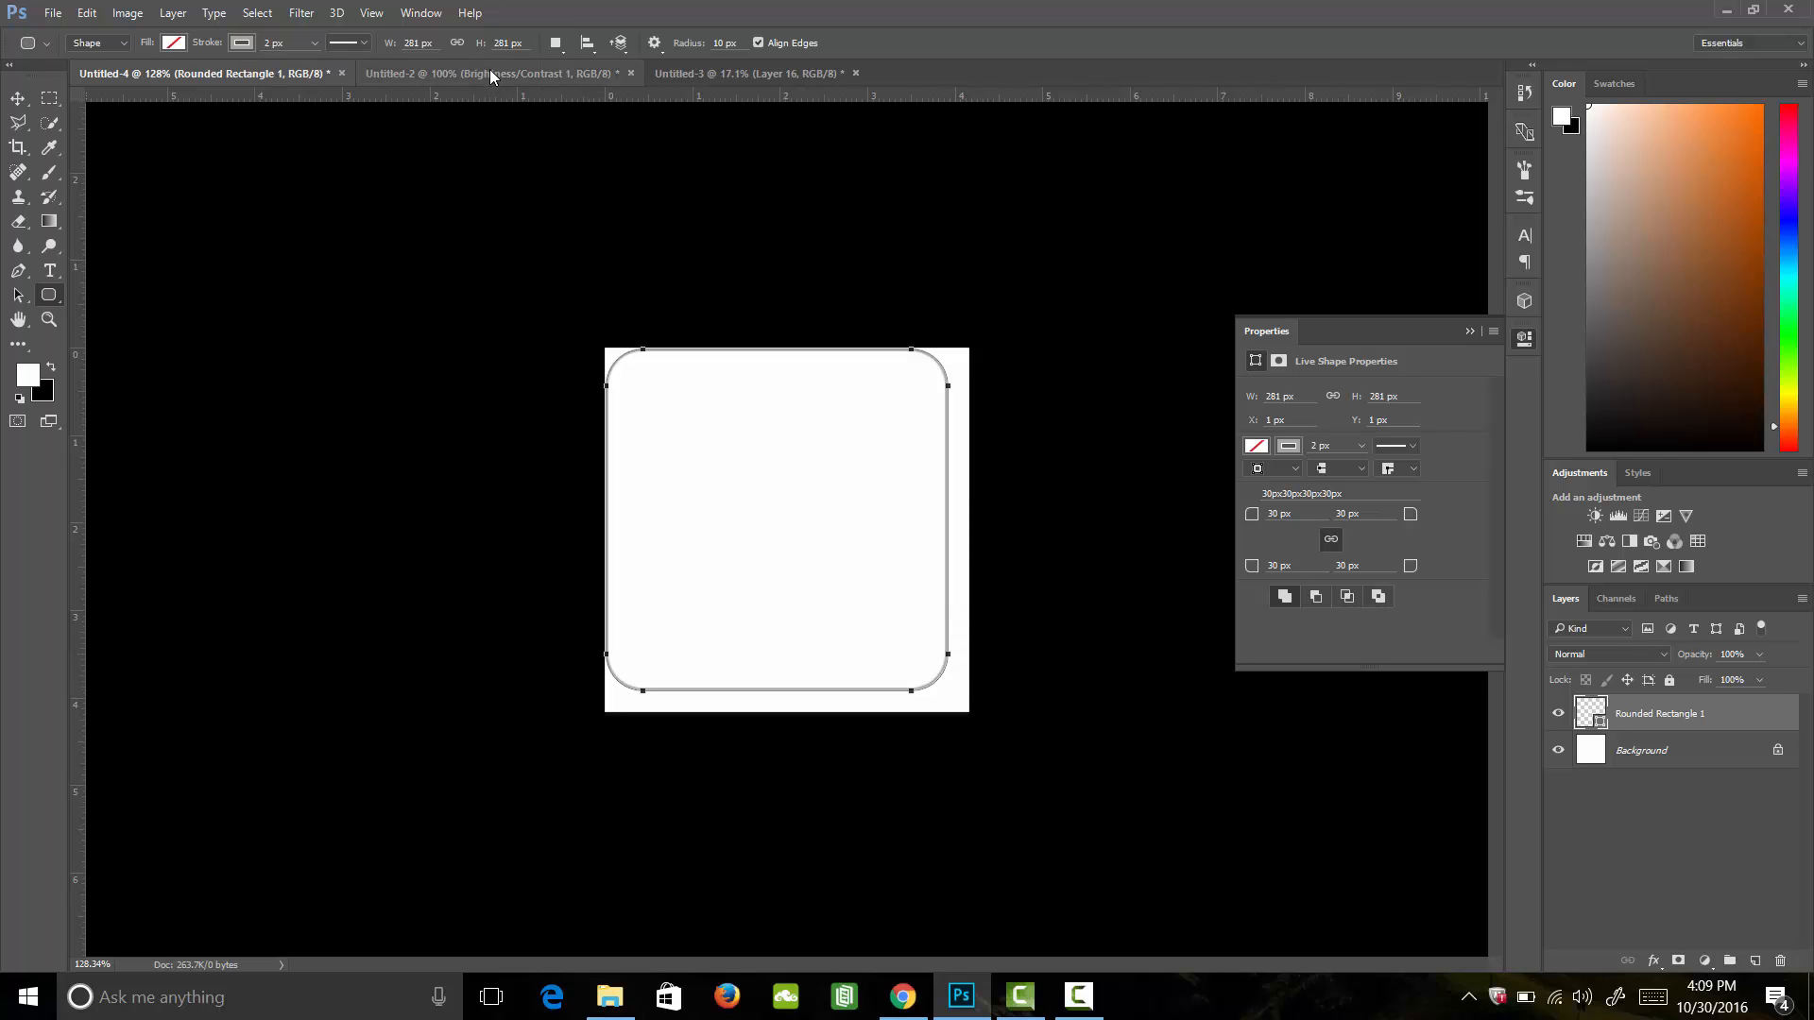
# Sample the character artwork's navy background and use it as the shape's fill colour.
pyautogui.click(491, 73)
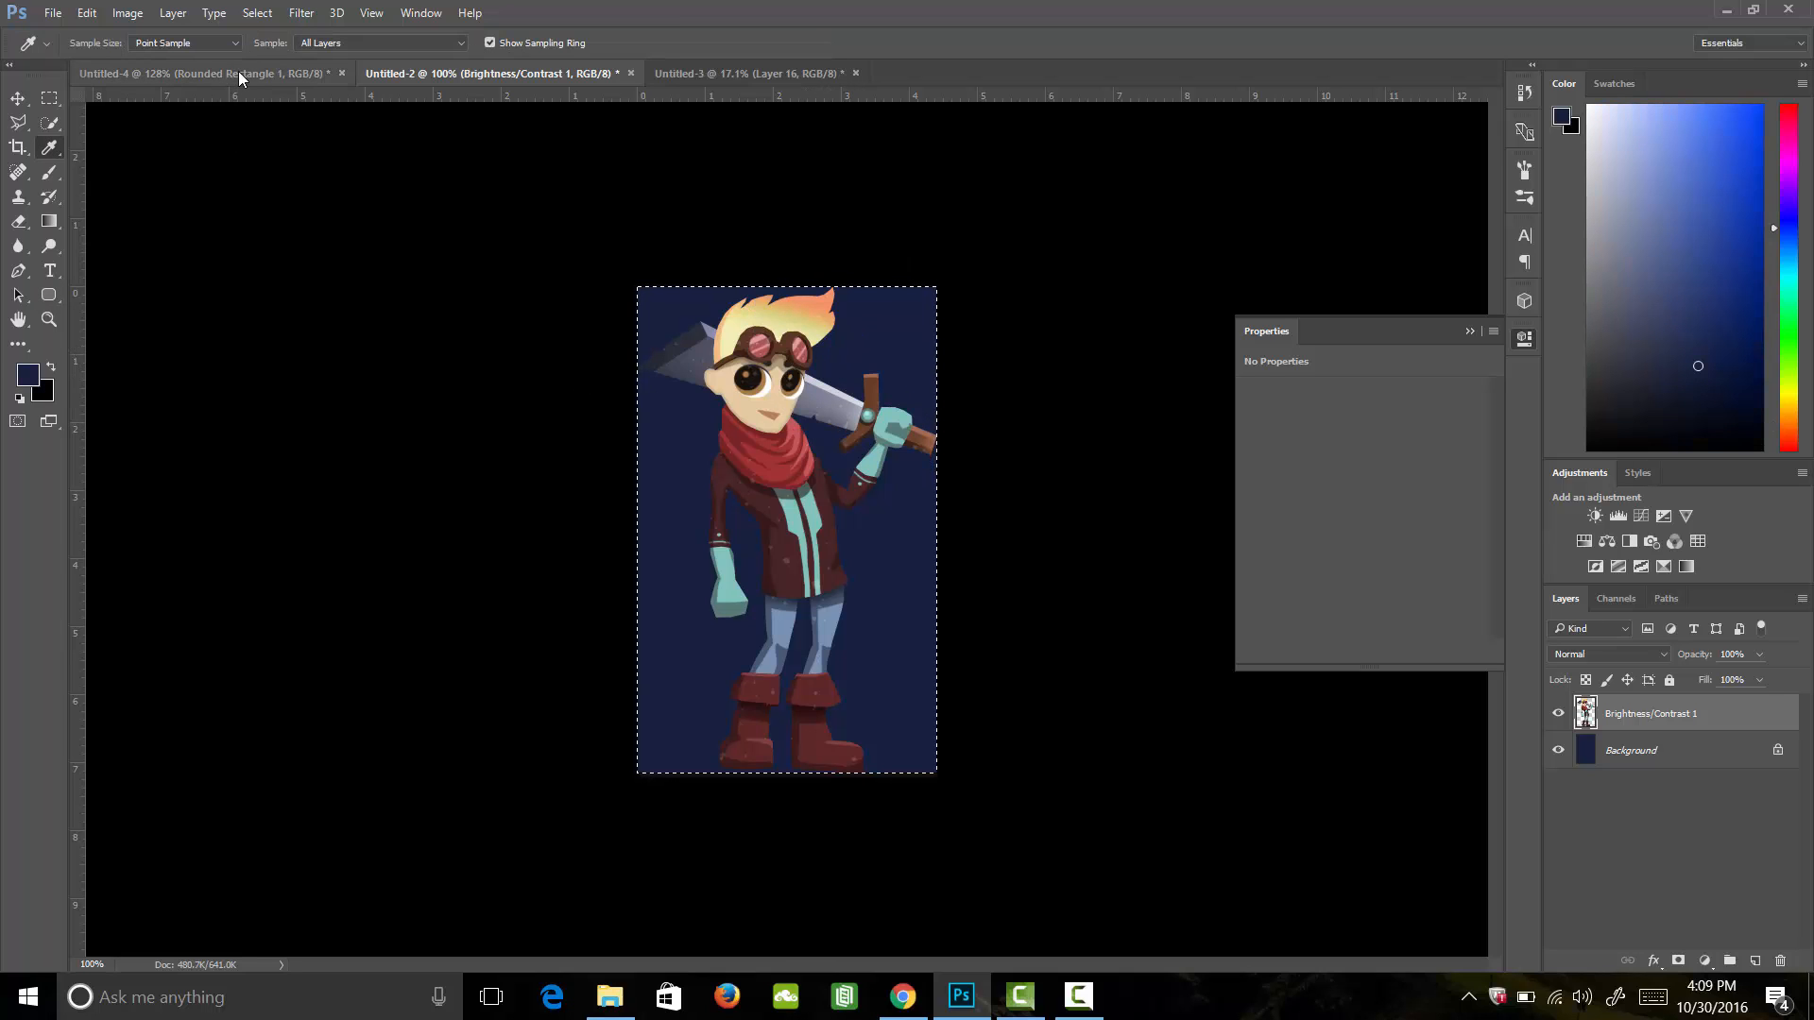
pyautogui.click(174, 73)
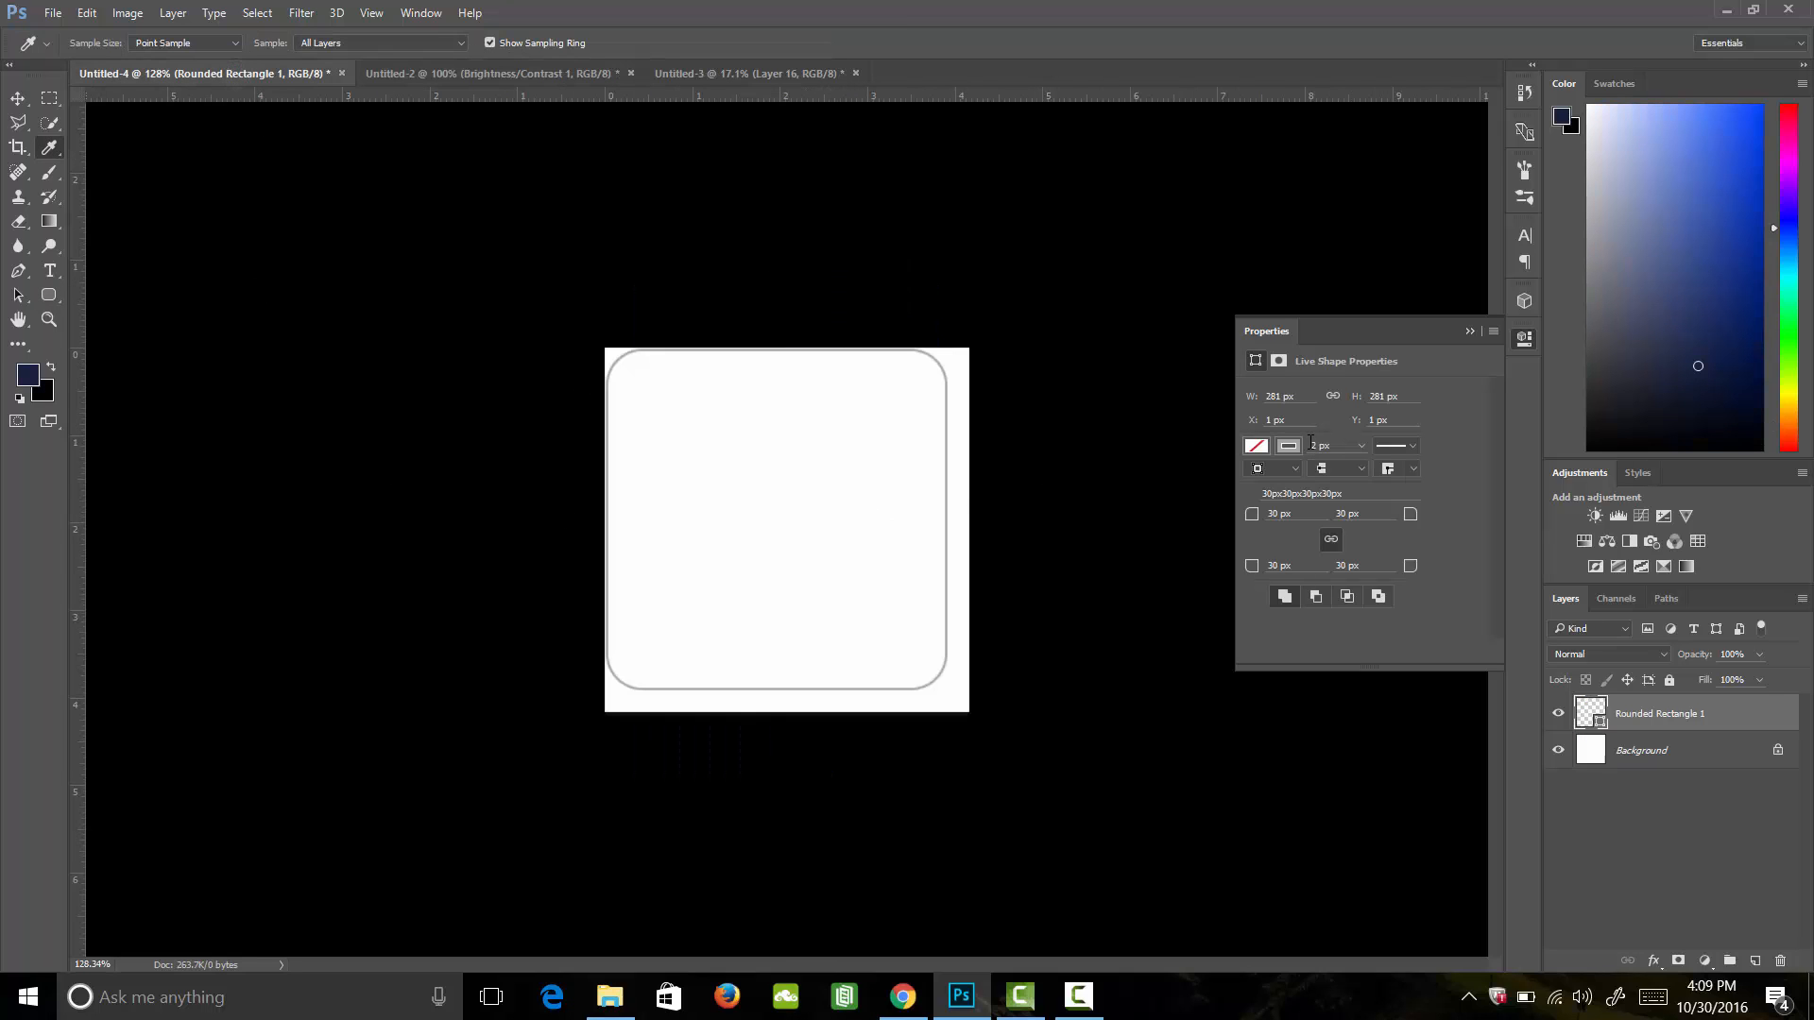
pyautogui.click(1256, 445)
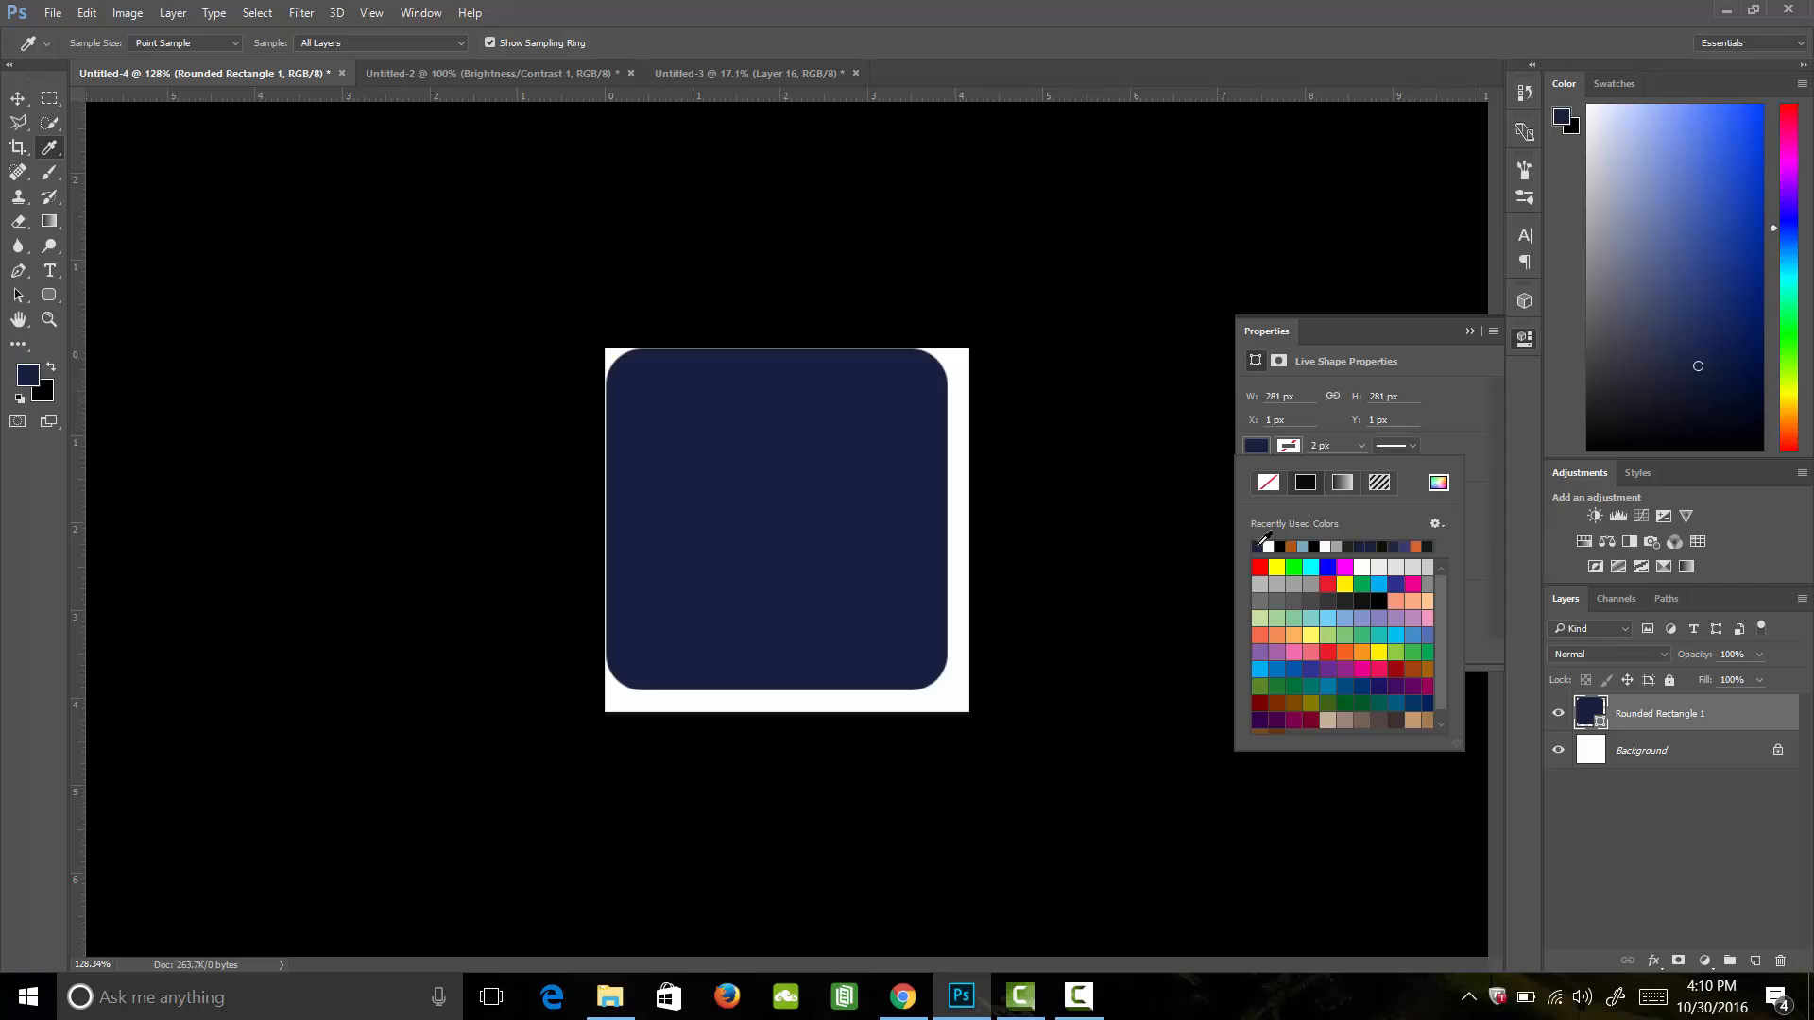
pyautogui.moveTo(1105, 473)
pyautogui.write('10')
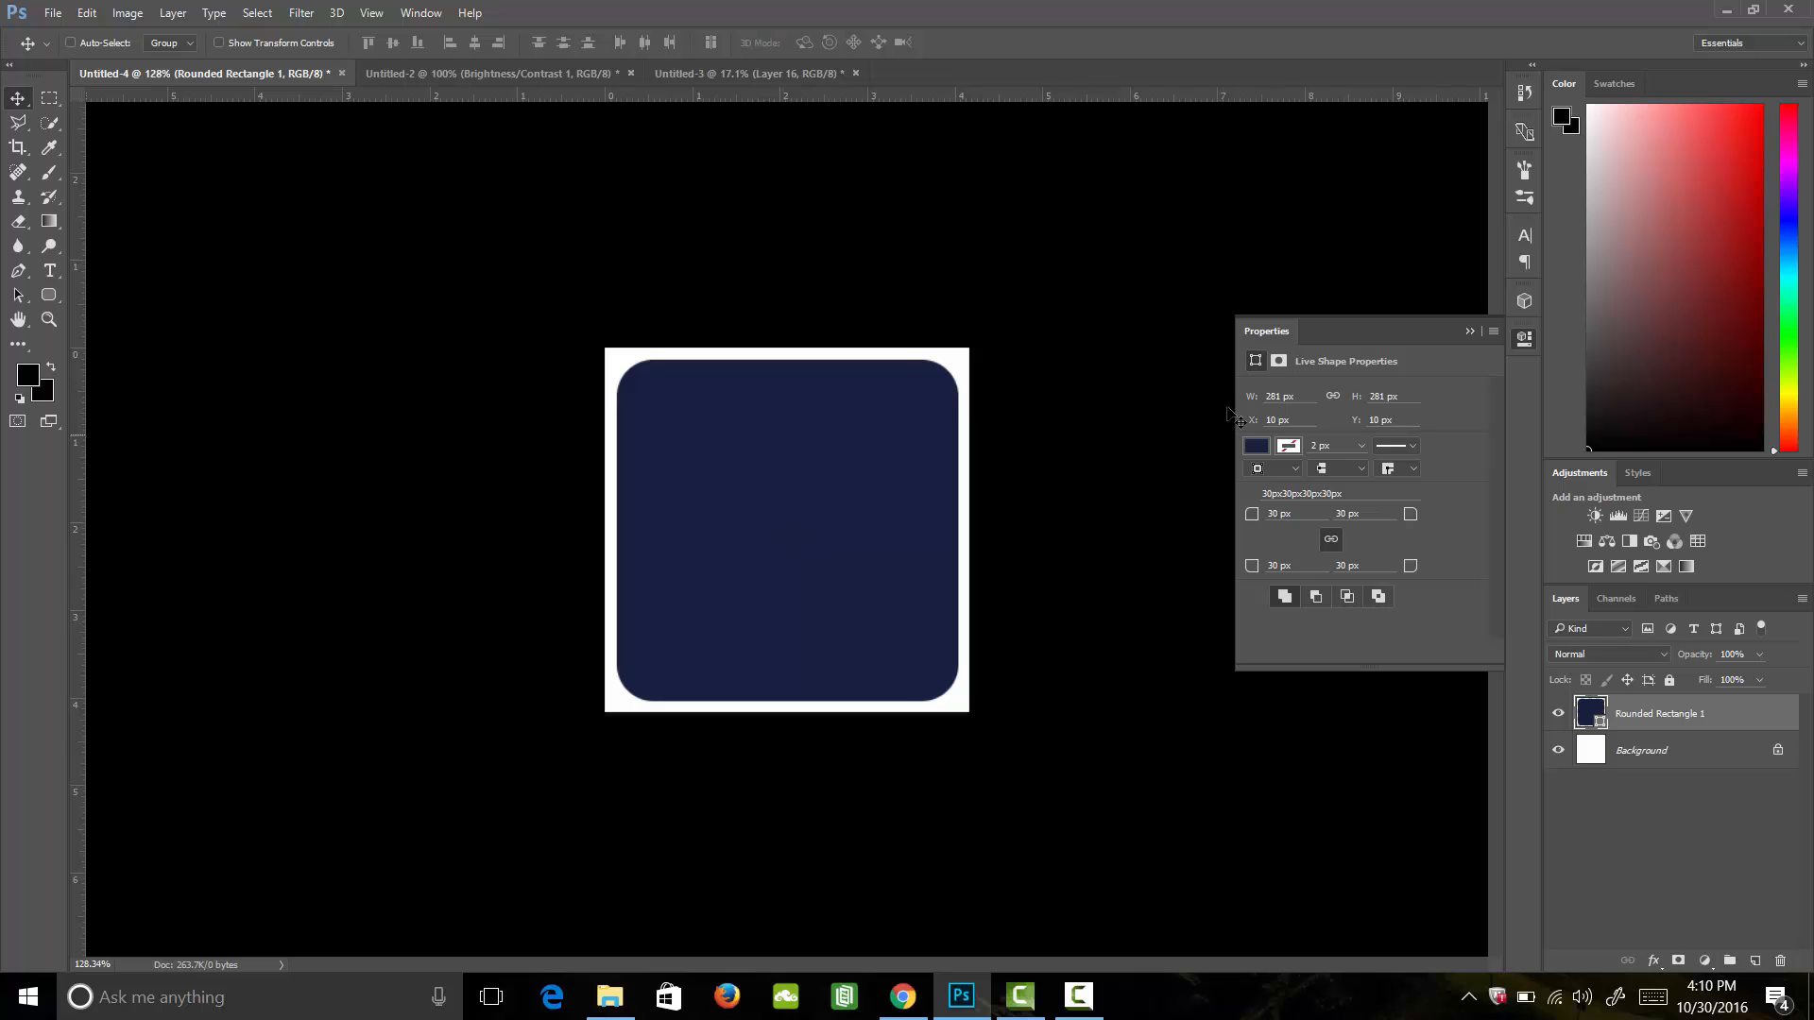
# Close the Properties panel and switch to the Untitled-2 character document.
pyautogui.click(1469, 332)
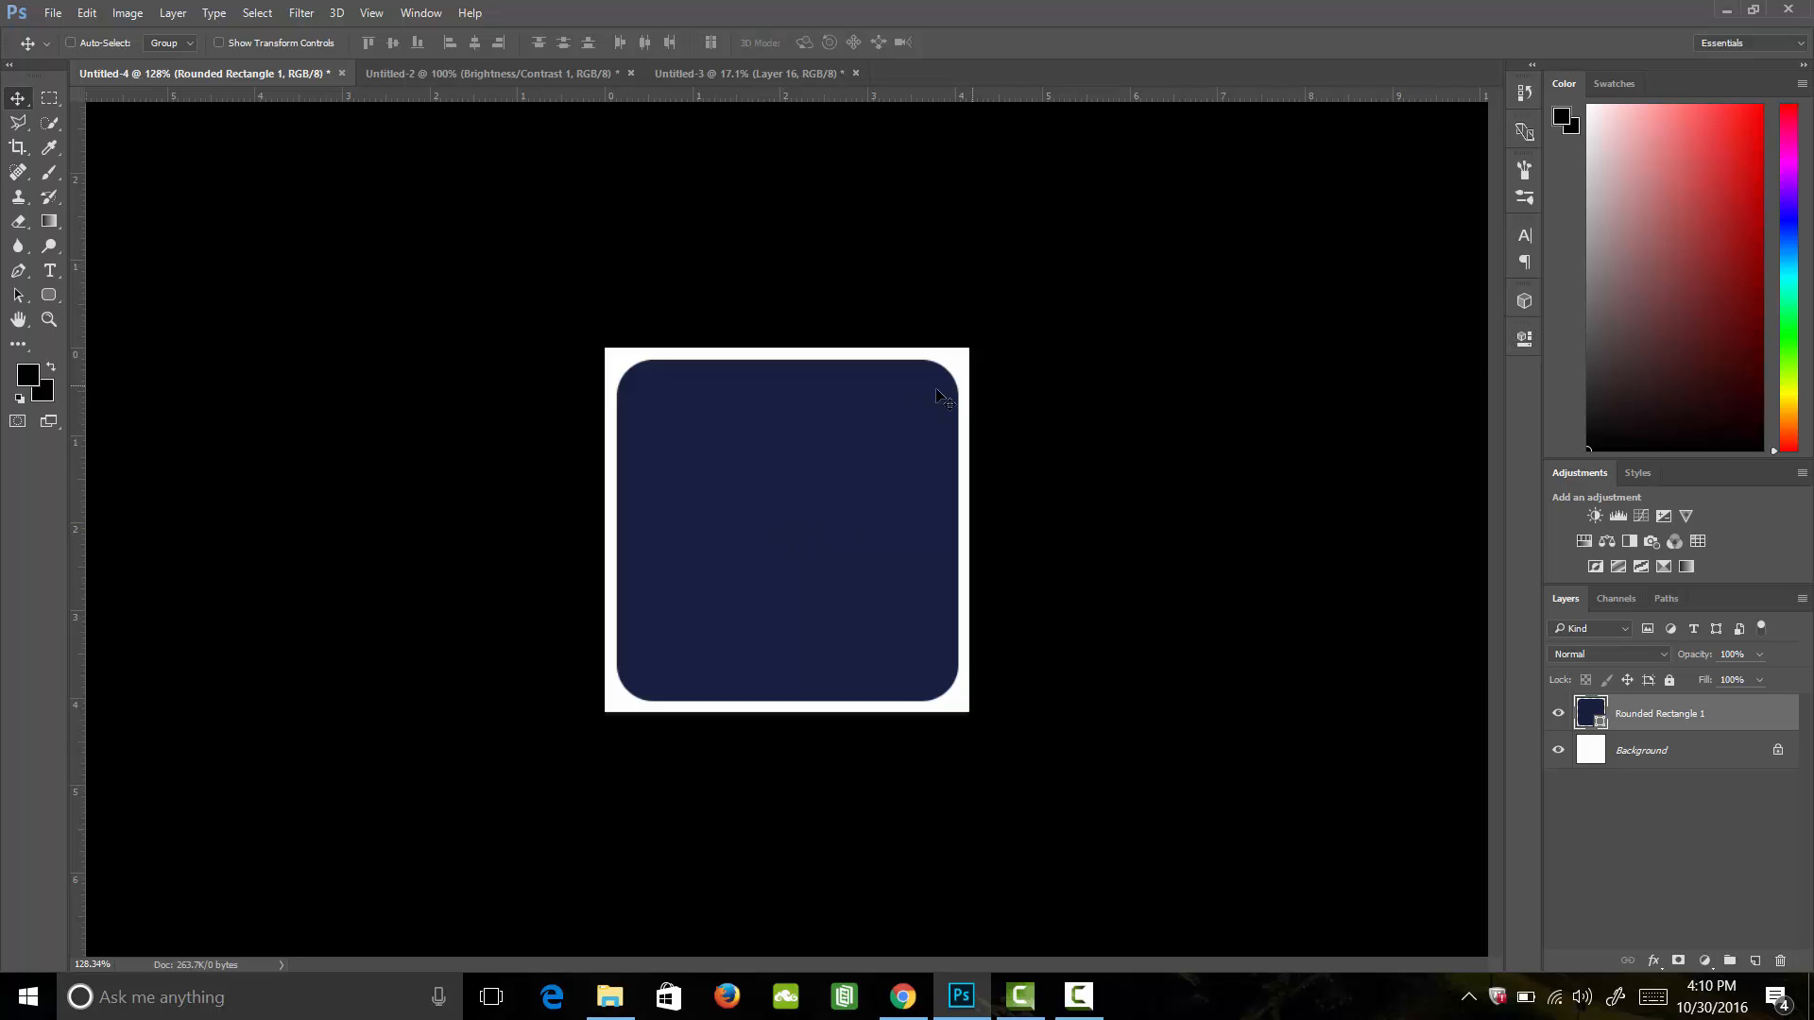
pyautogui.click(491, 73)
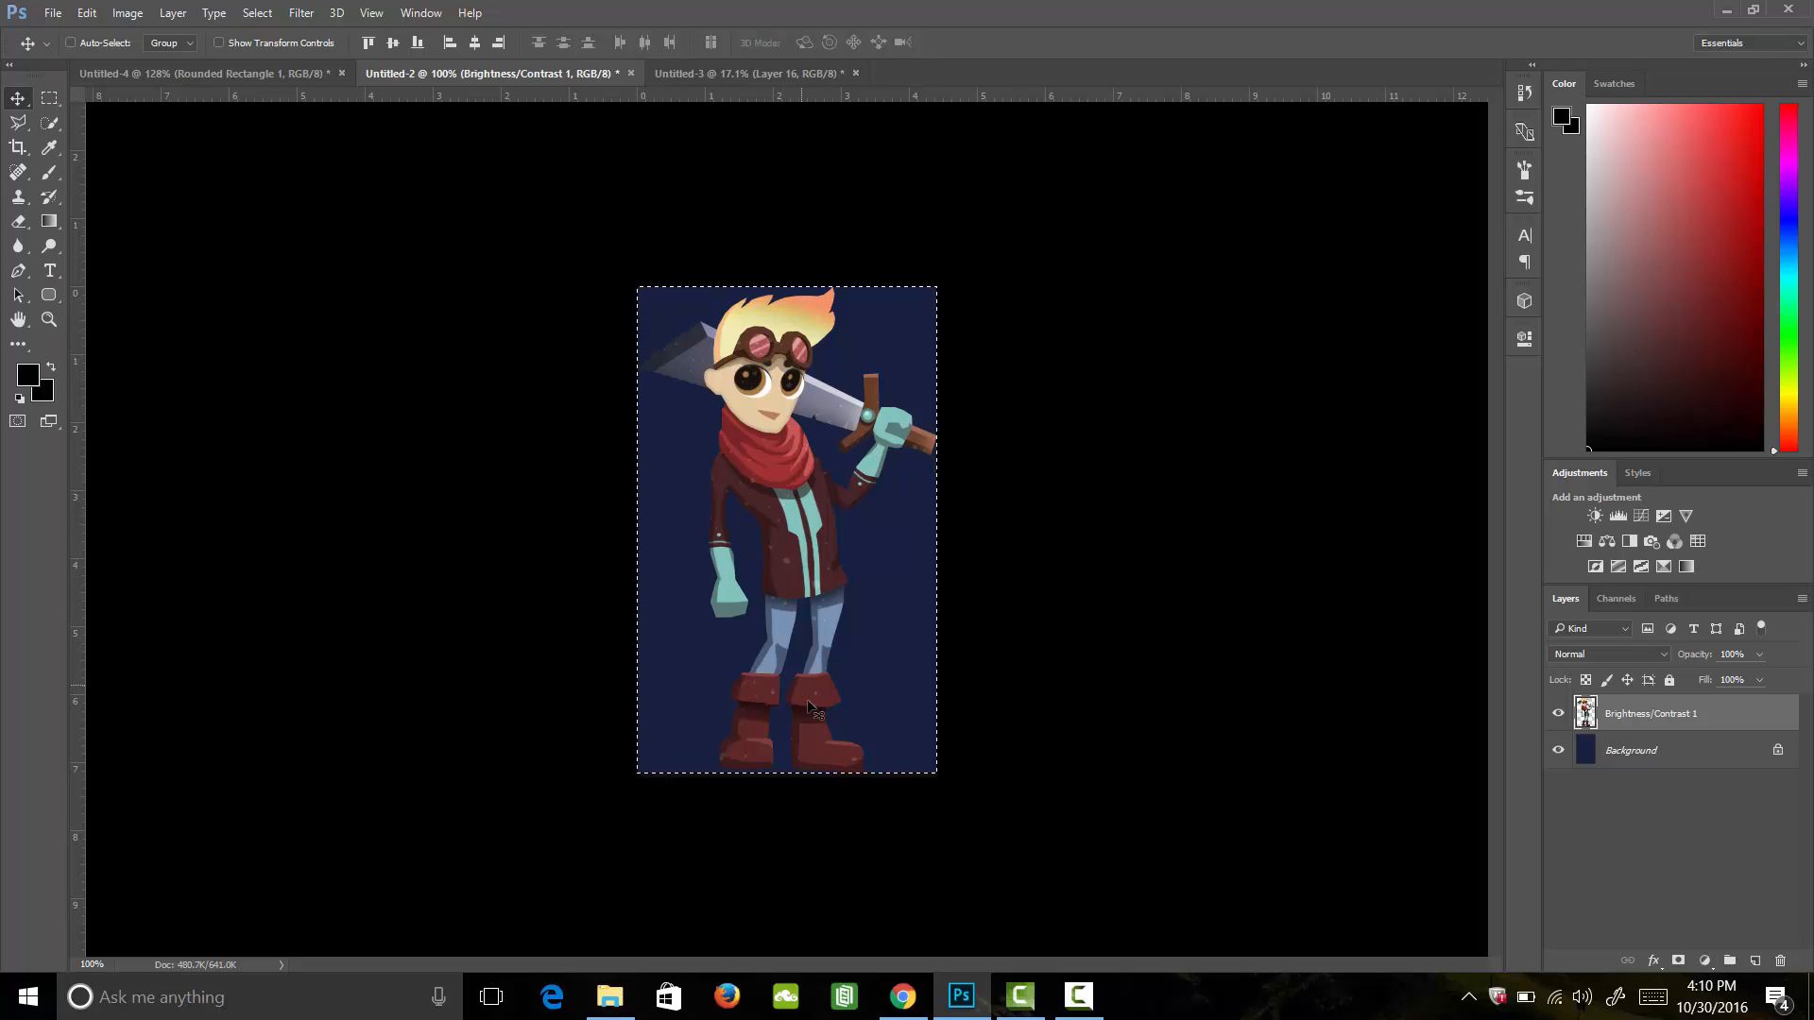
pyautogui.moveTo(900, 737)
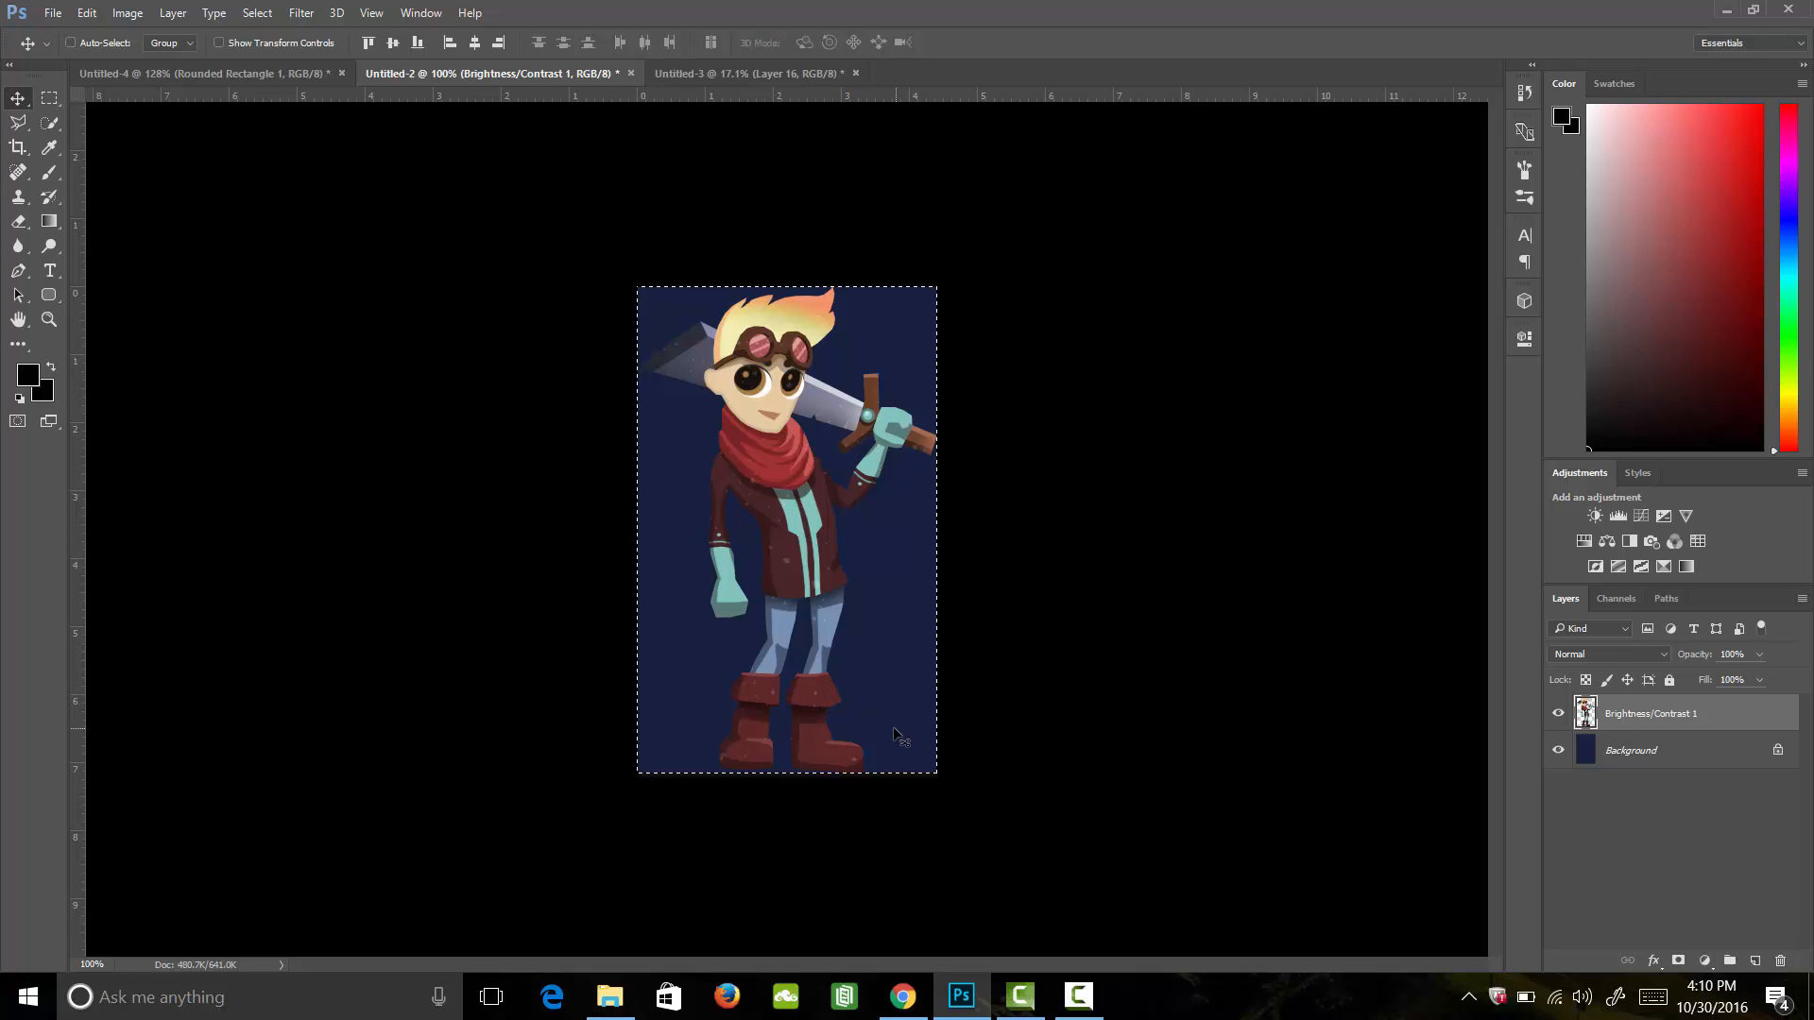
# Return to the icon document to paste in the merged character artwork.
pyautogui.click(203, 73)
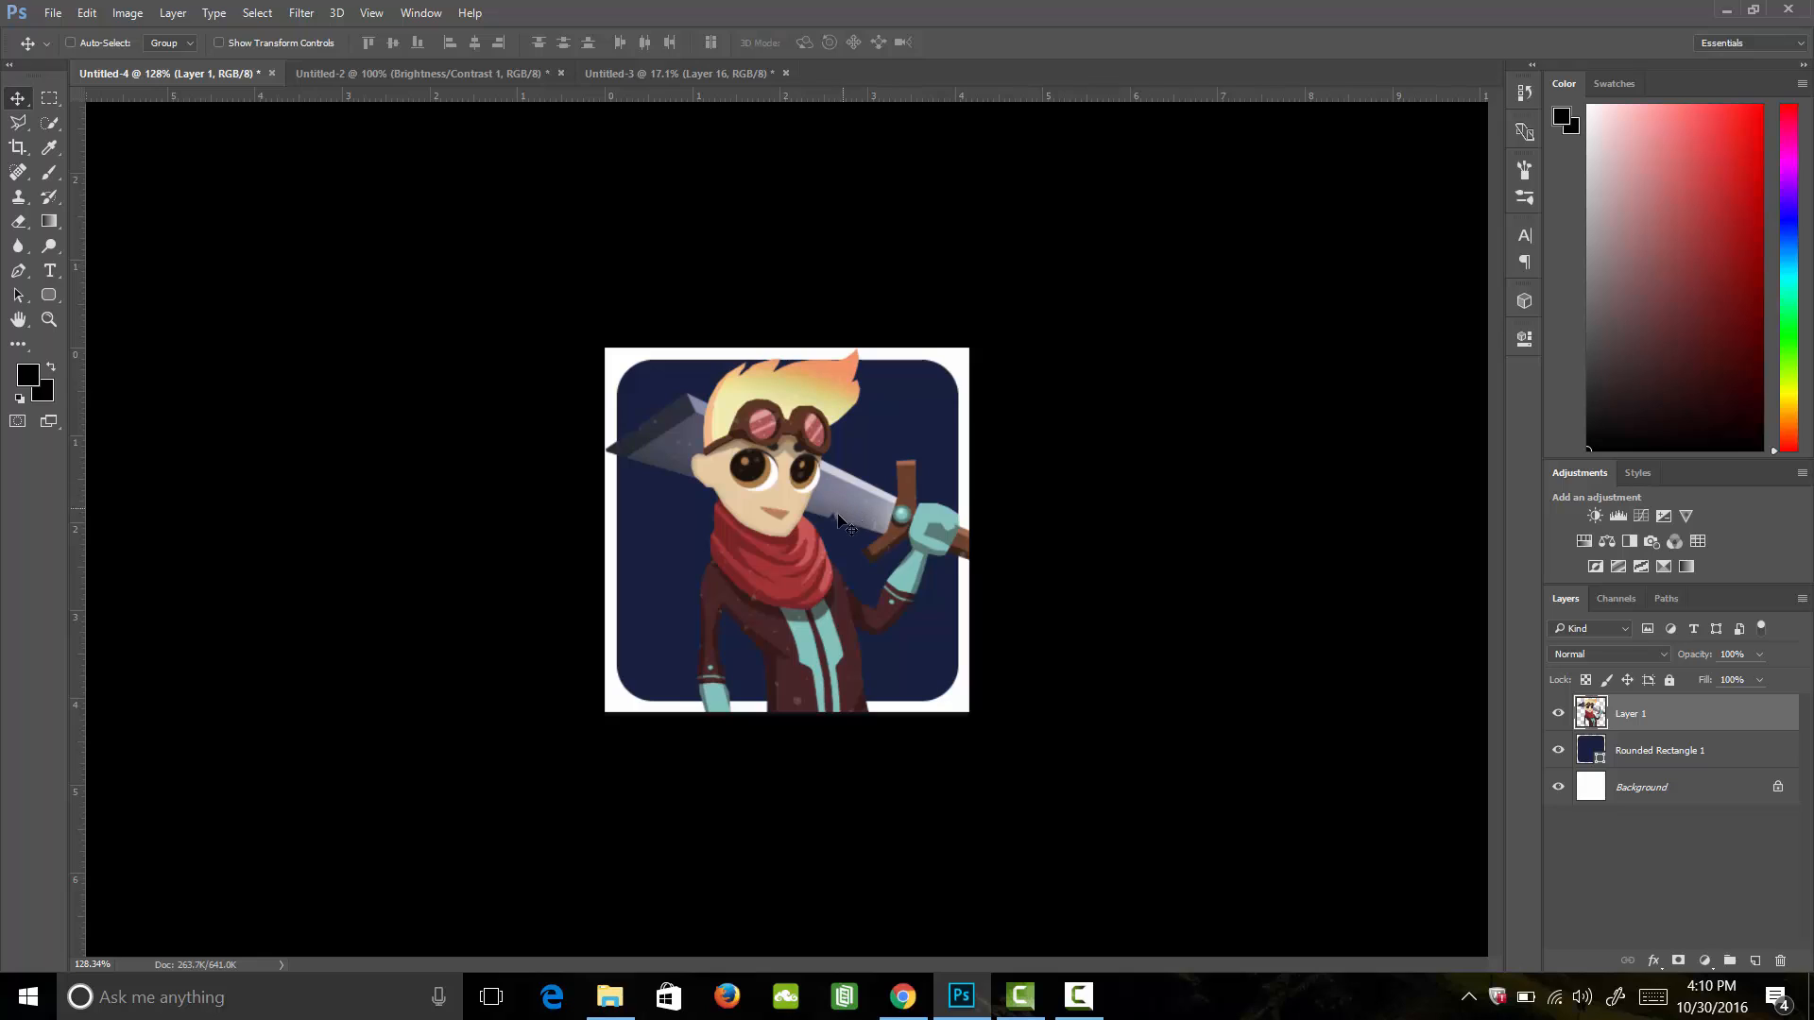
pyautogui.moveTo(841, 525)
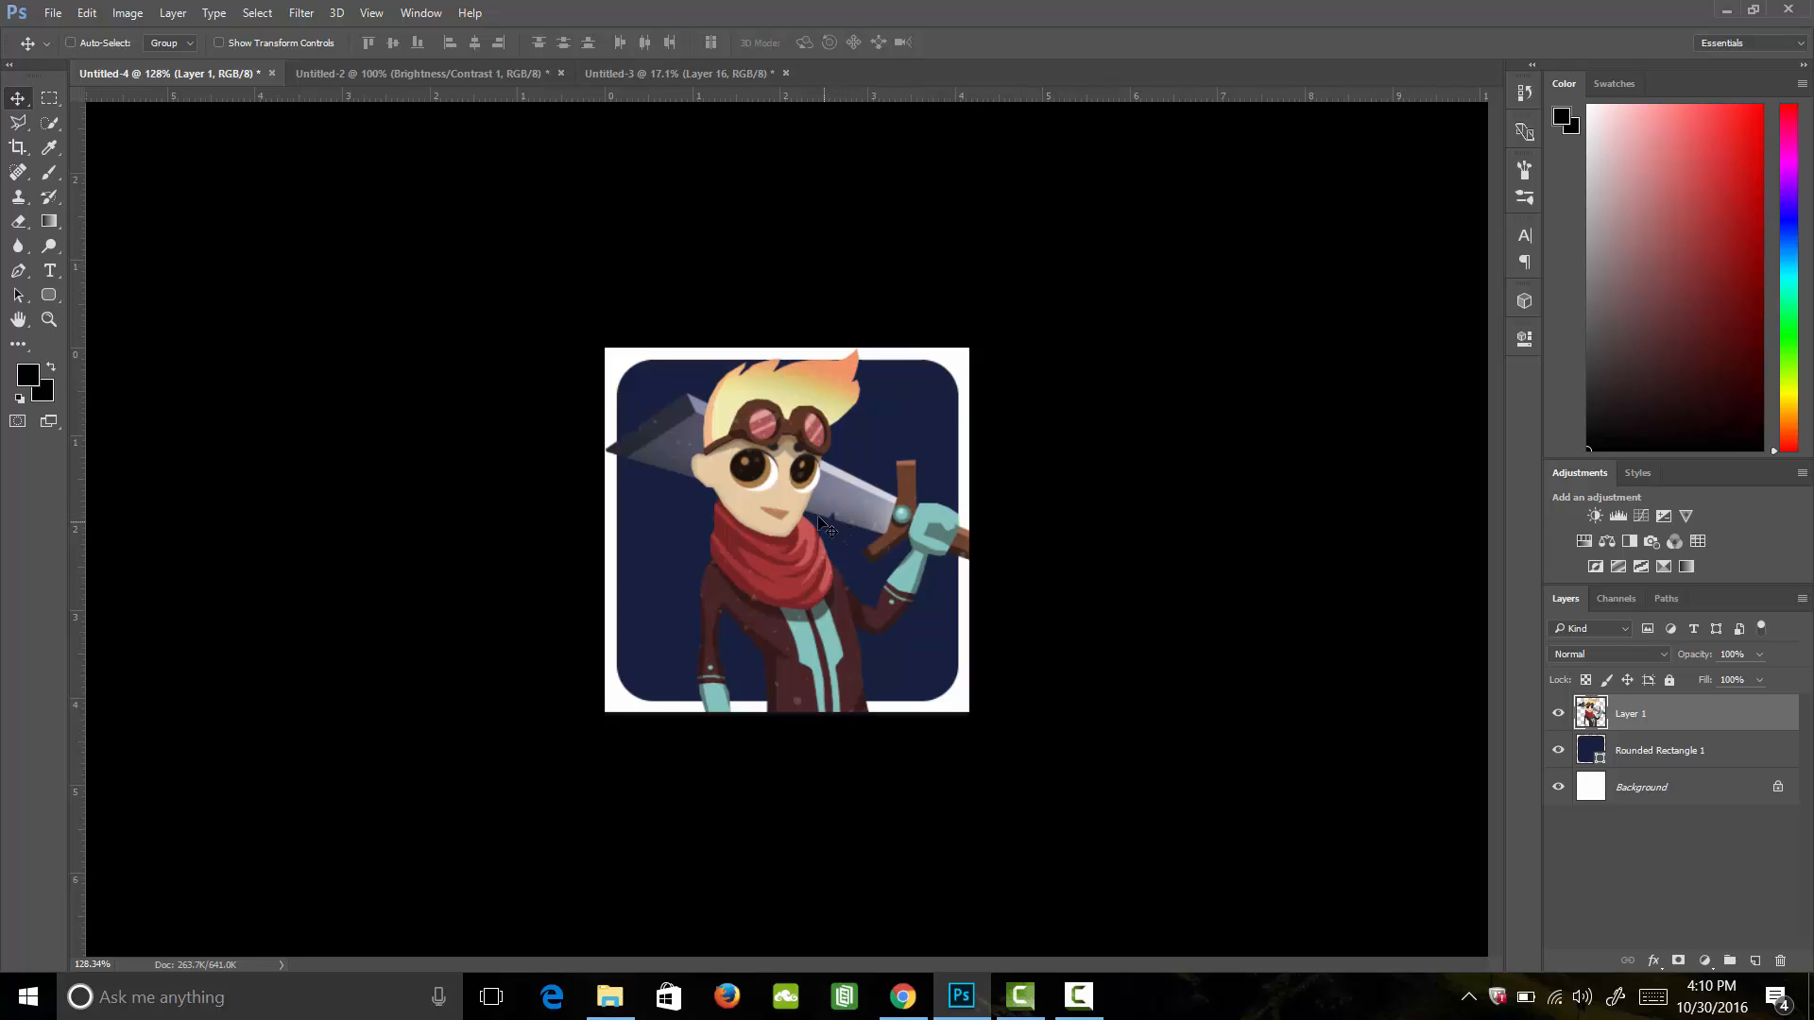
pyautogui.moveTo(172, 12)
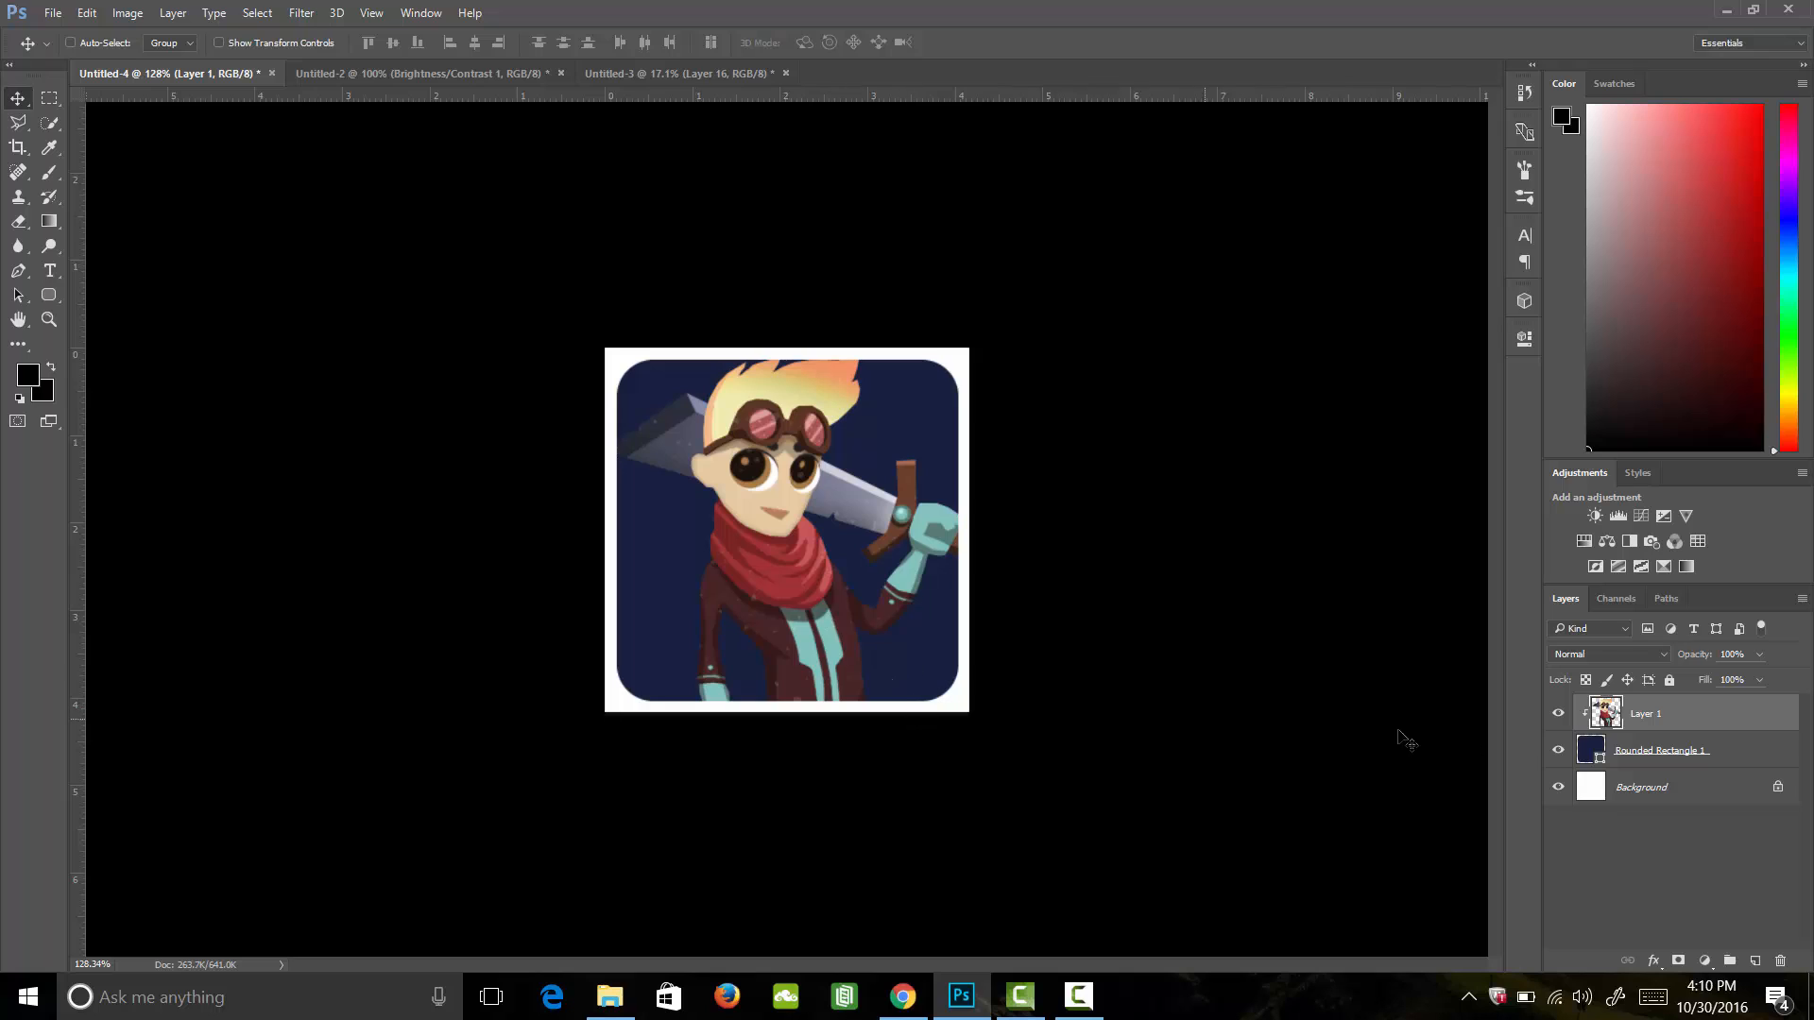
pyautogui.moveTo(1543, 748)
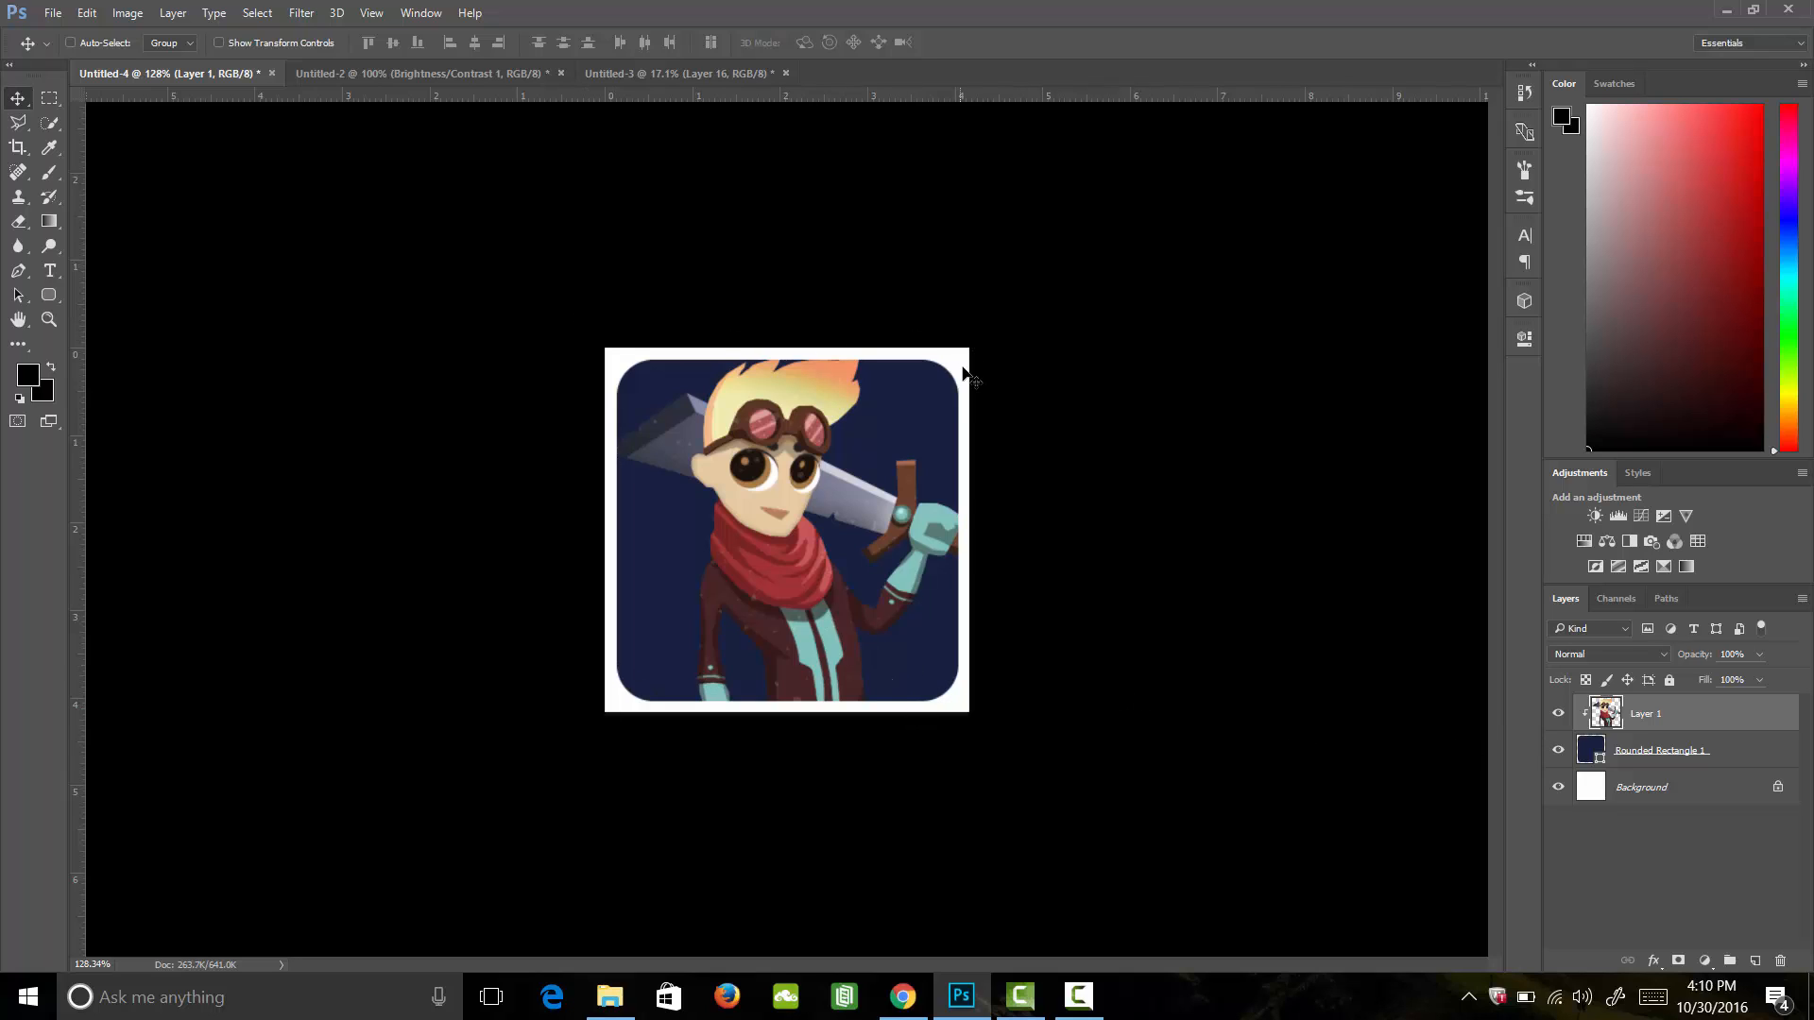
pyautogui.moveTo(773, 685)
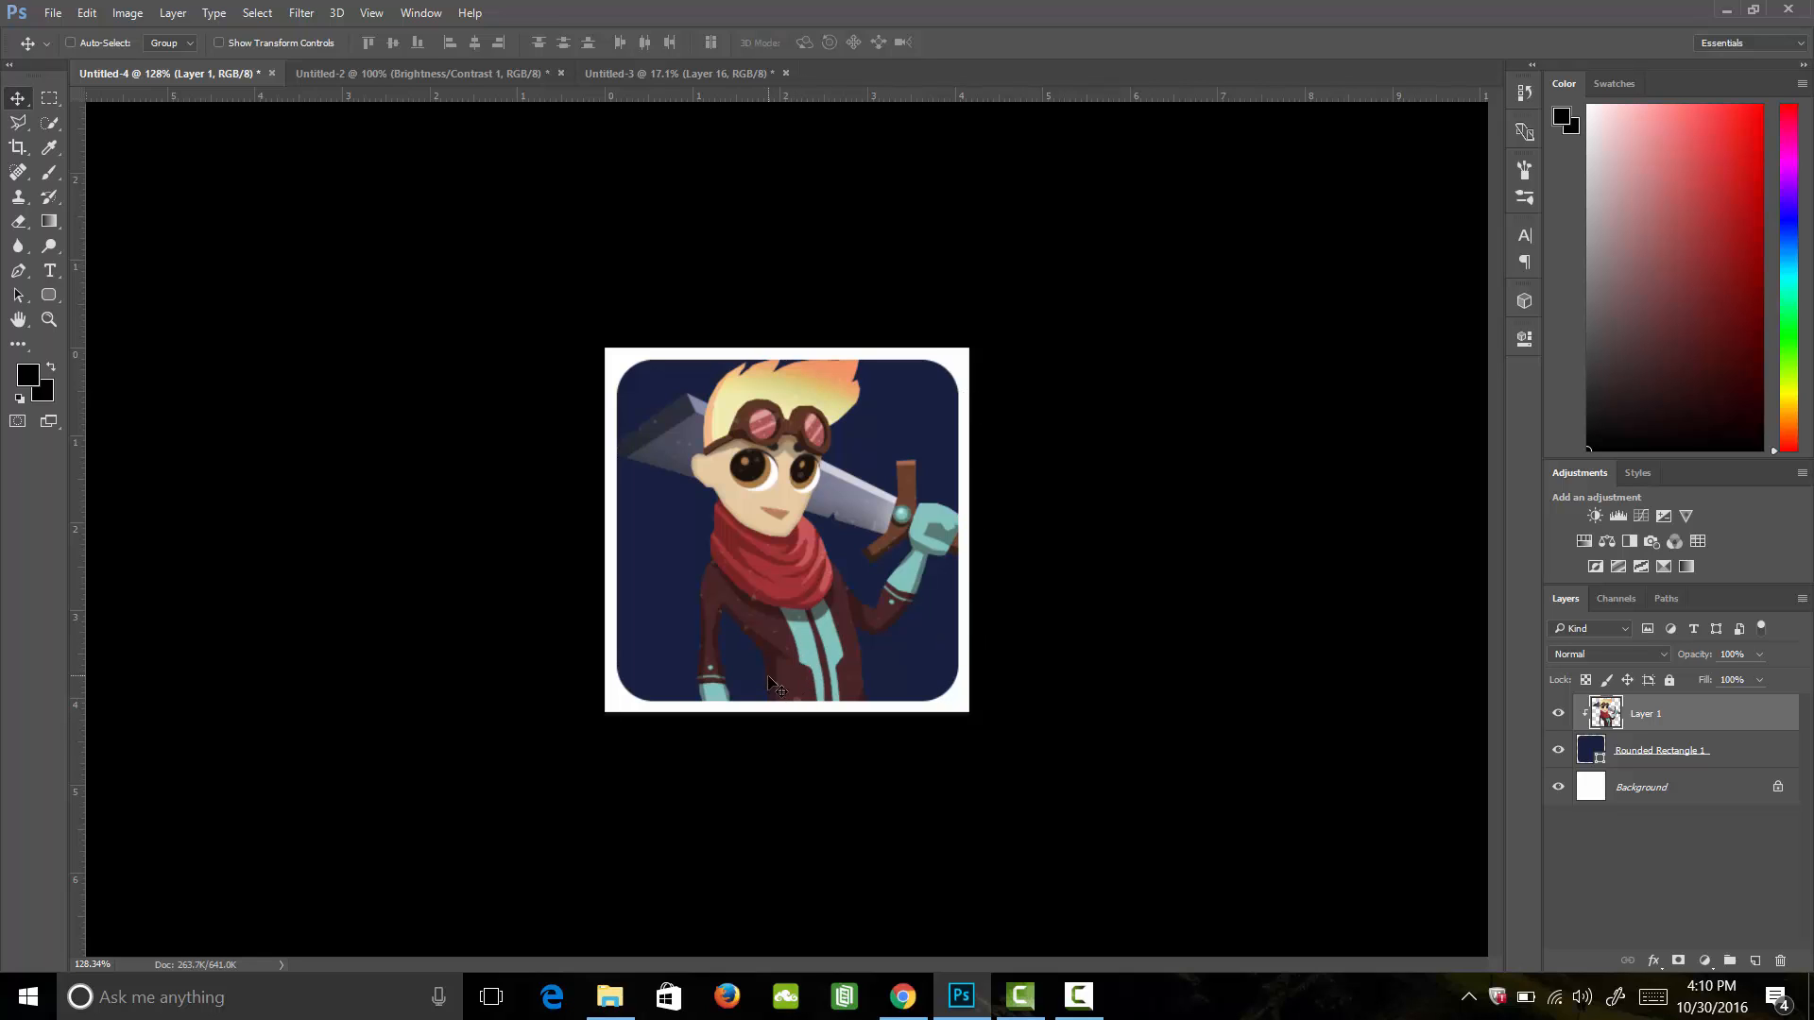
pyautogui.moveTo(773, 619)
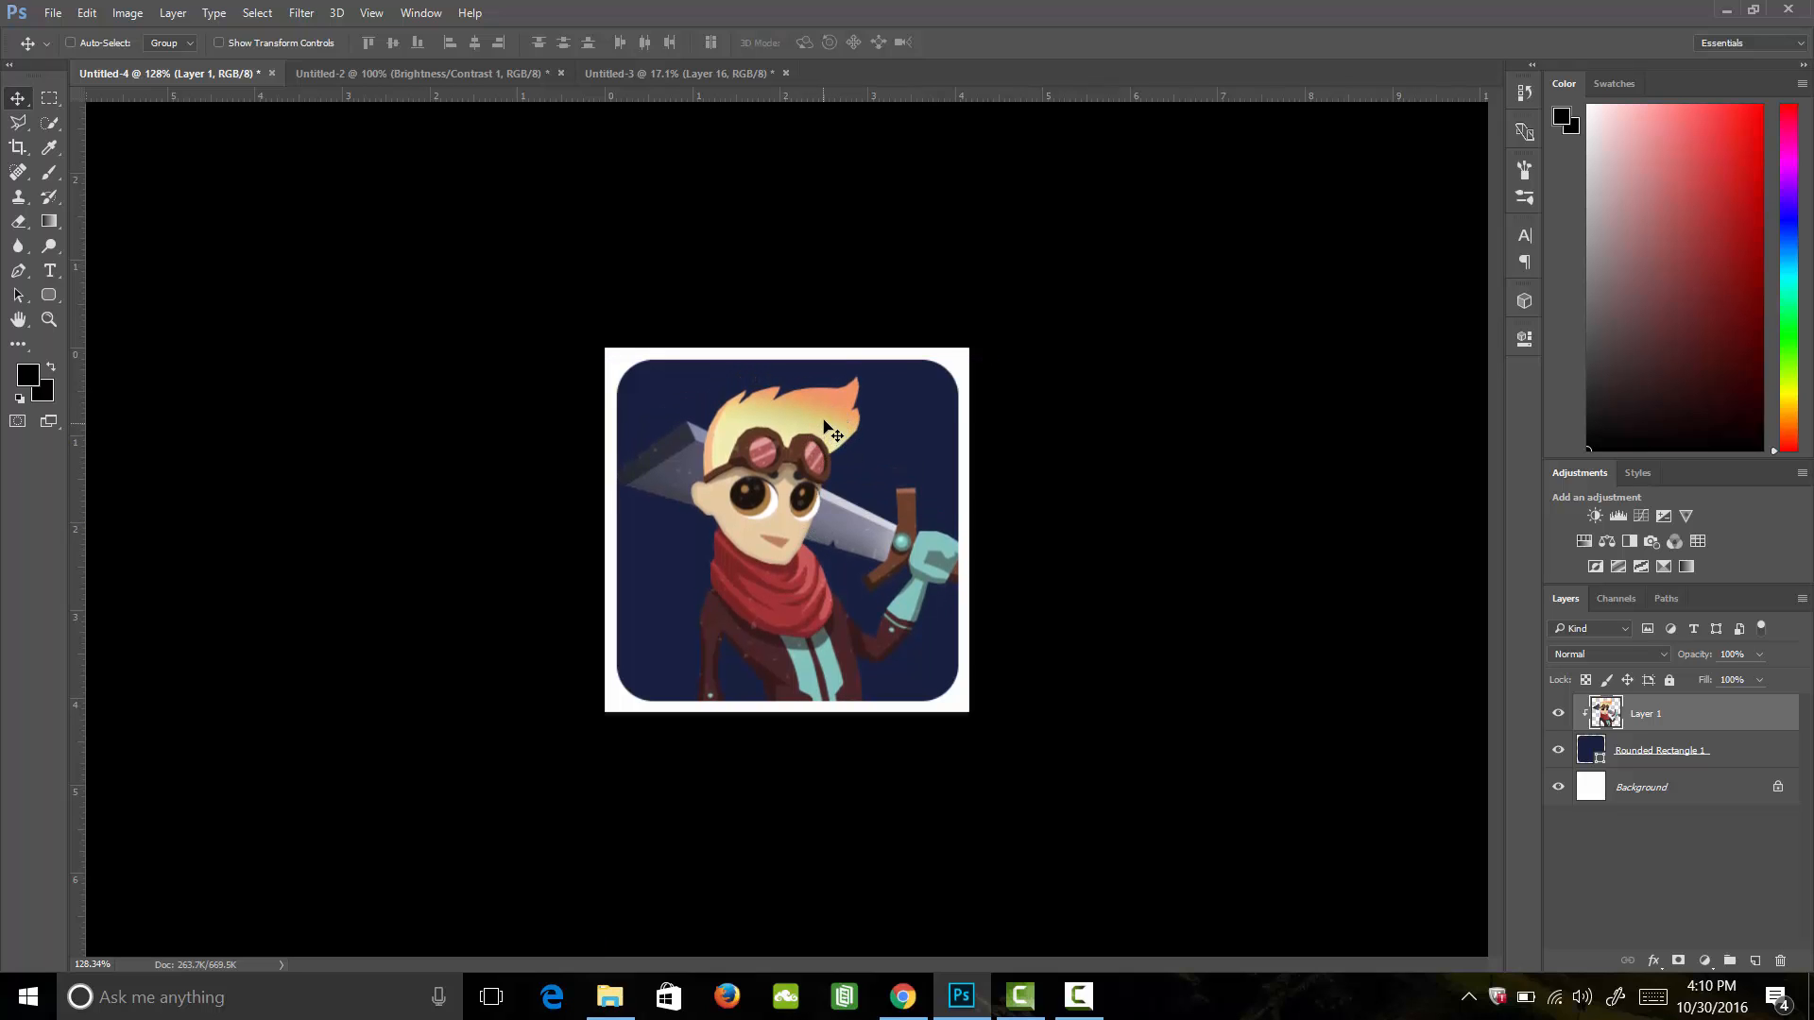
pyautogui.moveTo(815, 428)
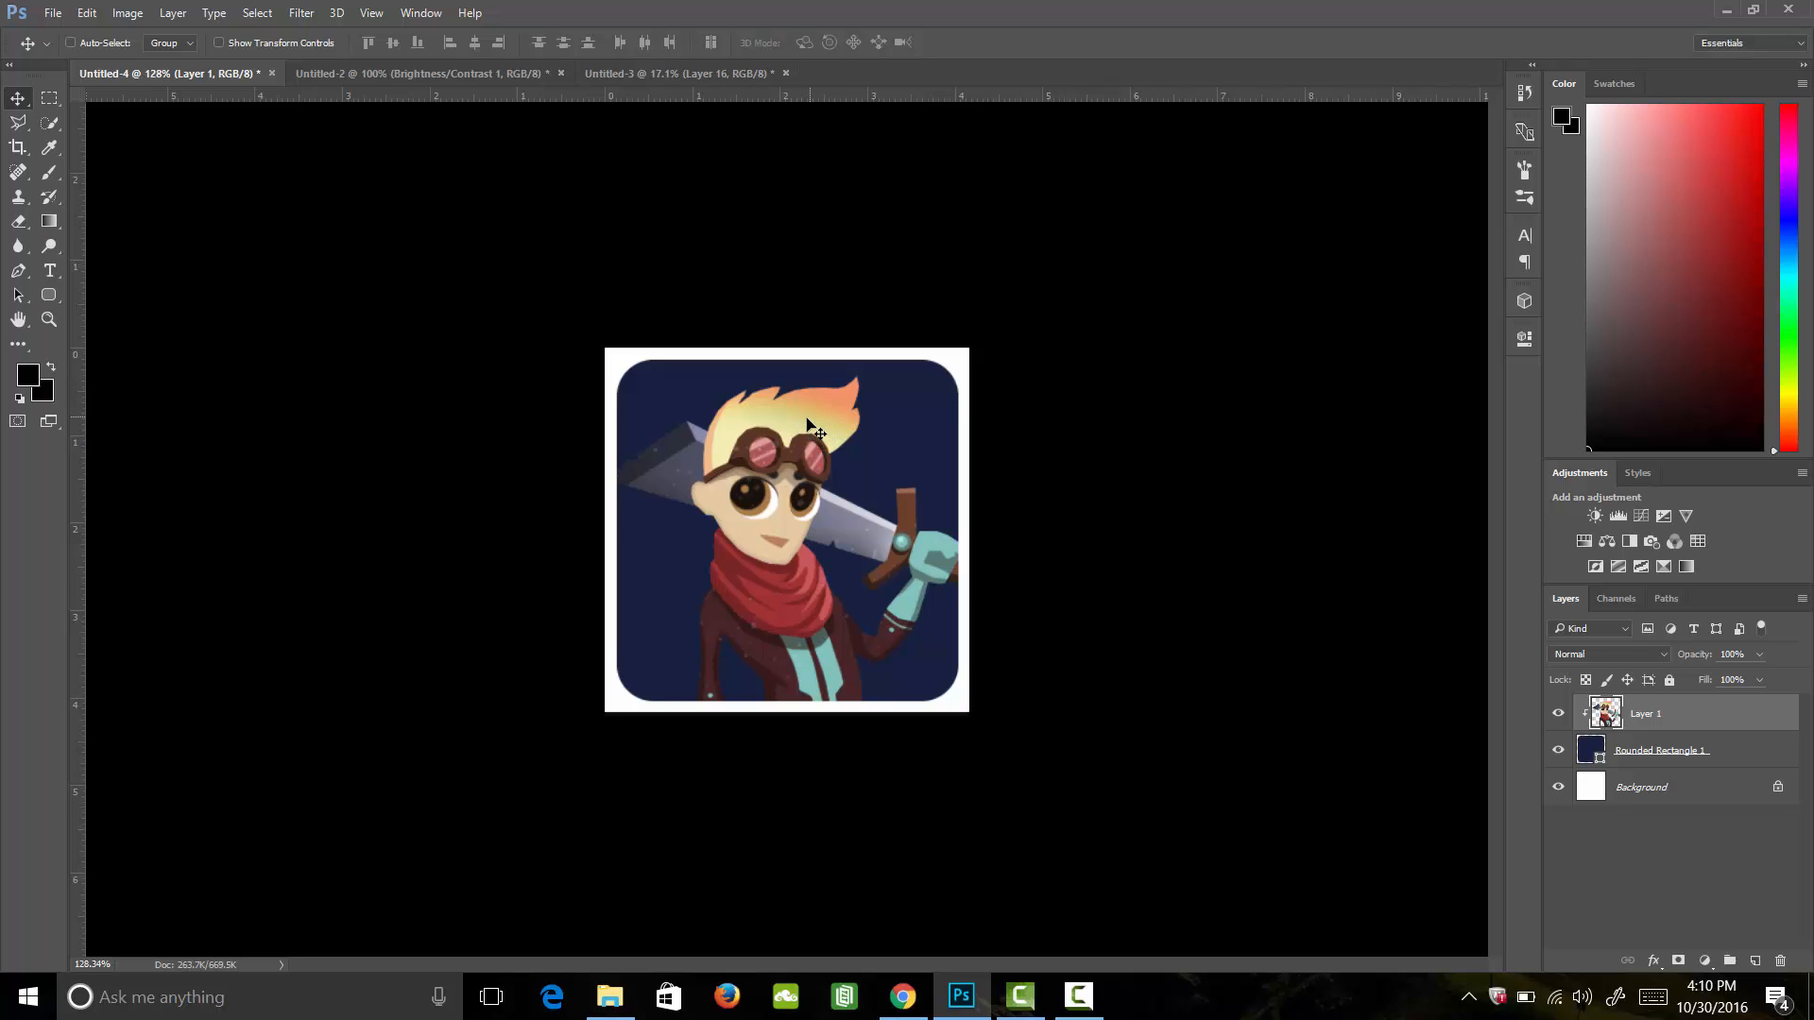
pyautogui.moveTo(837, 398)
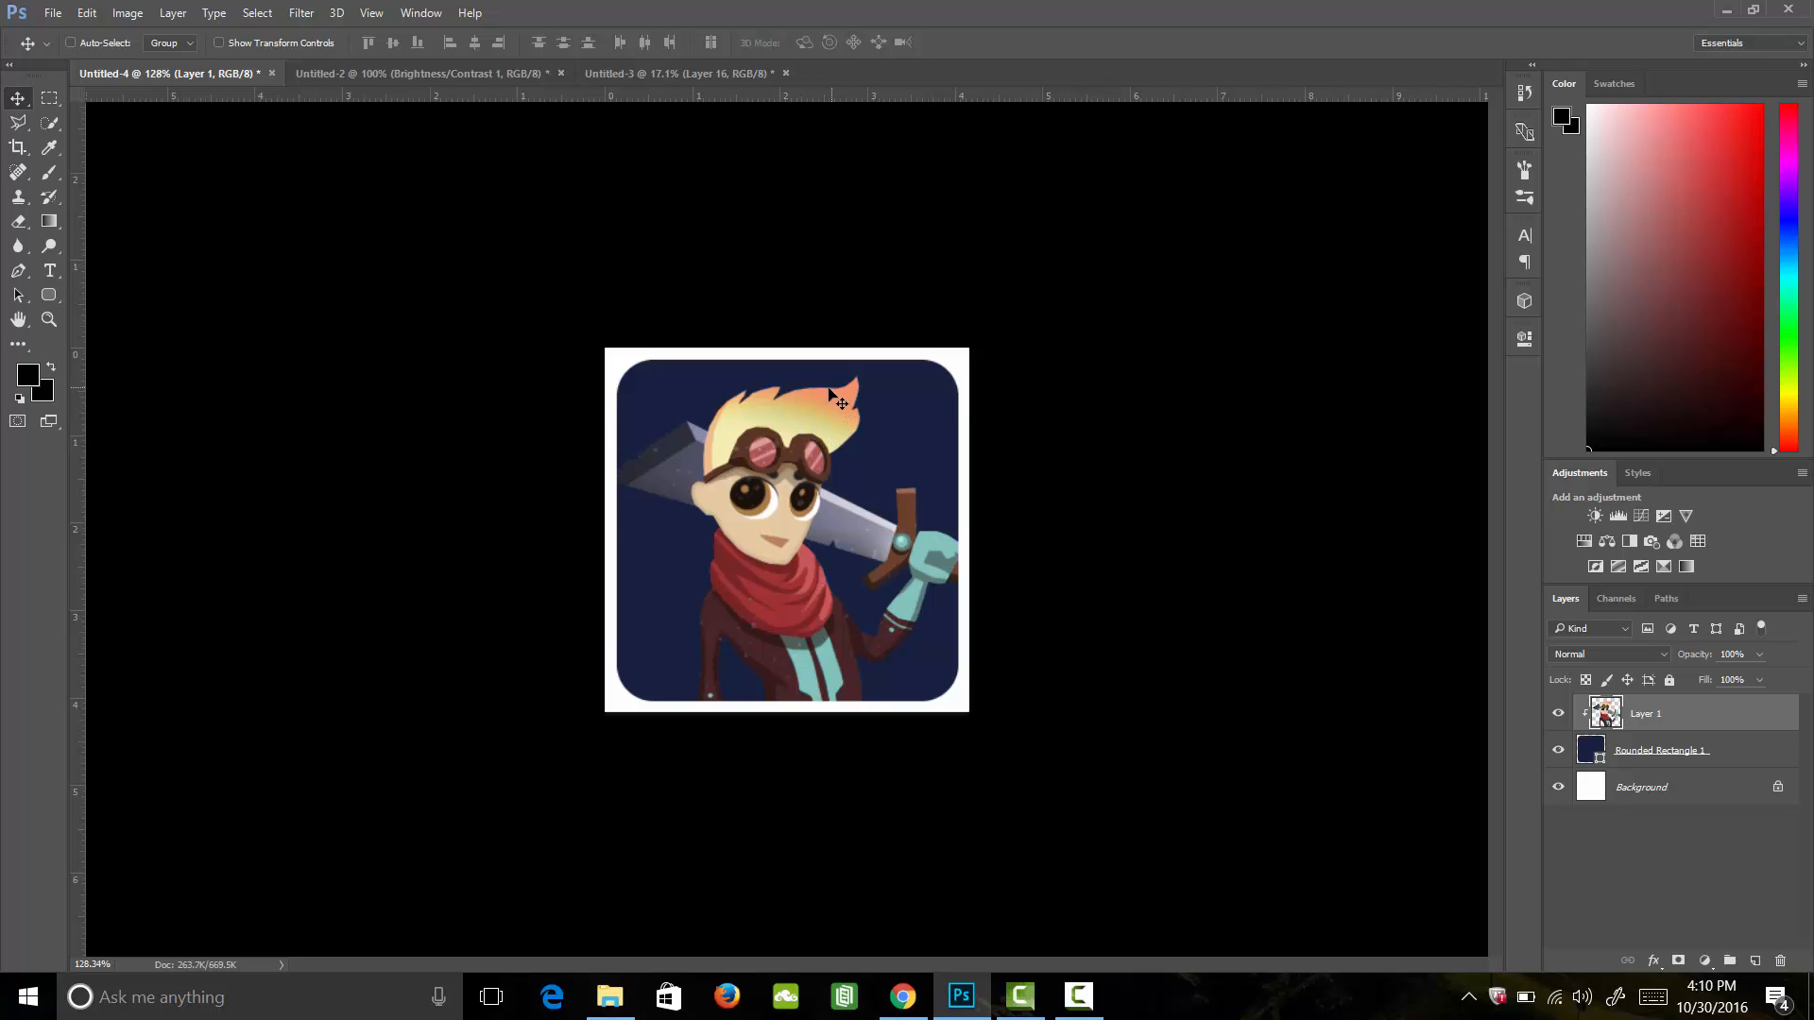
pyautogui.moveTo(844, 393)
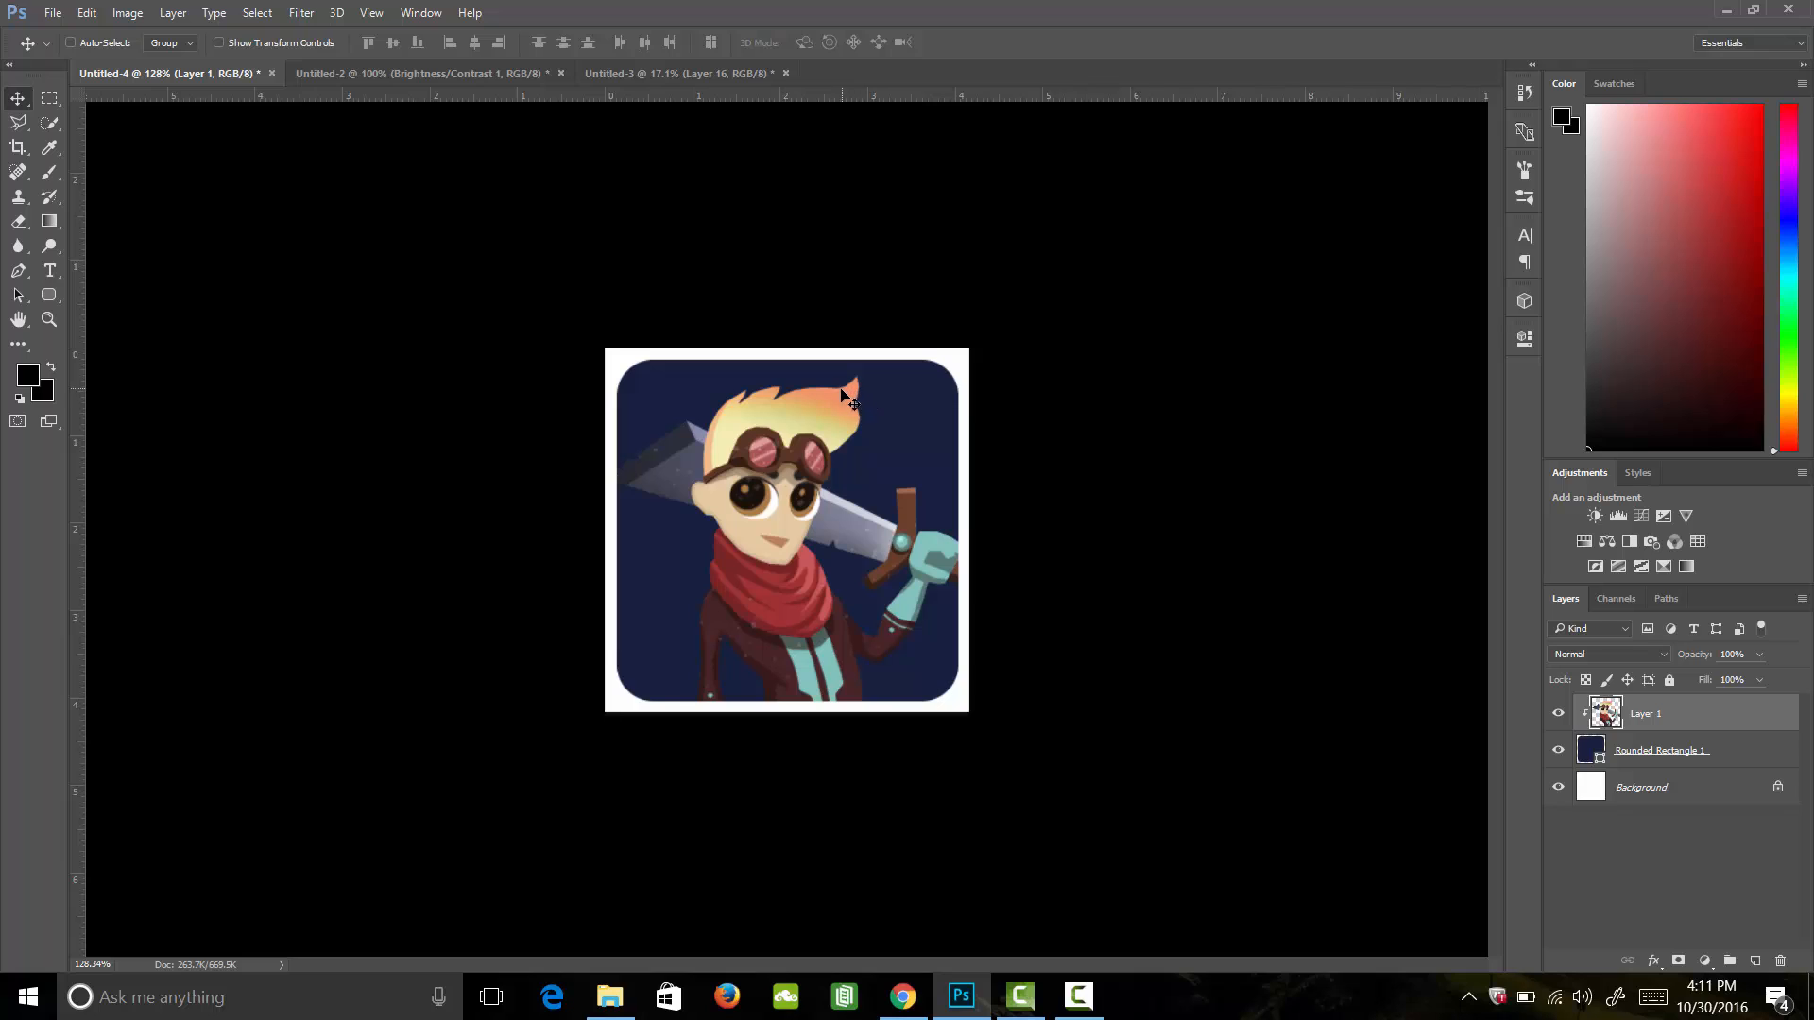
pyautogui.moveTo(1539, 682)
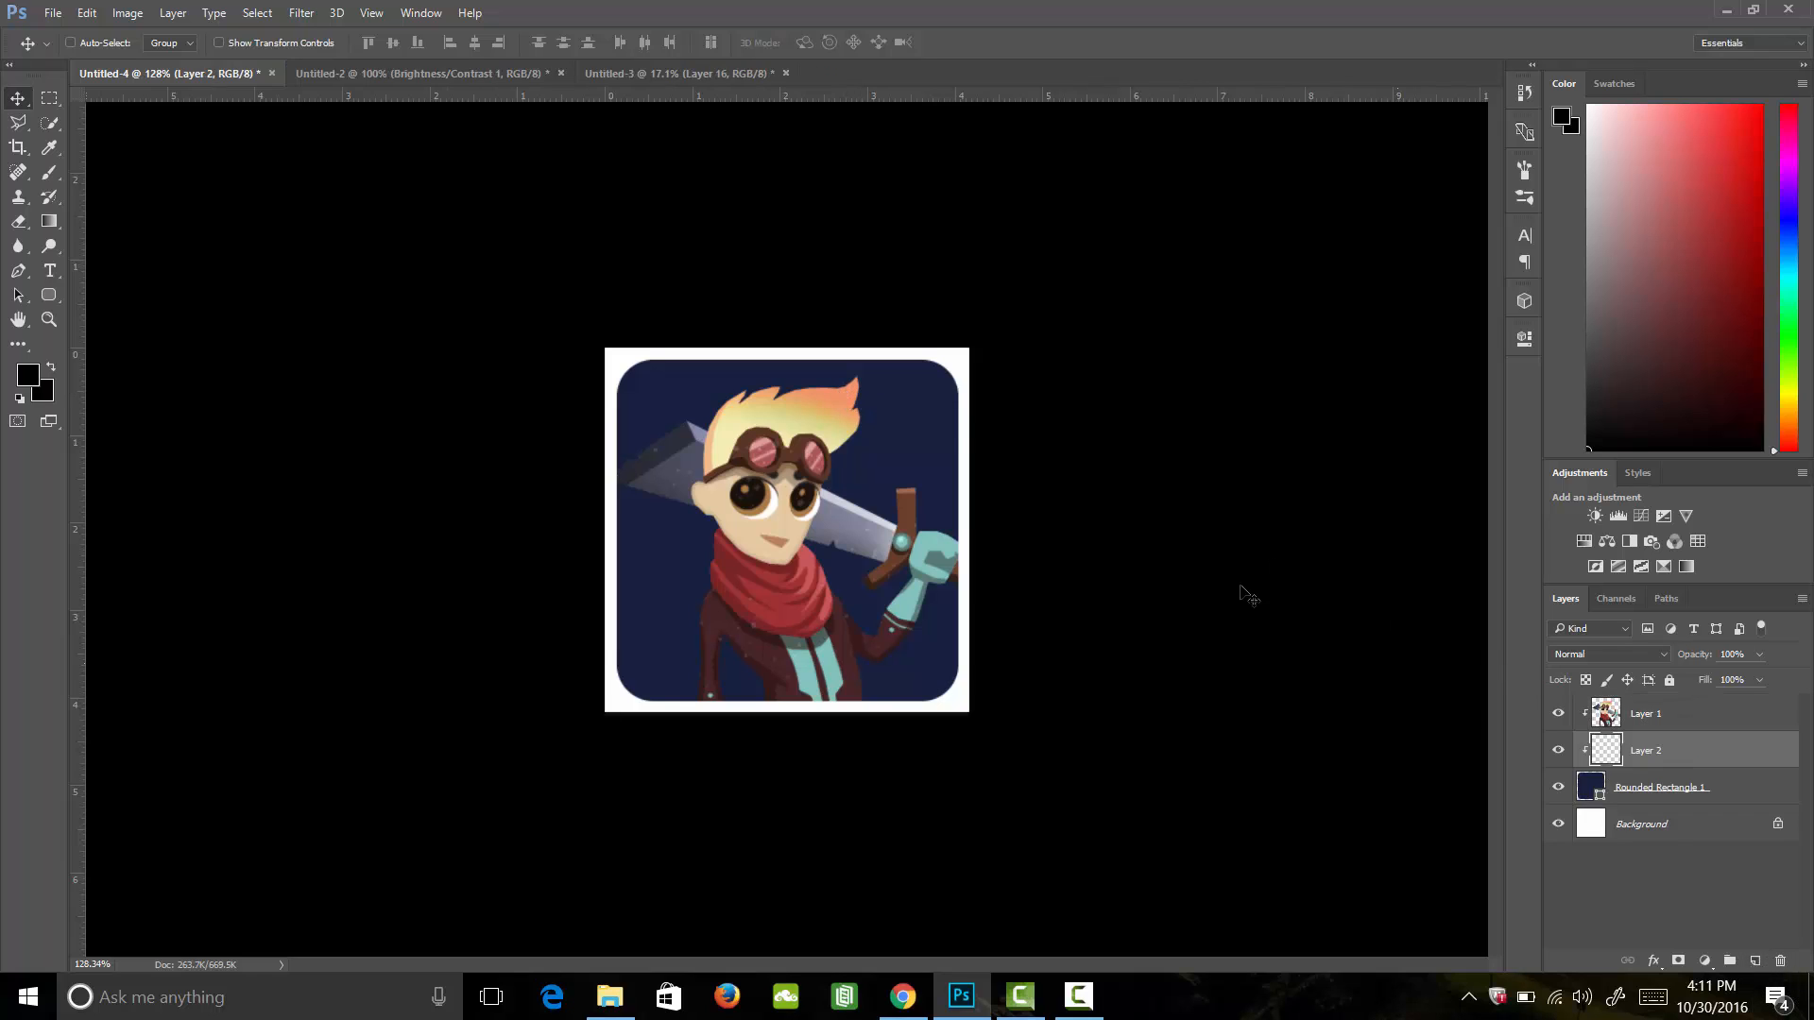
pyautogui.moveTo(833, 402)
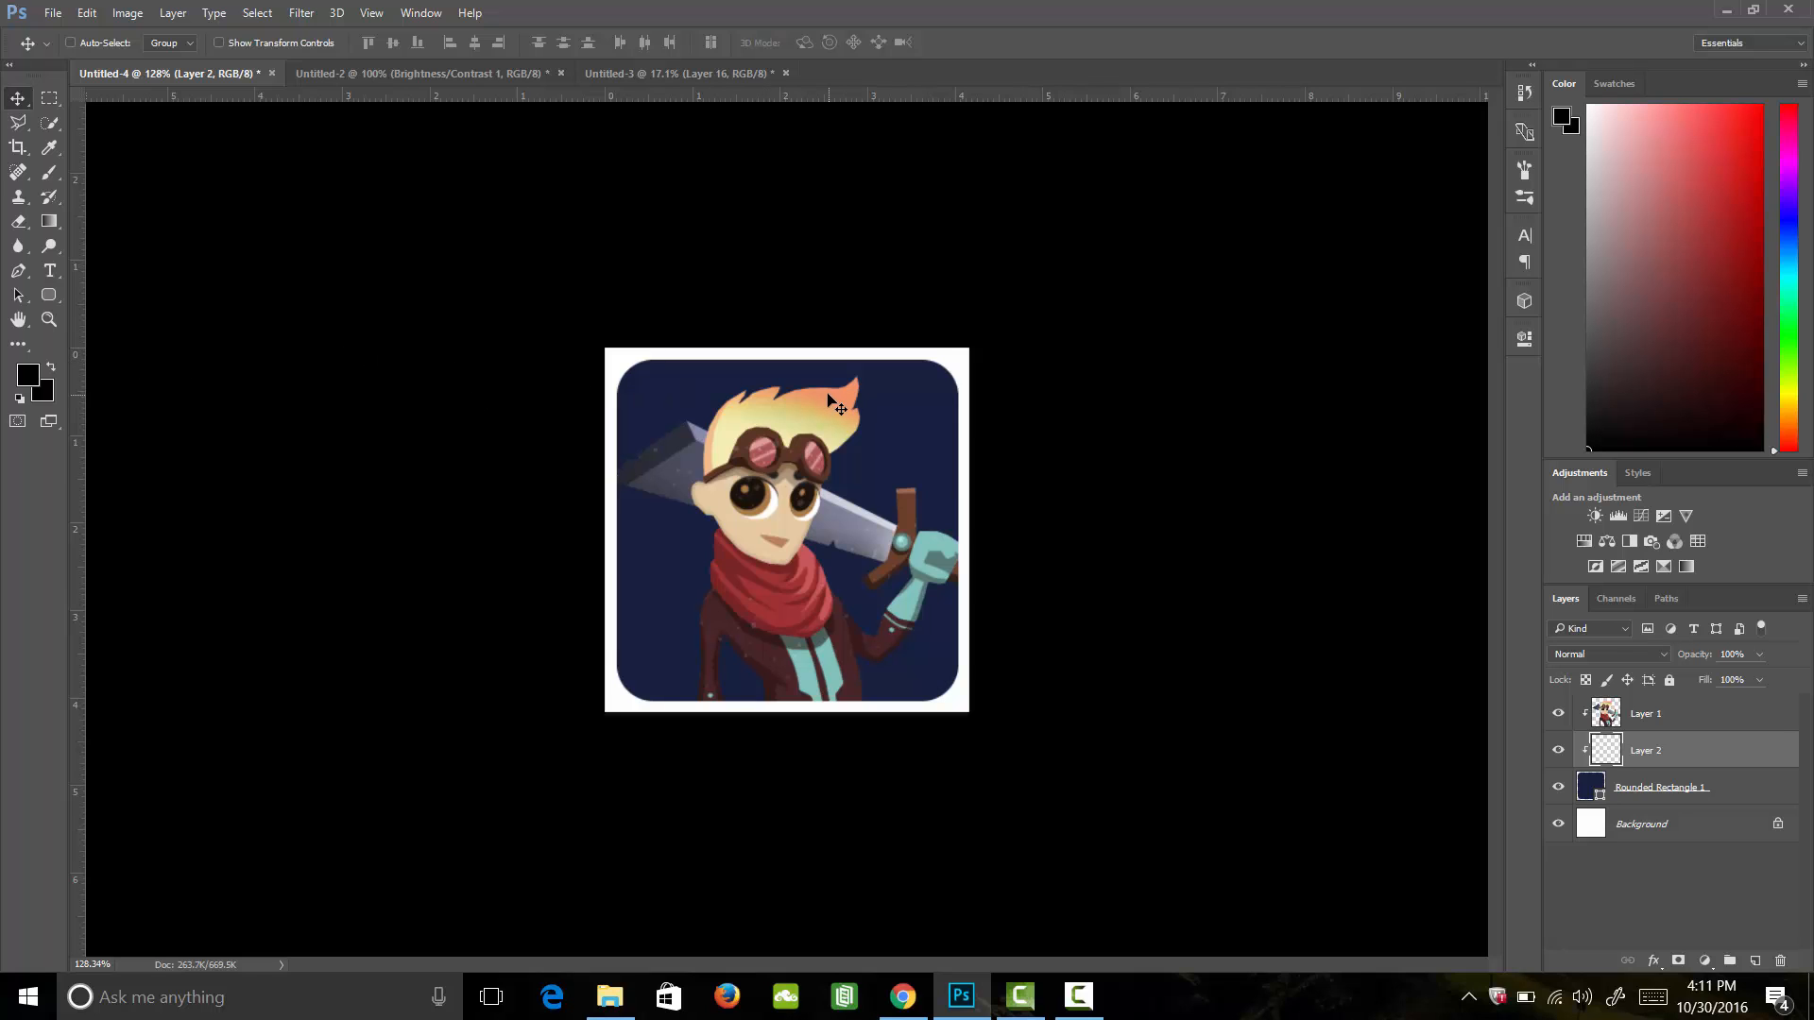
# Paint a soft black shadow on Layer 2 beneath the character, then reselect the character layer.
pyautogui.click(48, 171)
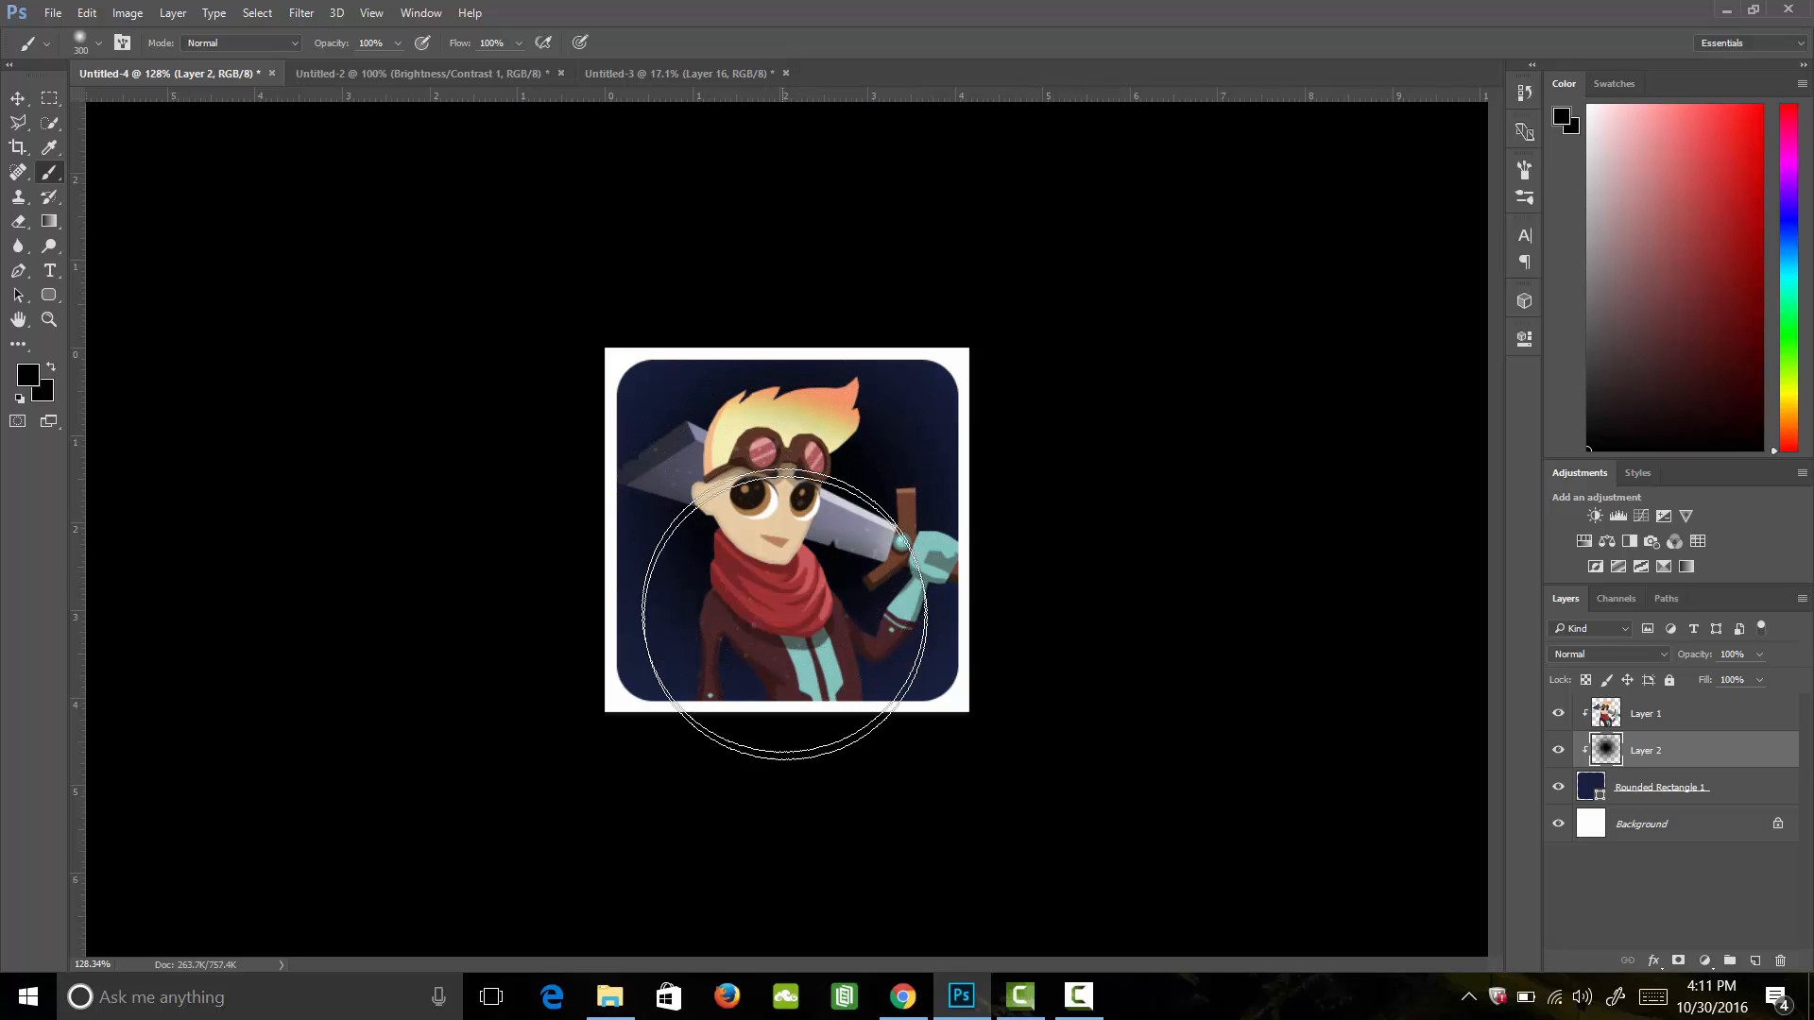
pyautogui.moveTo(861, 283)
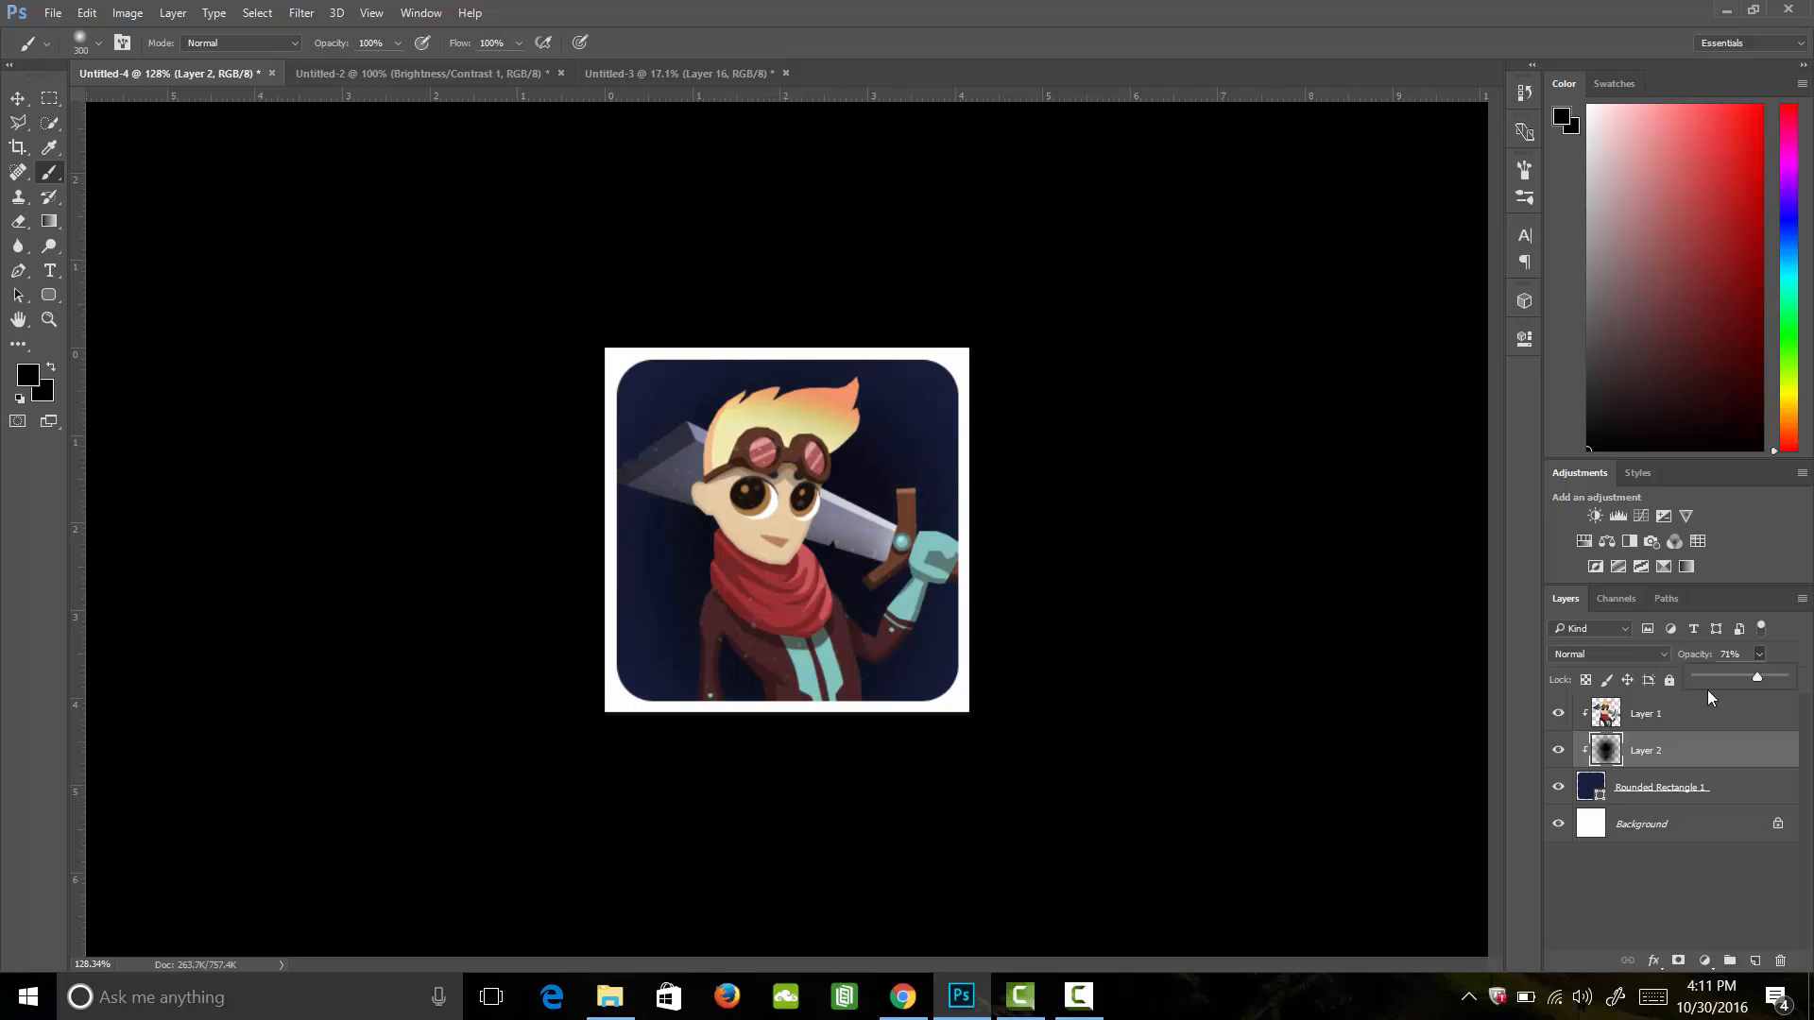
pyautogui.click(1645, 714)
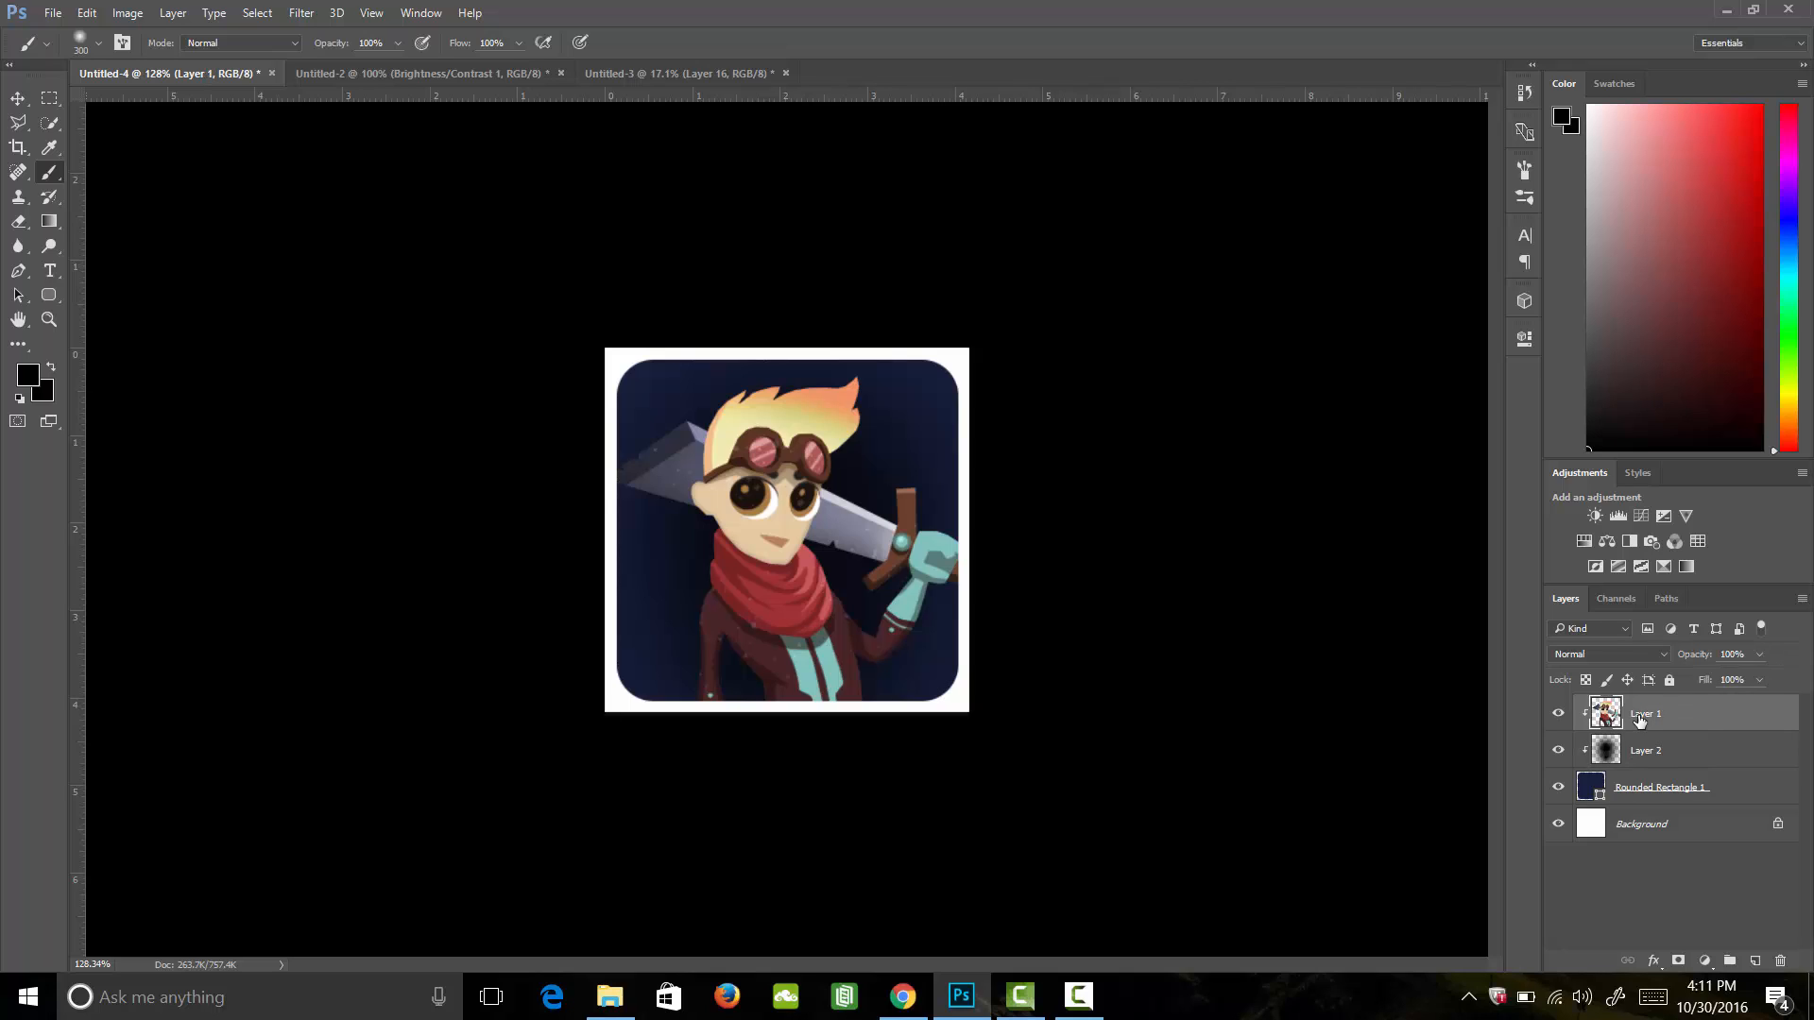
pyautogui.moveTo(1644, 749)
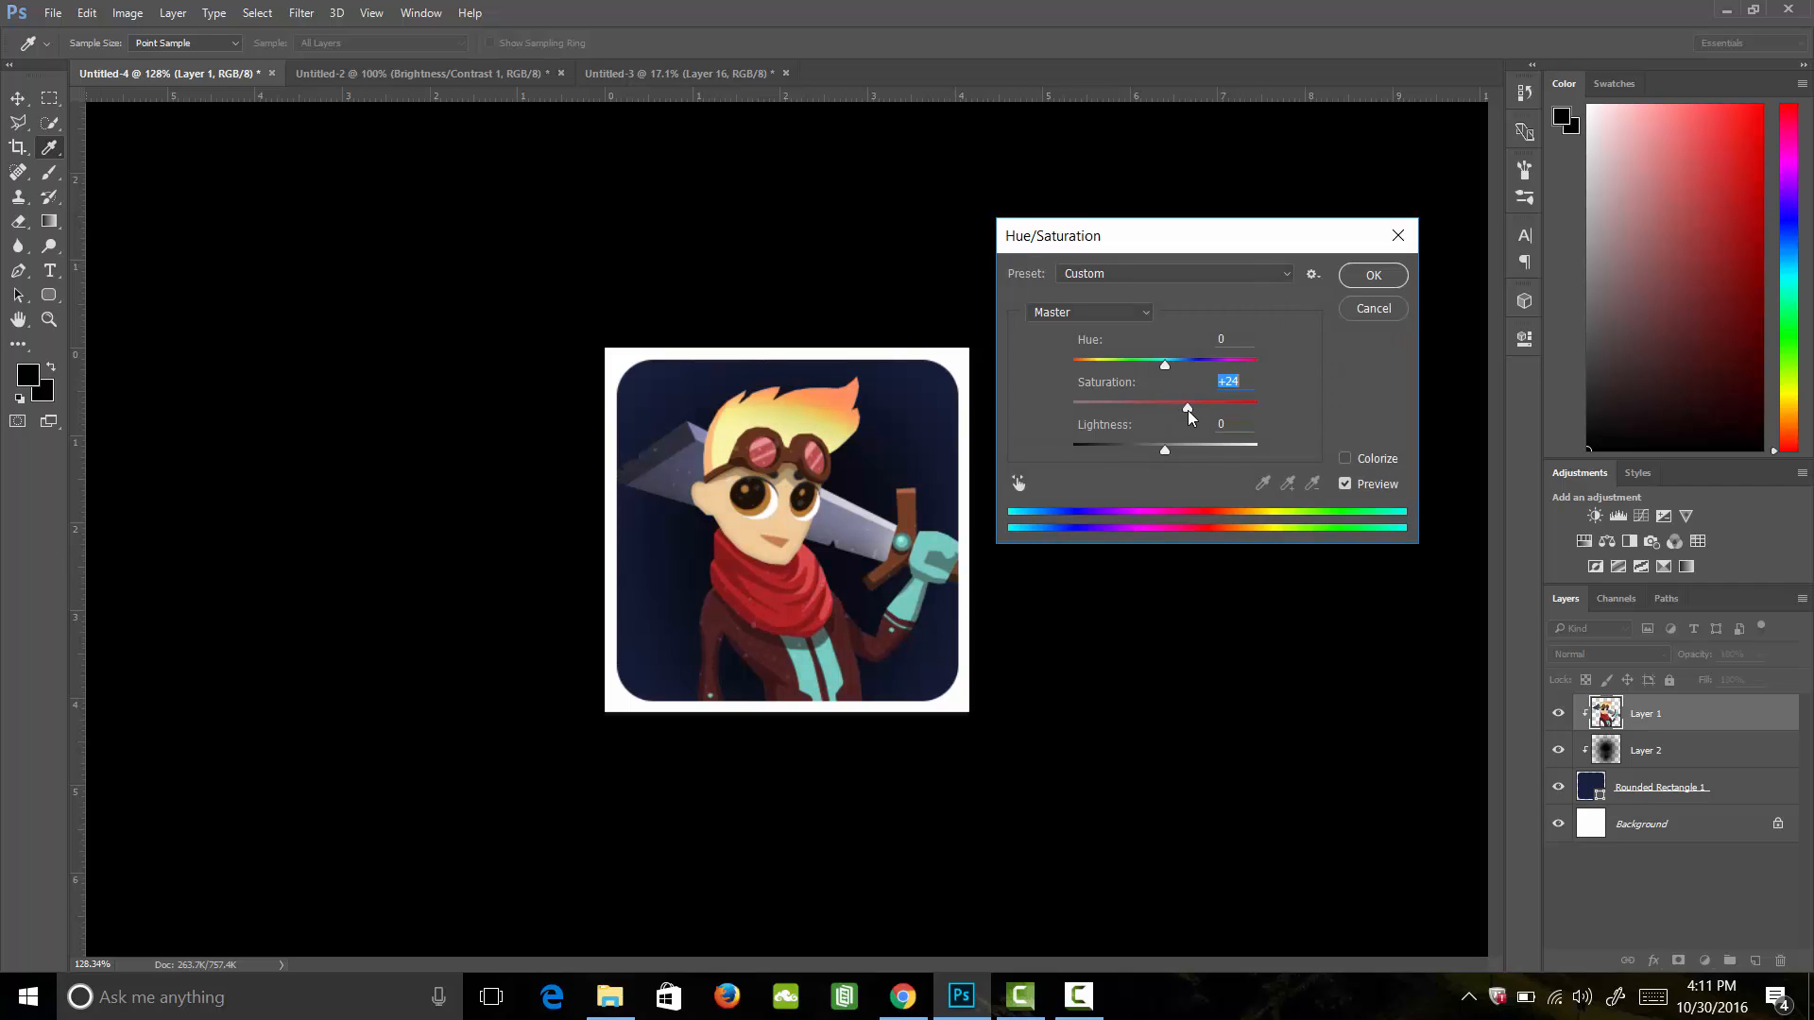
# Drag Hue/Saturation's Saturation slider to +24 on the character layer.
pyautogui.click(1371, 274)
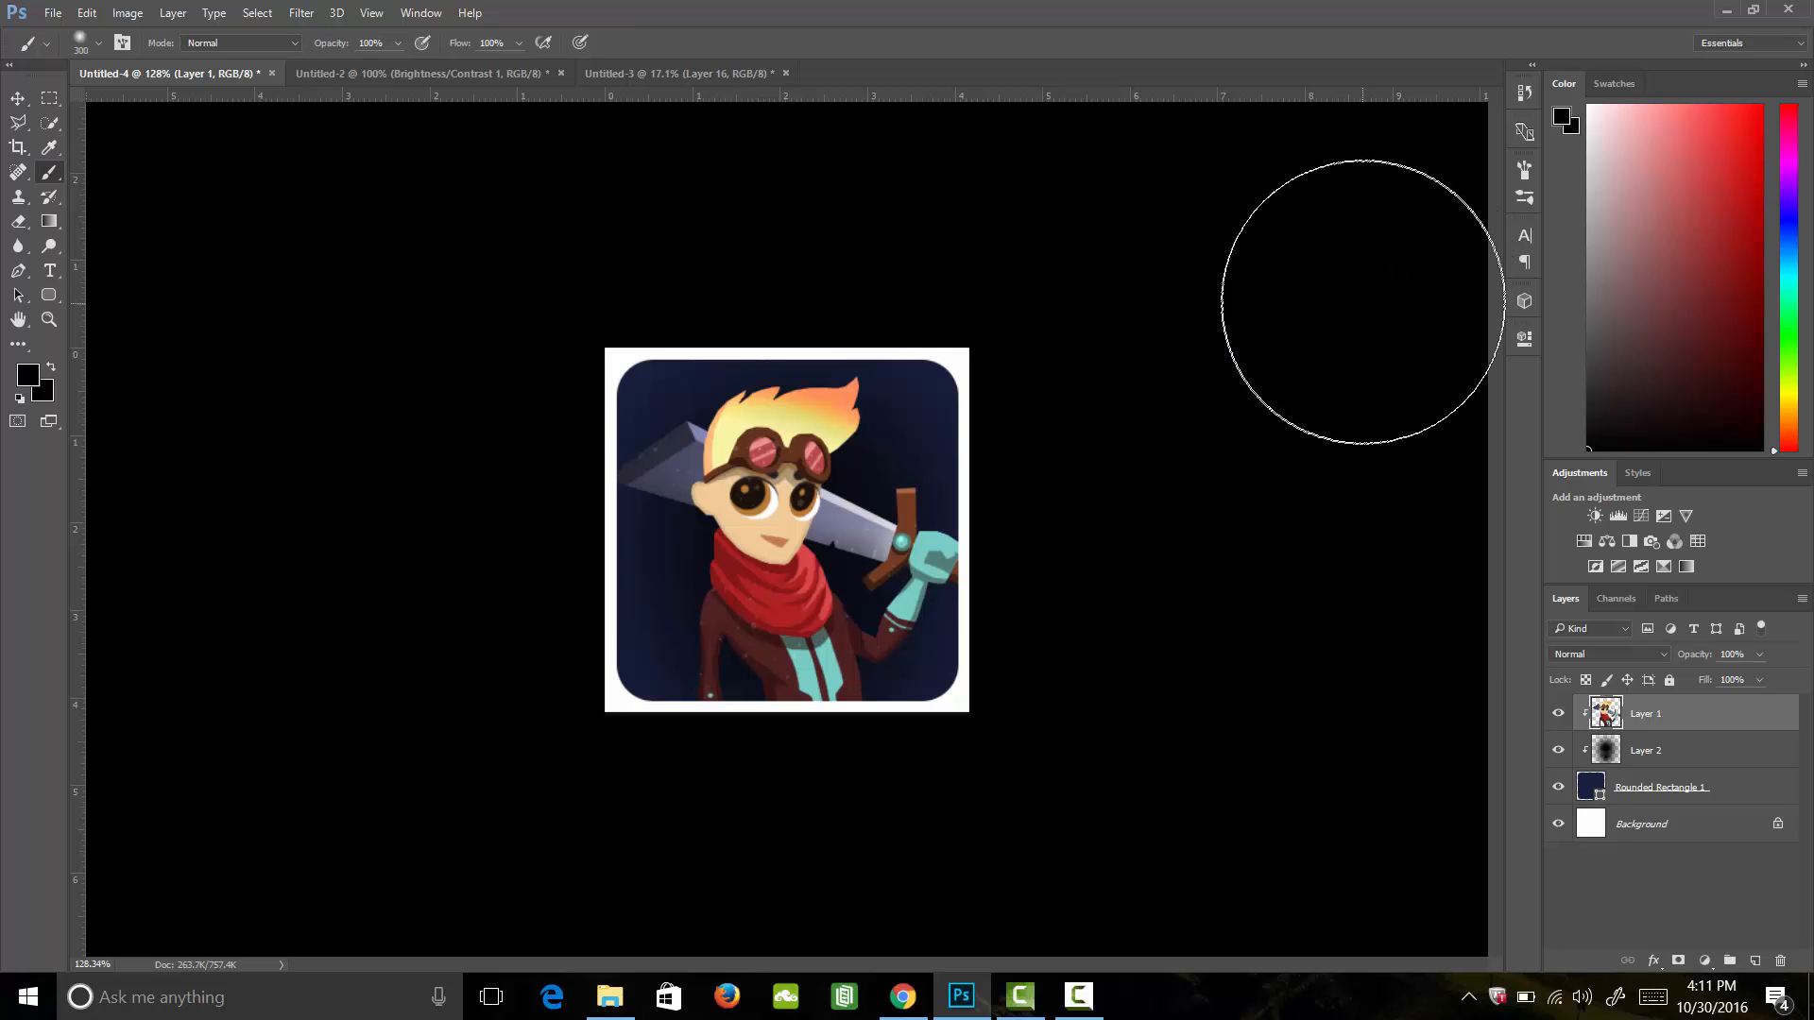
pyautogui.moveTo(1348, 304)
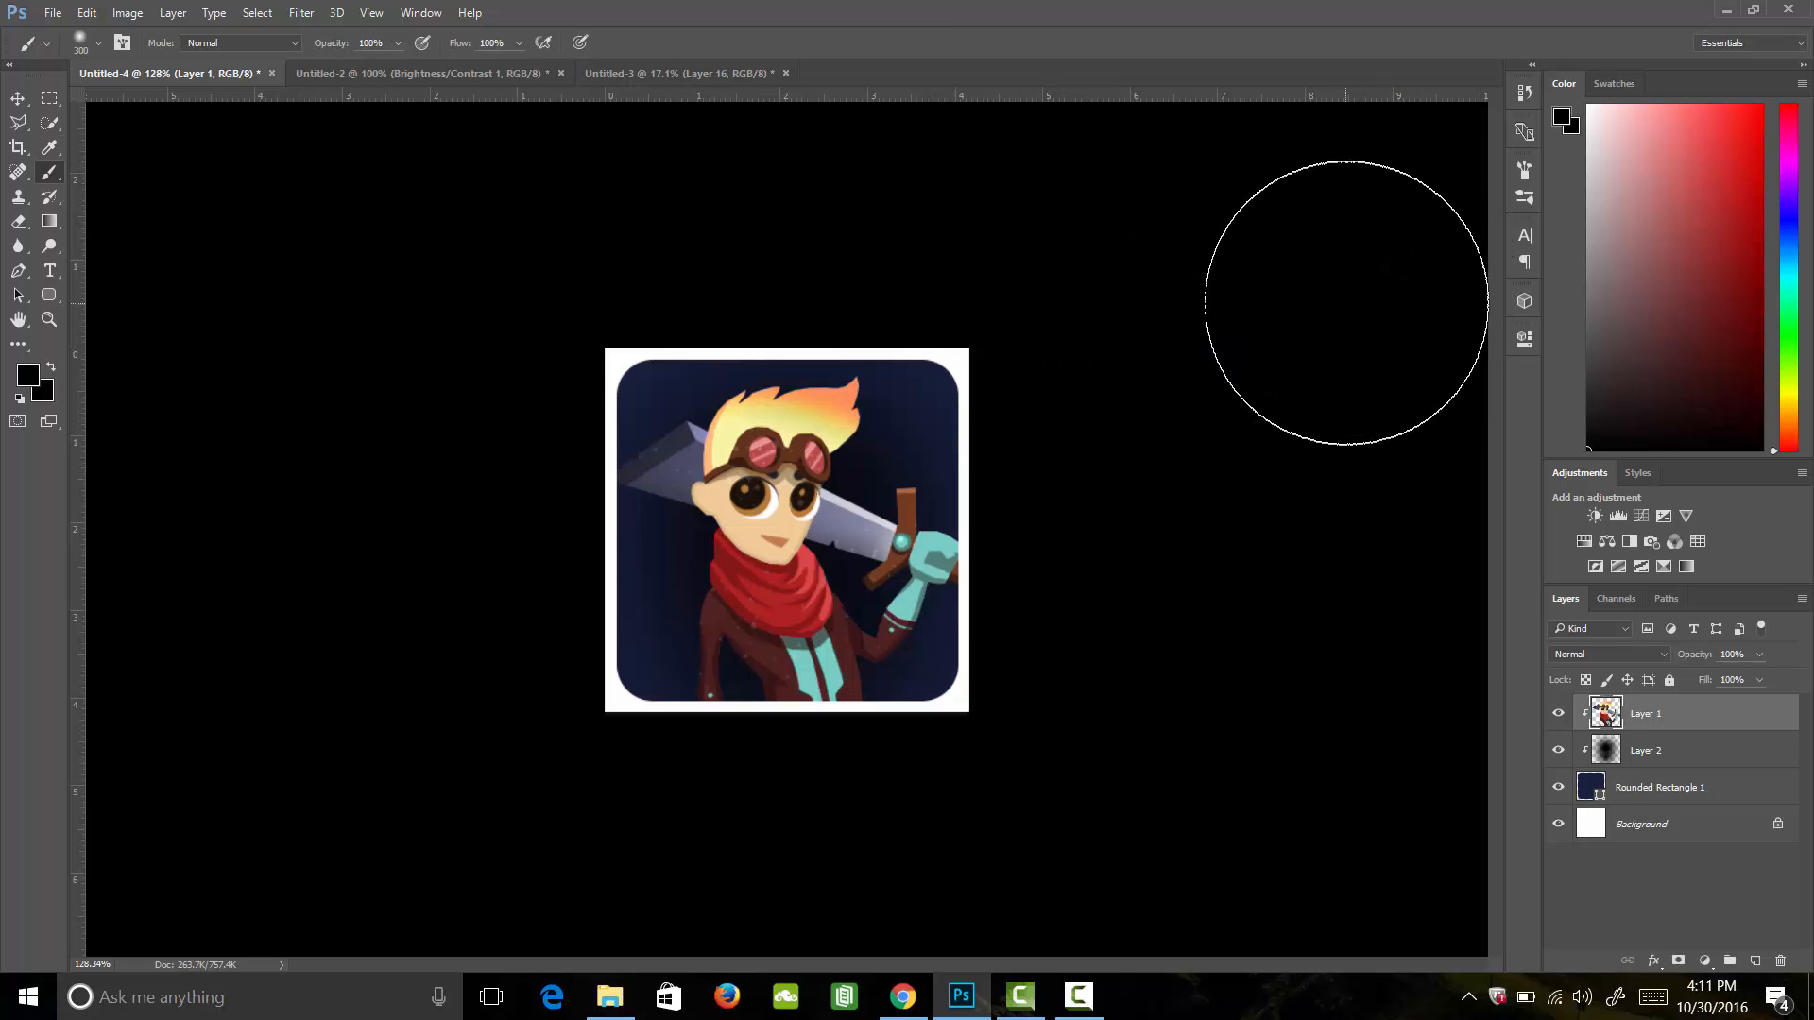
pyautogui.moveTo(1341, 295)
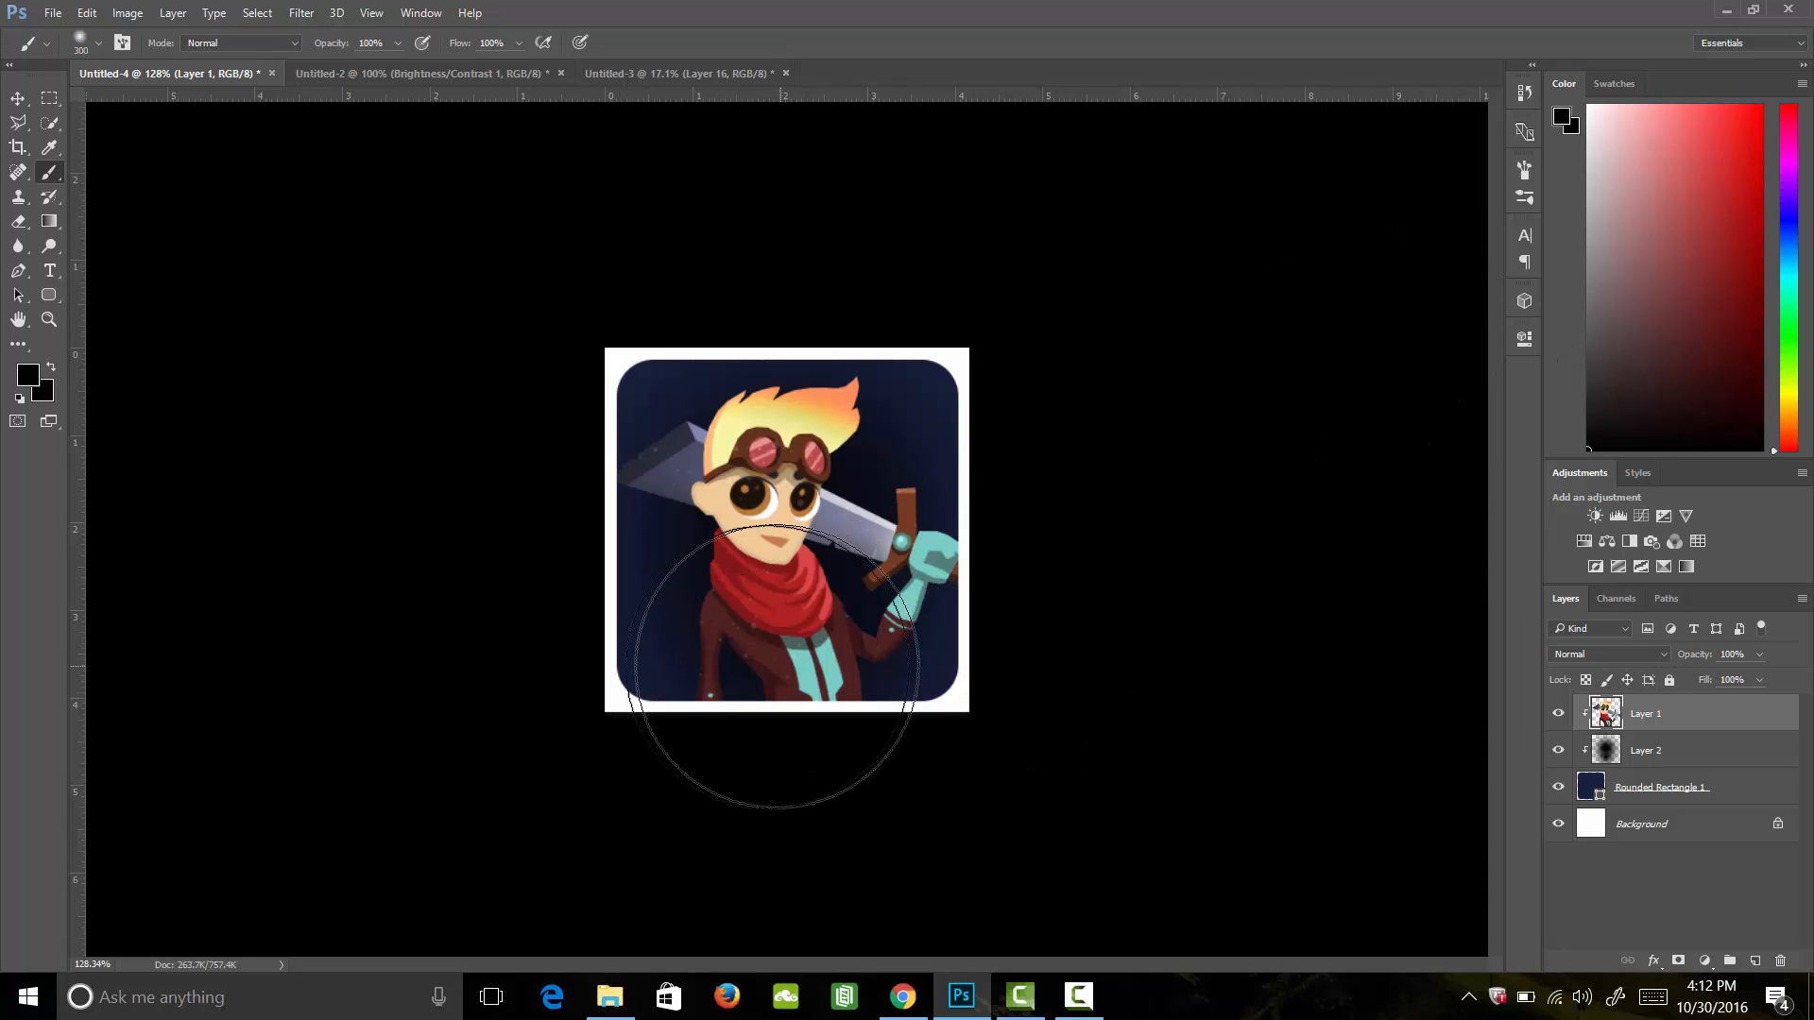
pyautogui.moveTo(787, 544)
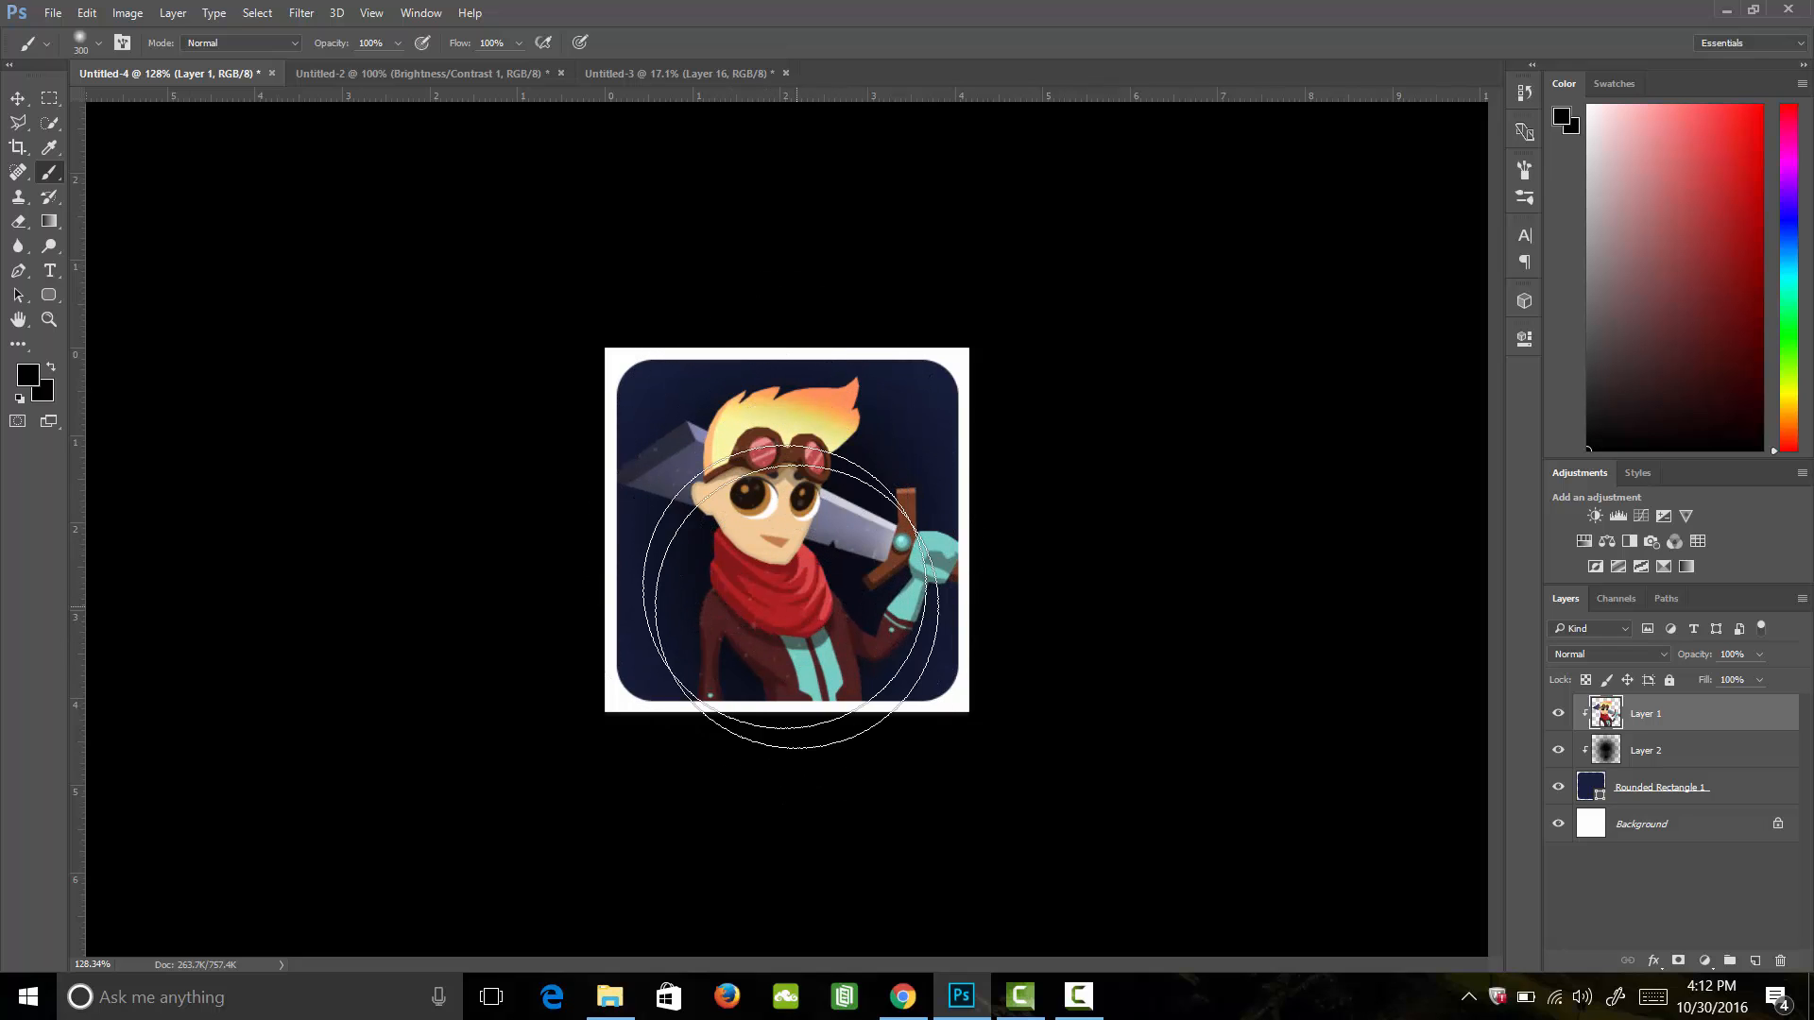
pyautogui.moveTo(793, 735)
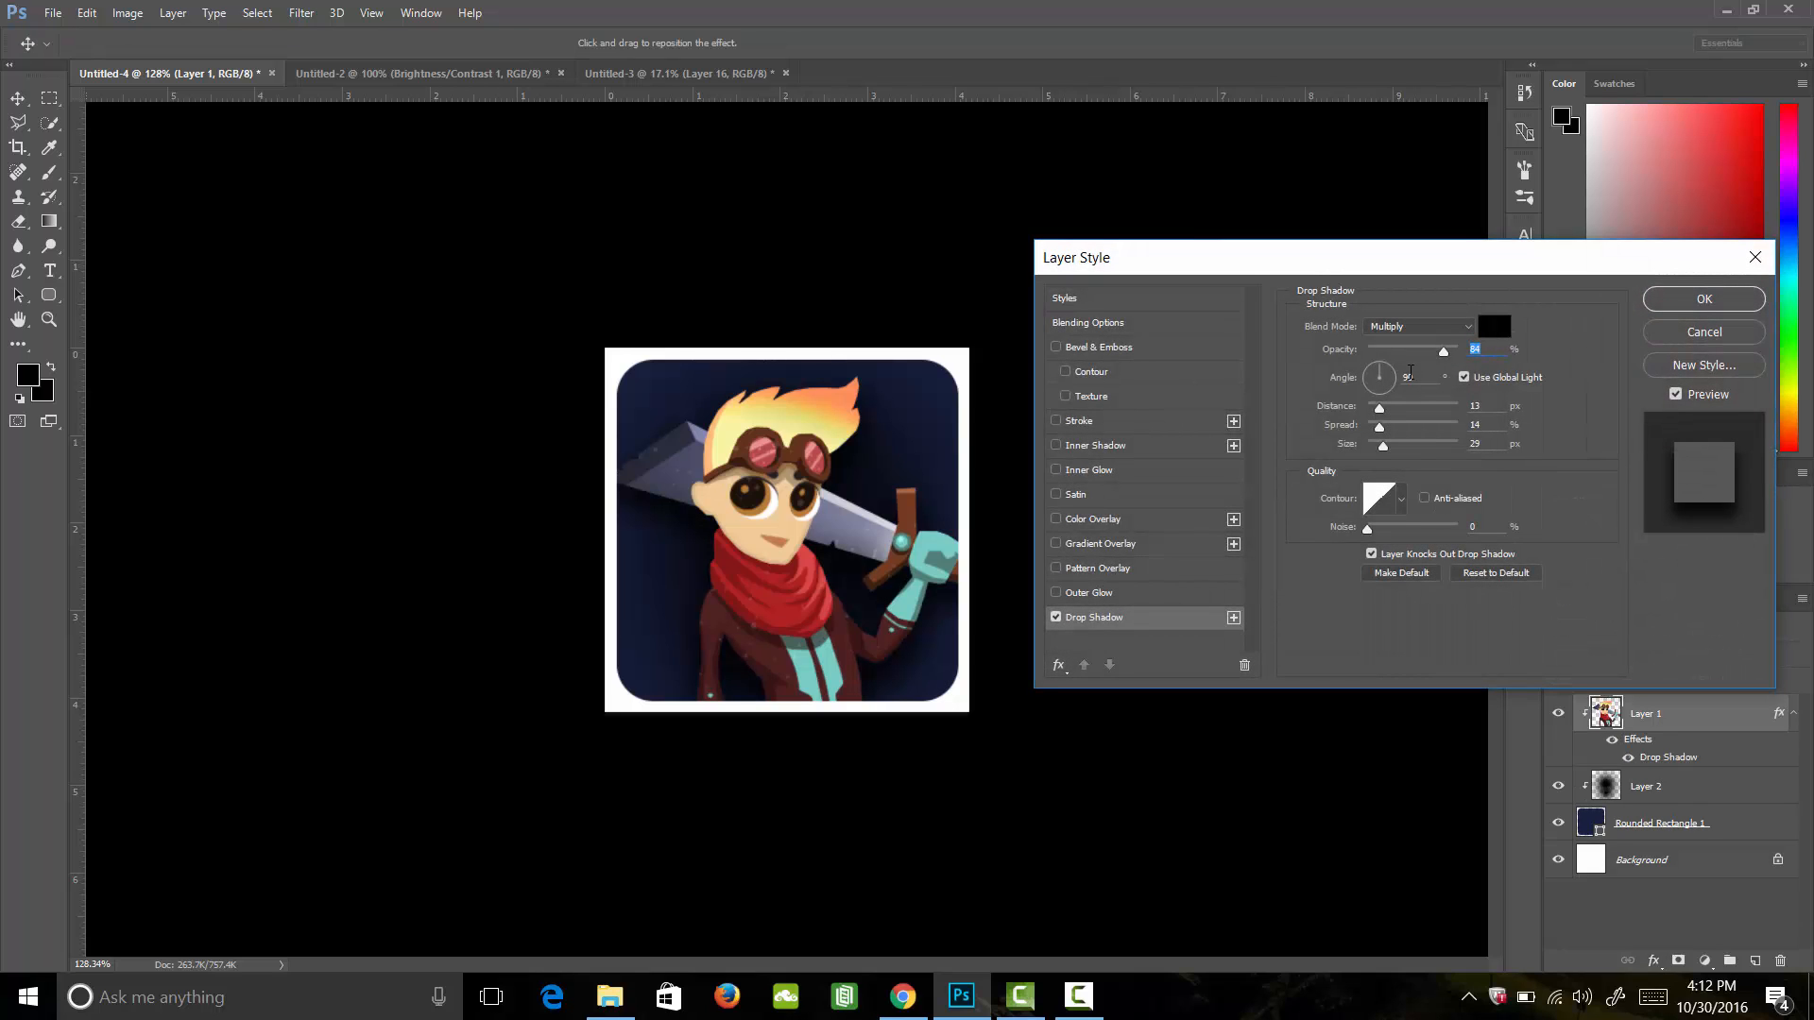
# Set the character's drop shadow to about 62% opacity and 19 px distance, then apply it.
pyautogui.click(1408, 377)
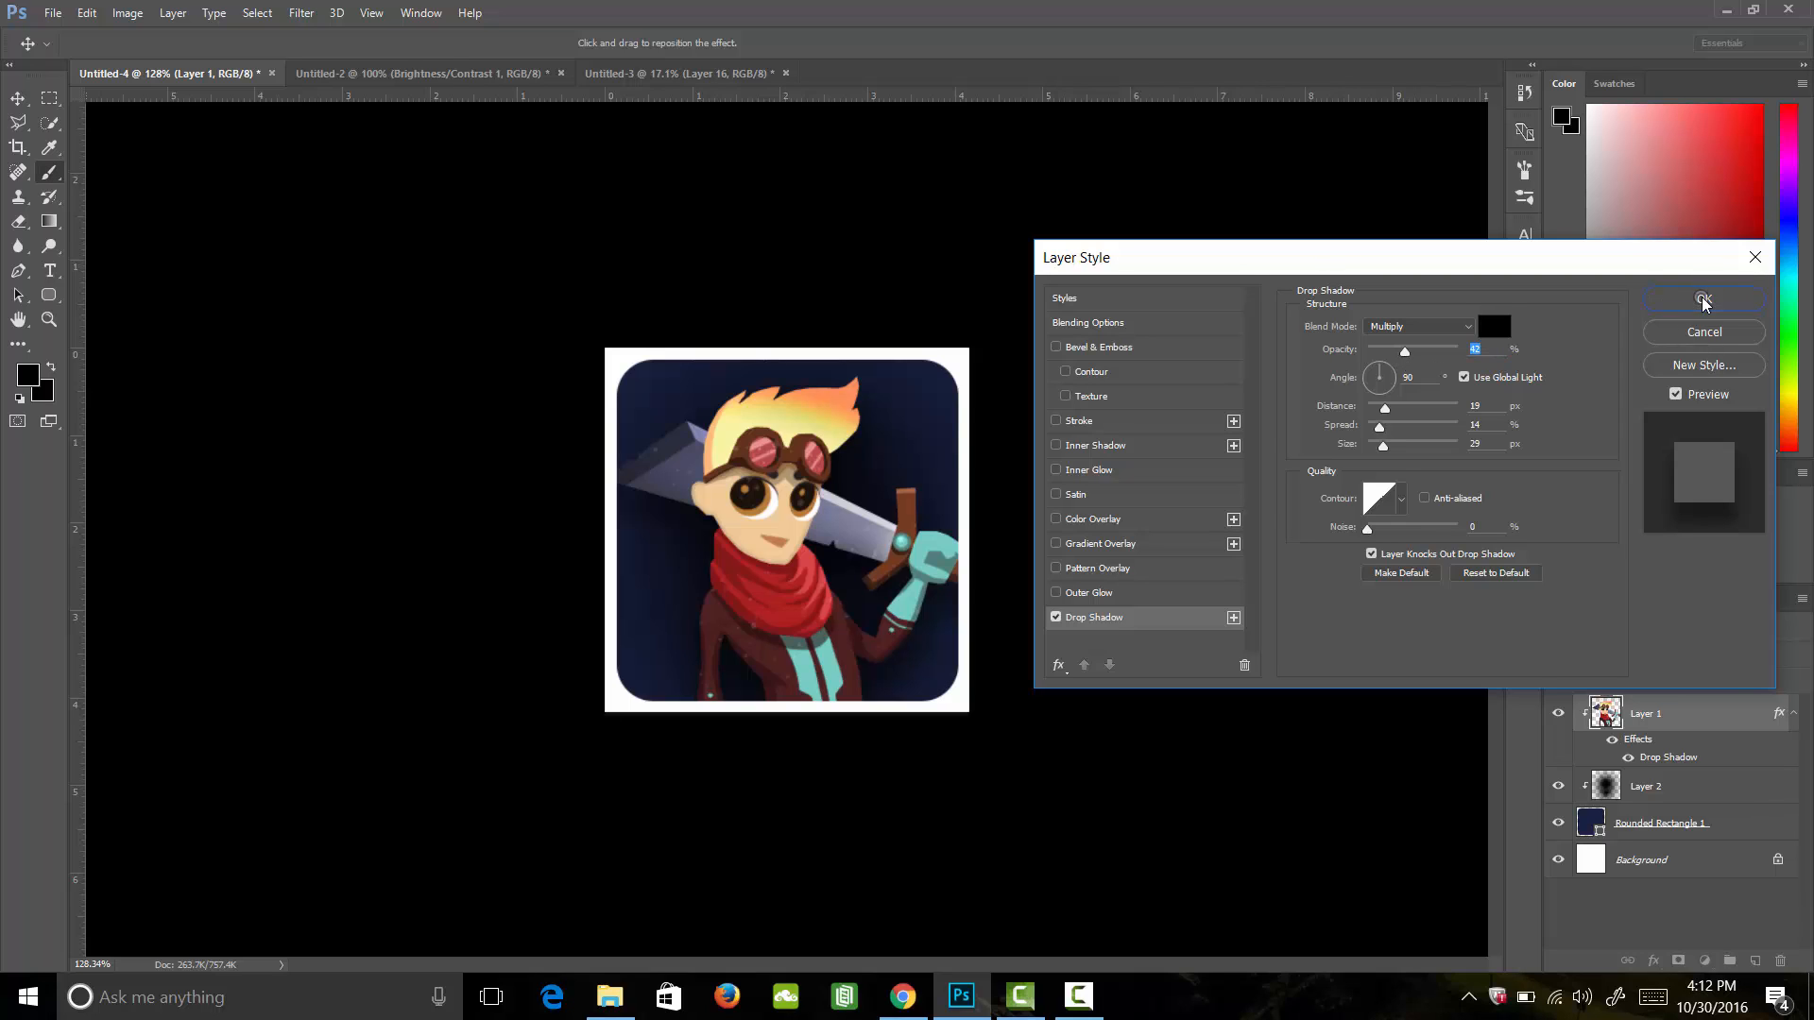
pyautogui.click(1701, 299)
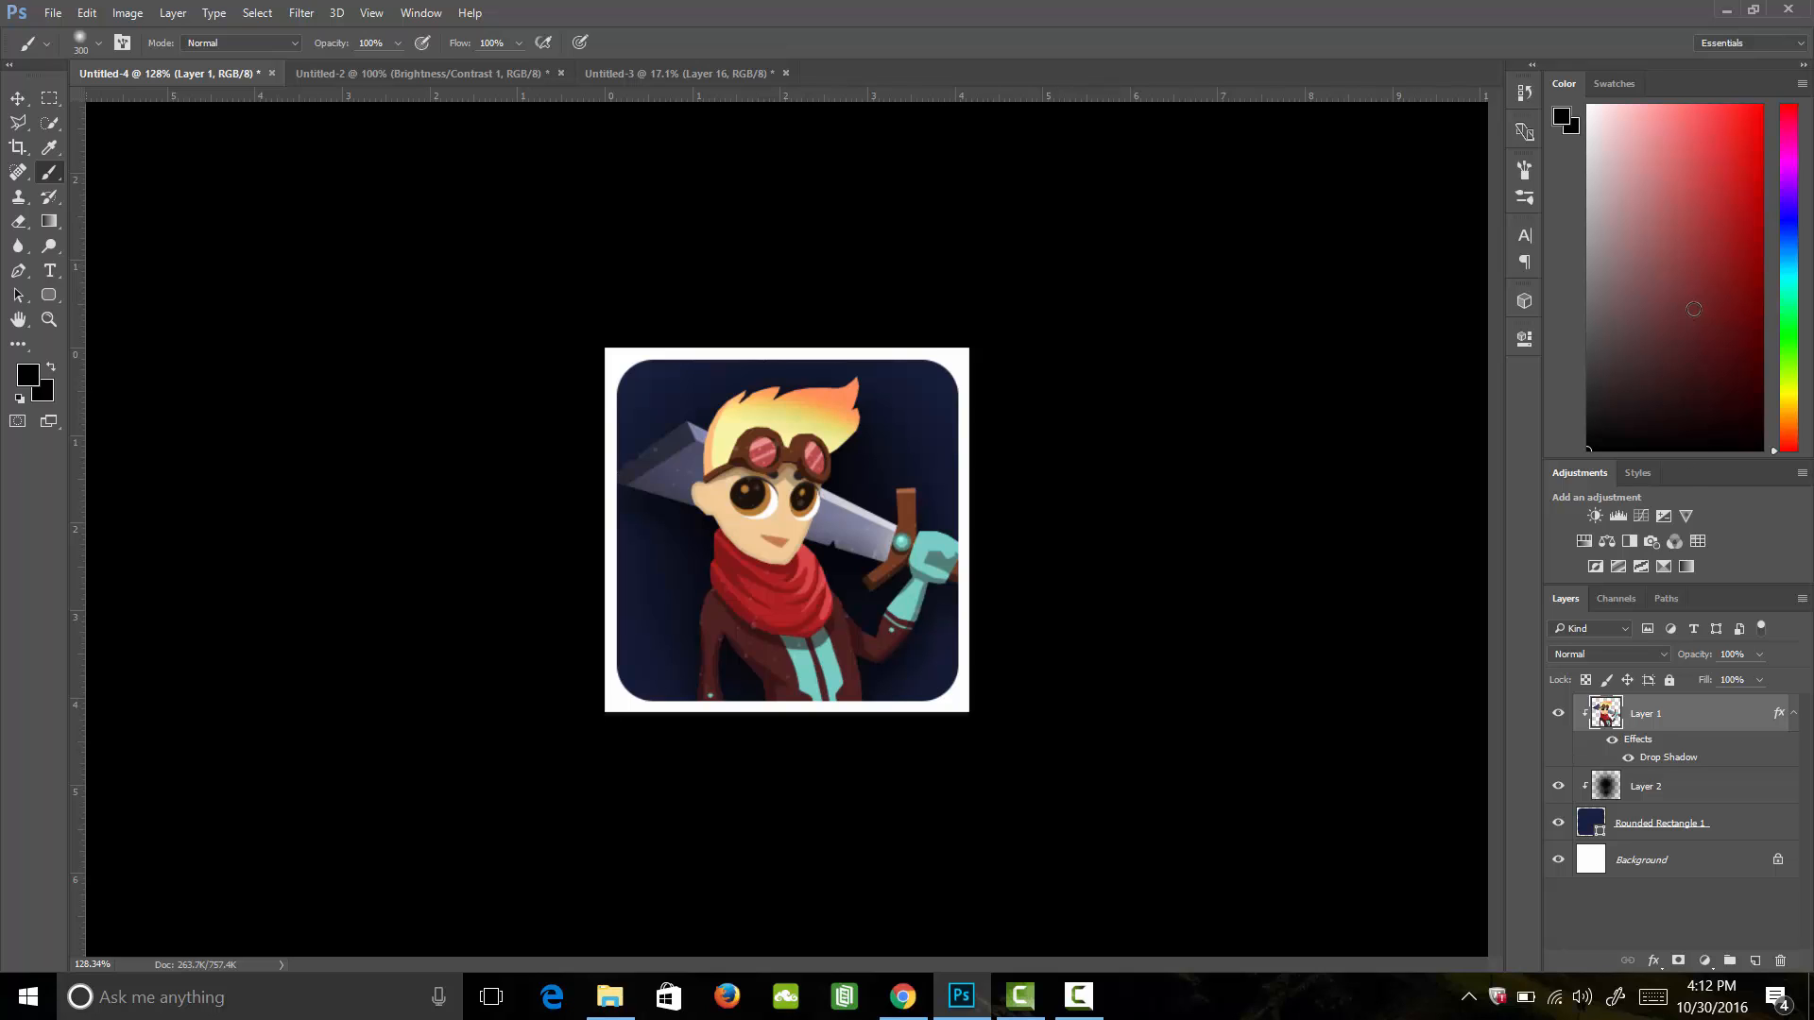
pyautogui.moveTo(1763, 981)
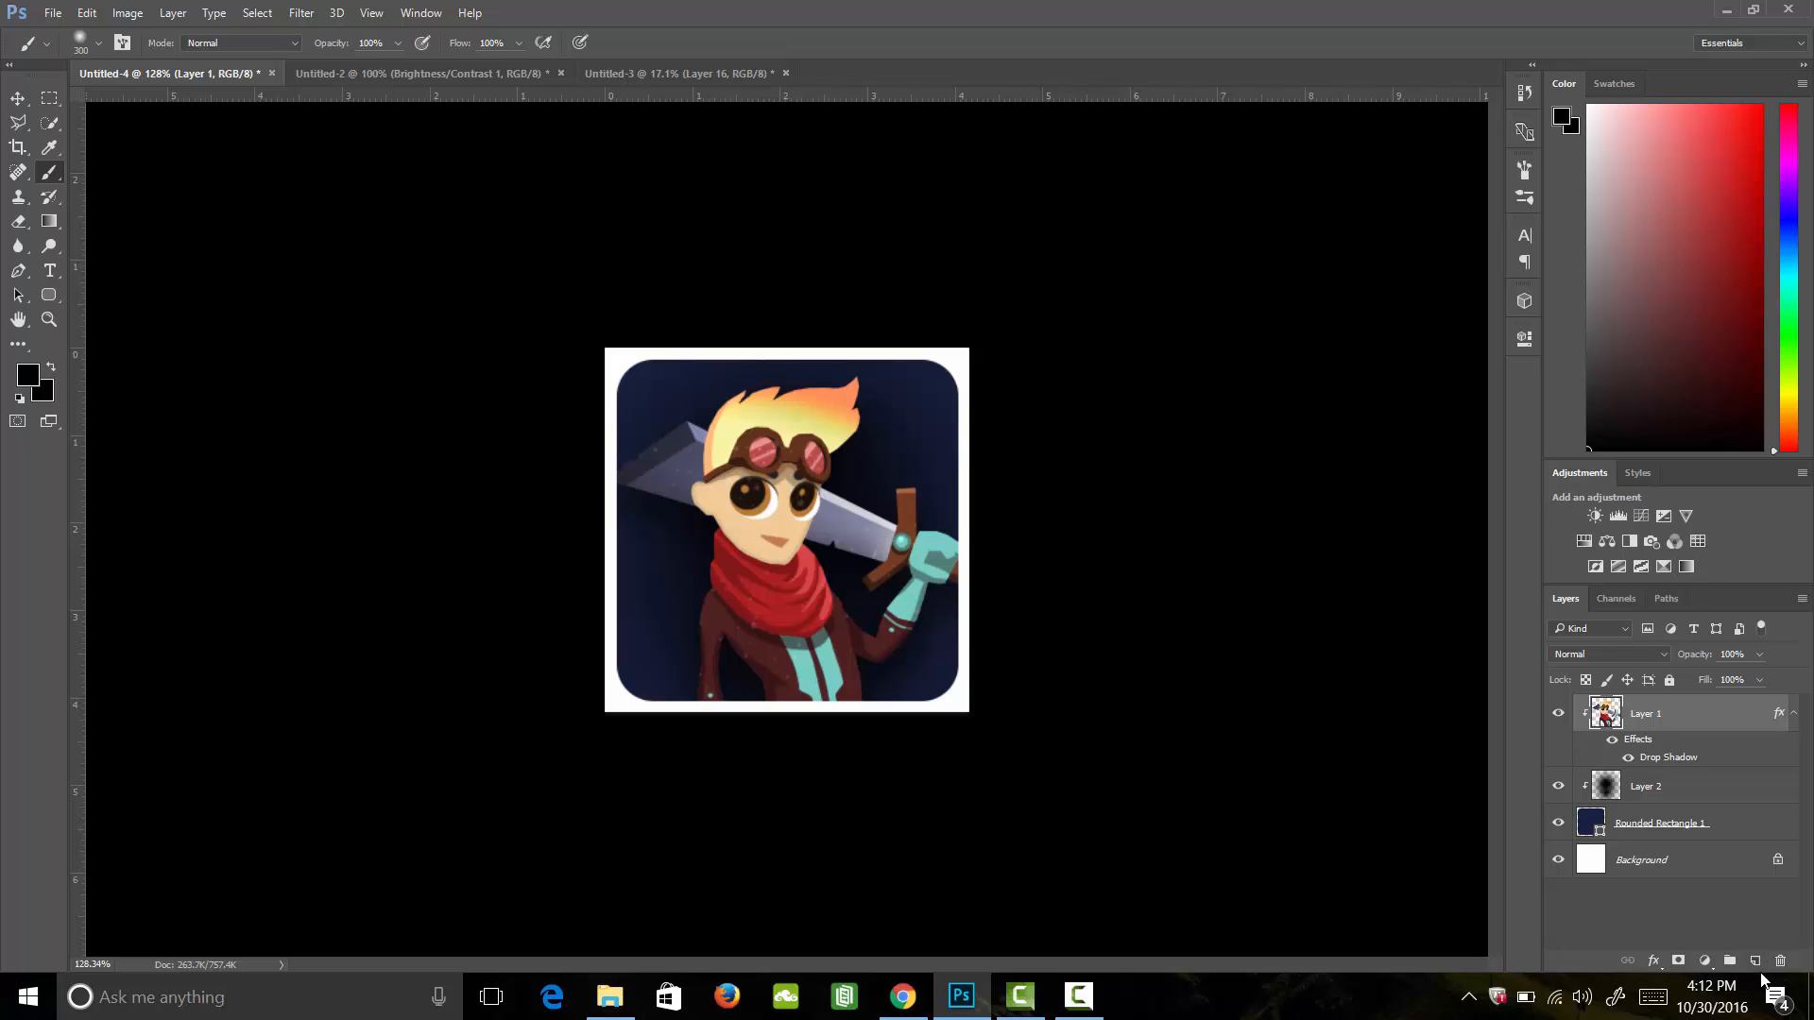
# Create a clipped layer above the character, with white foreground and 13% opacity.
pyautogui.click(1644, 787)
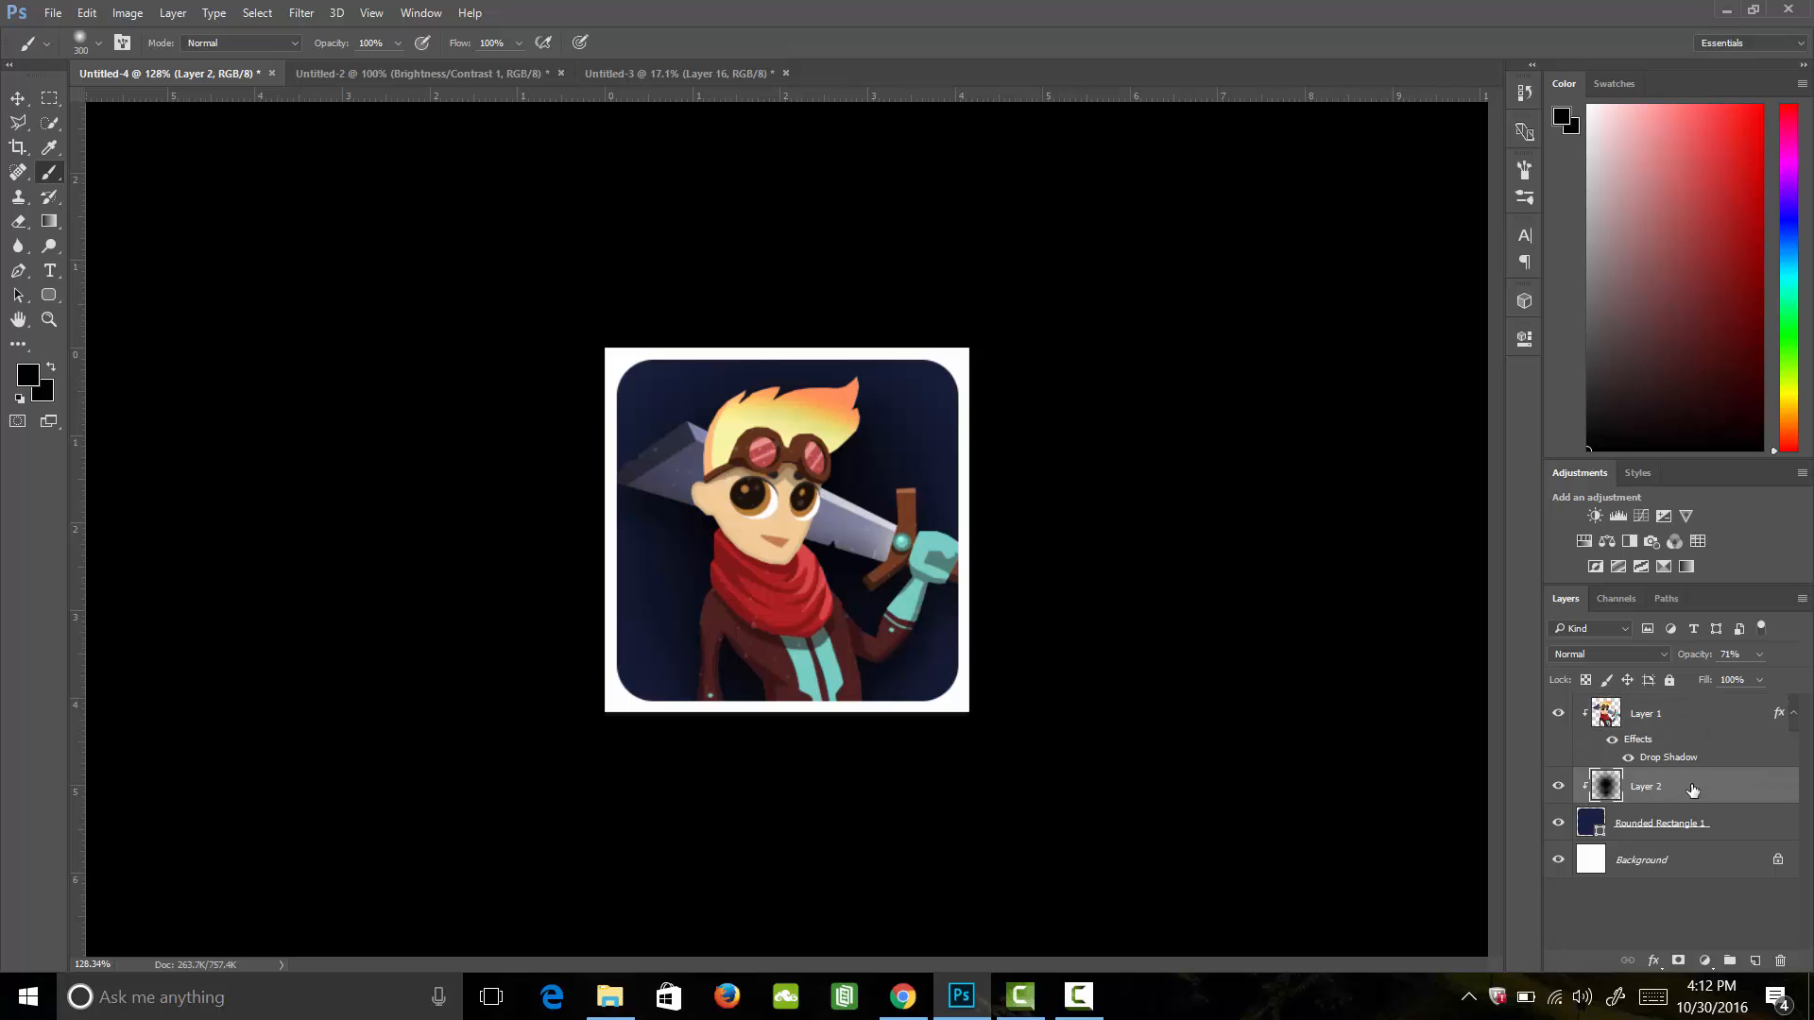
pyautogui.click(1756, 960)
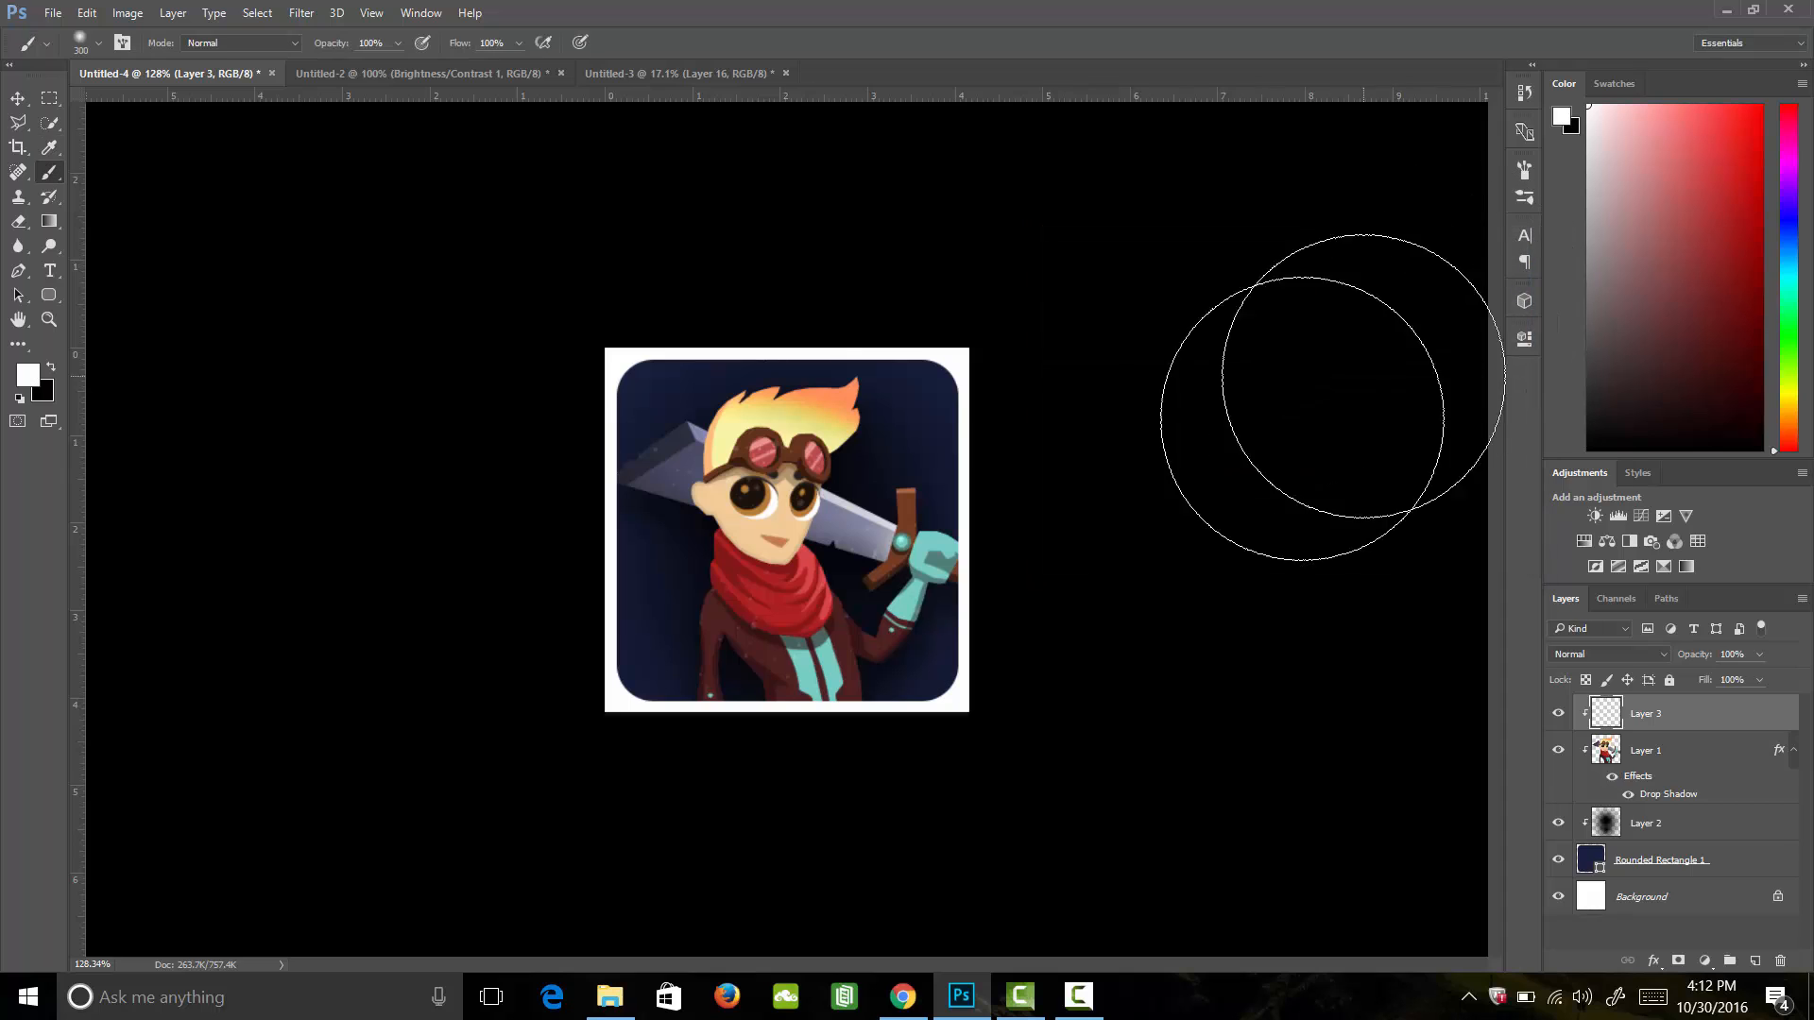
pyautogui.moveTo(1154, 727)
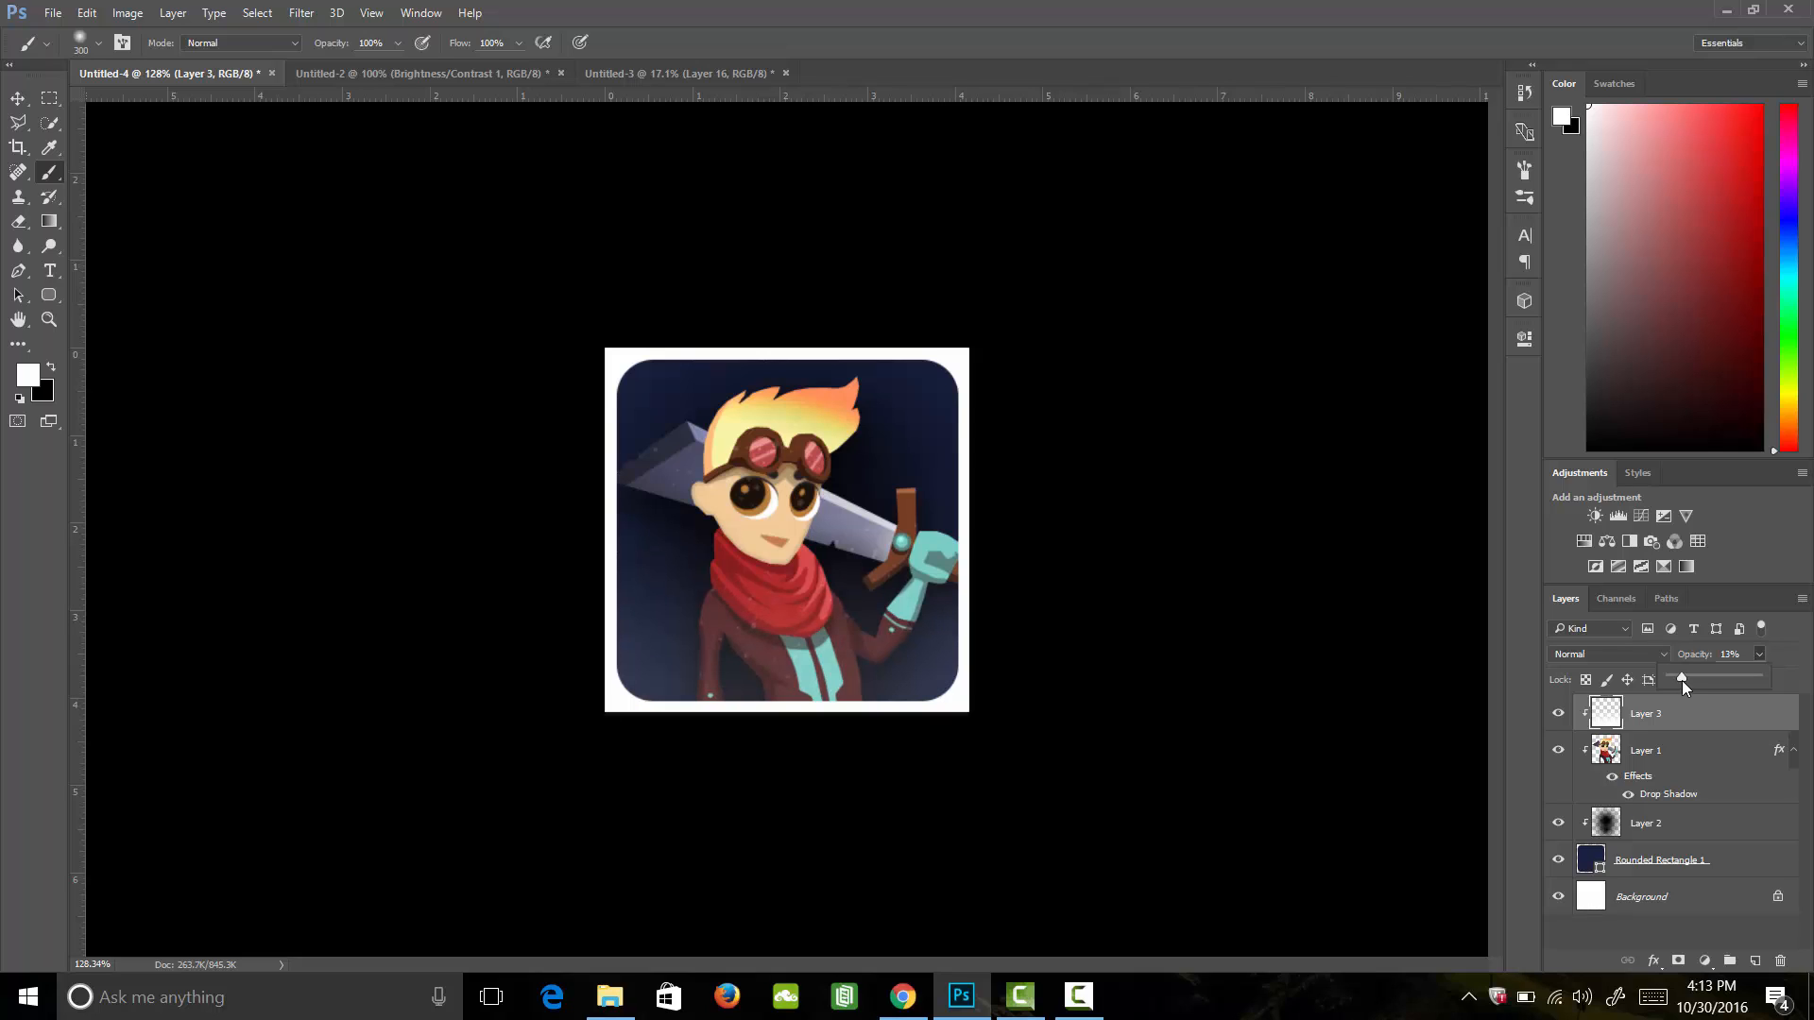
pyautogui.moveTo(1756, 671)
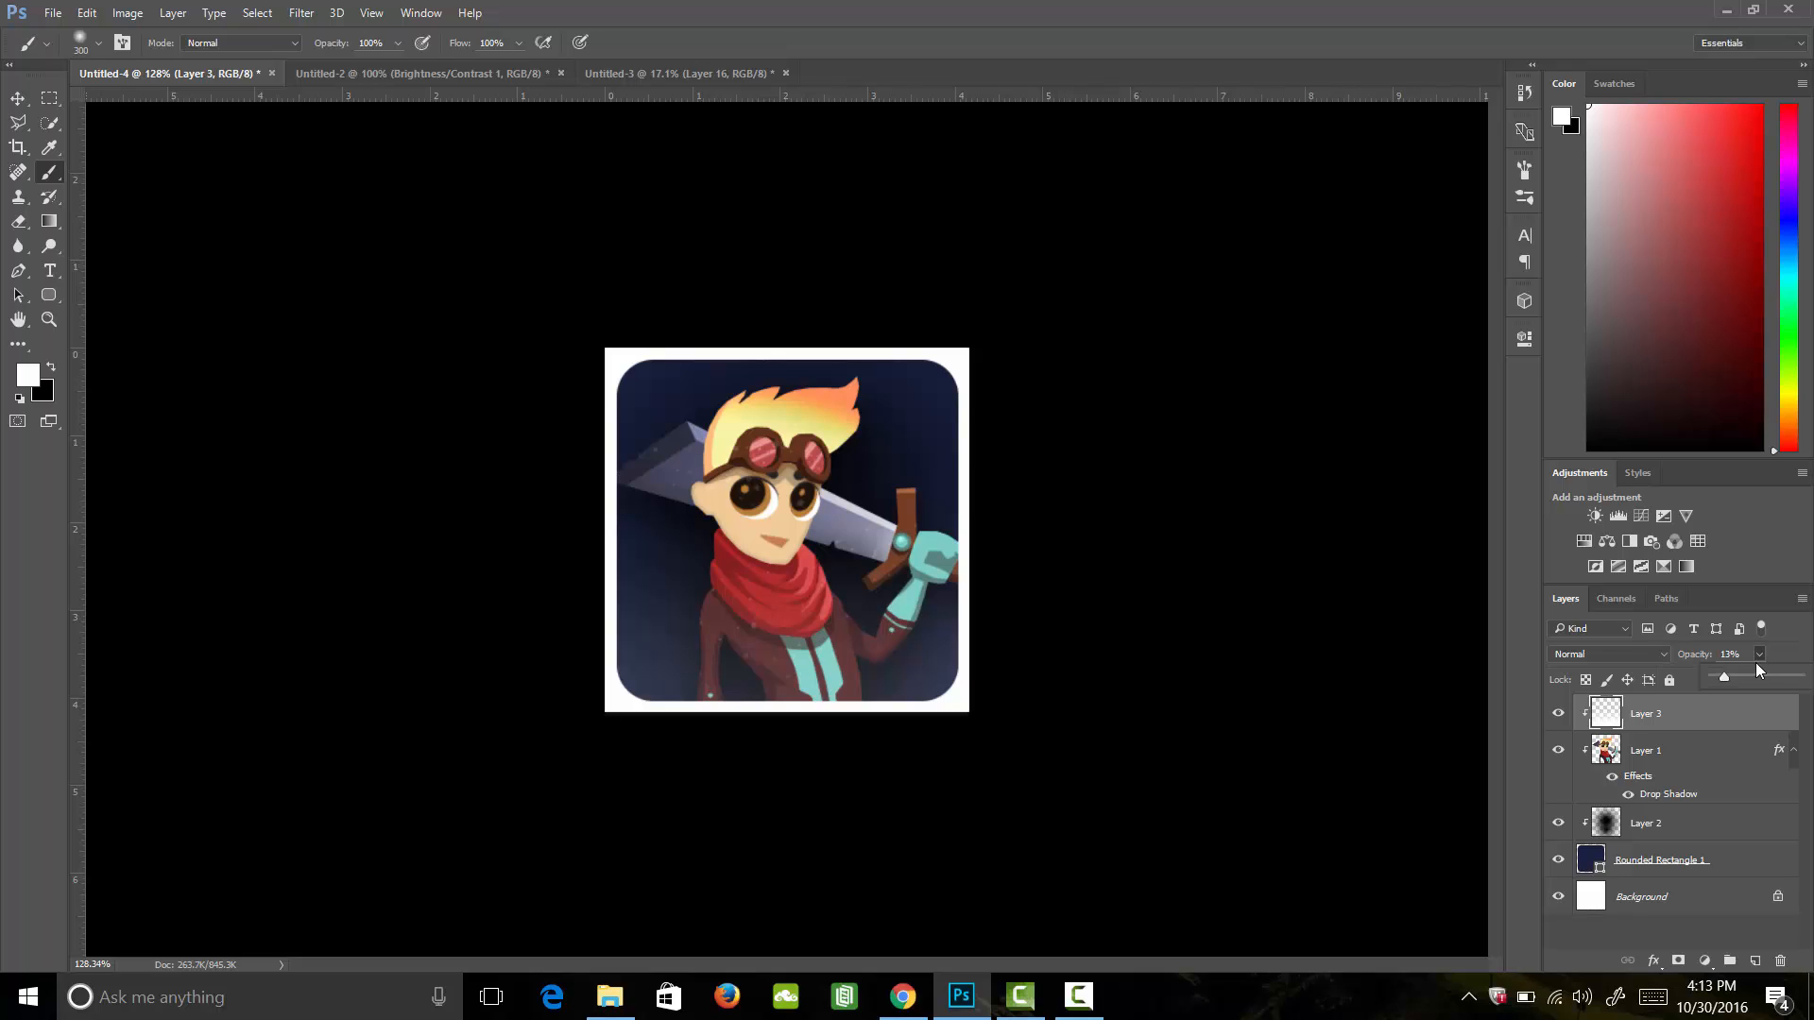
pyautogui.click(1731, 960)
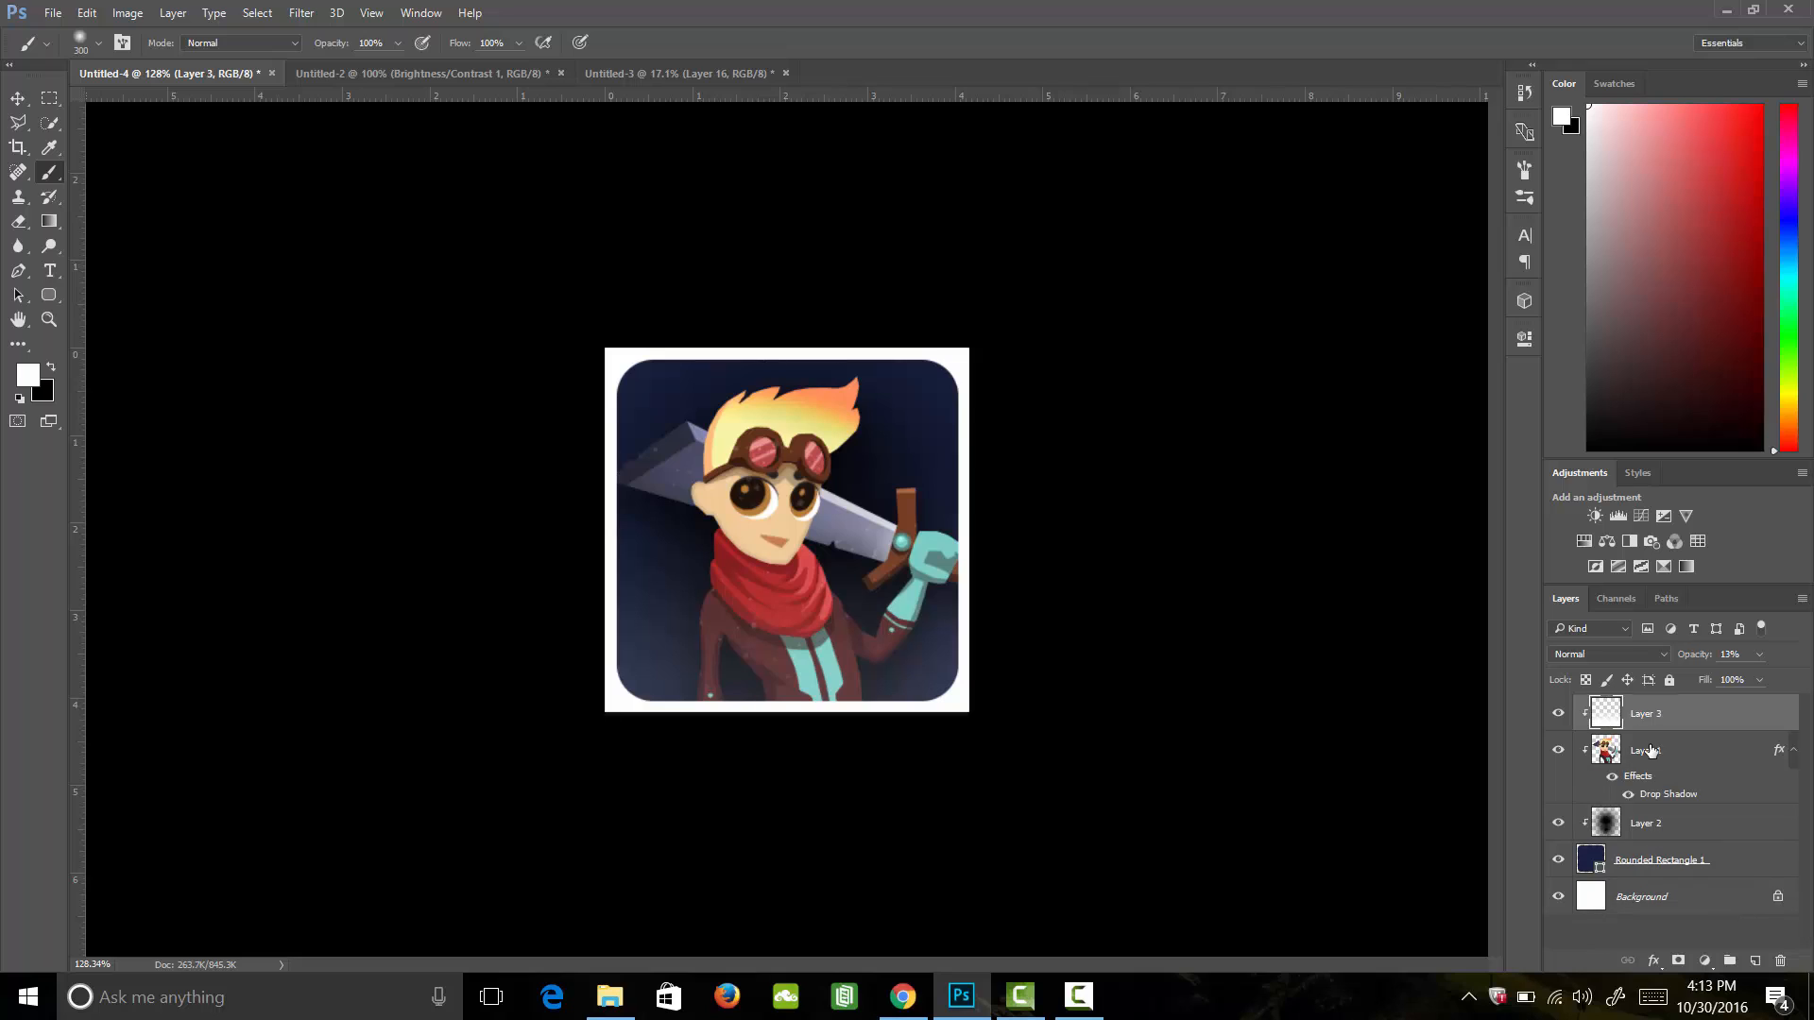
# Fill an elliptical marquee with white on Layer 4 and lower it to 24% opacity.
pyautogui.click(1728, 960)
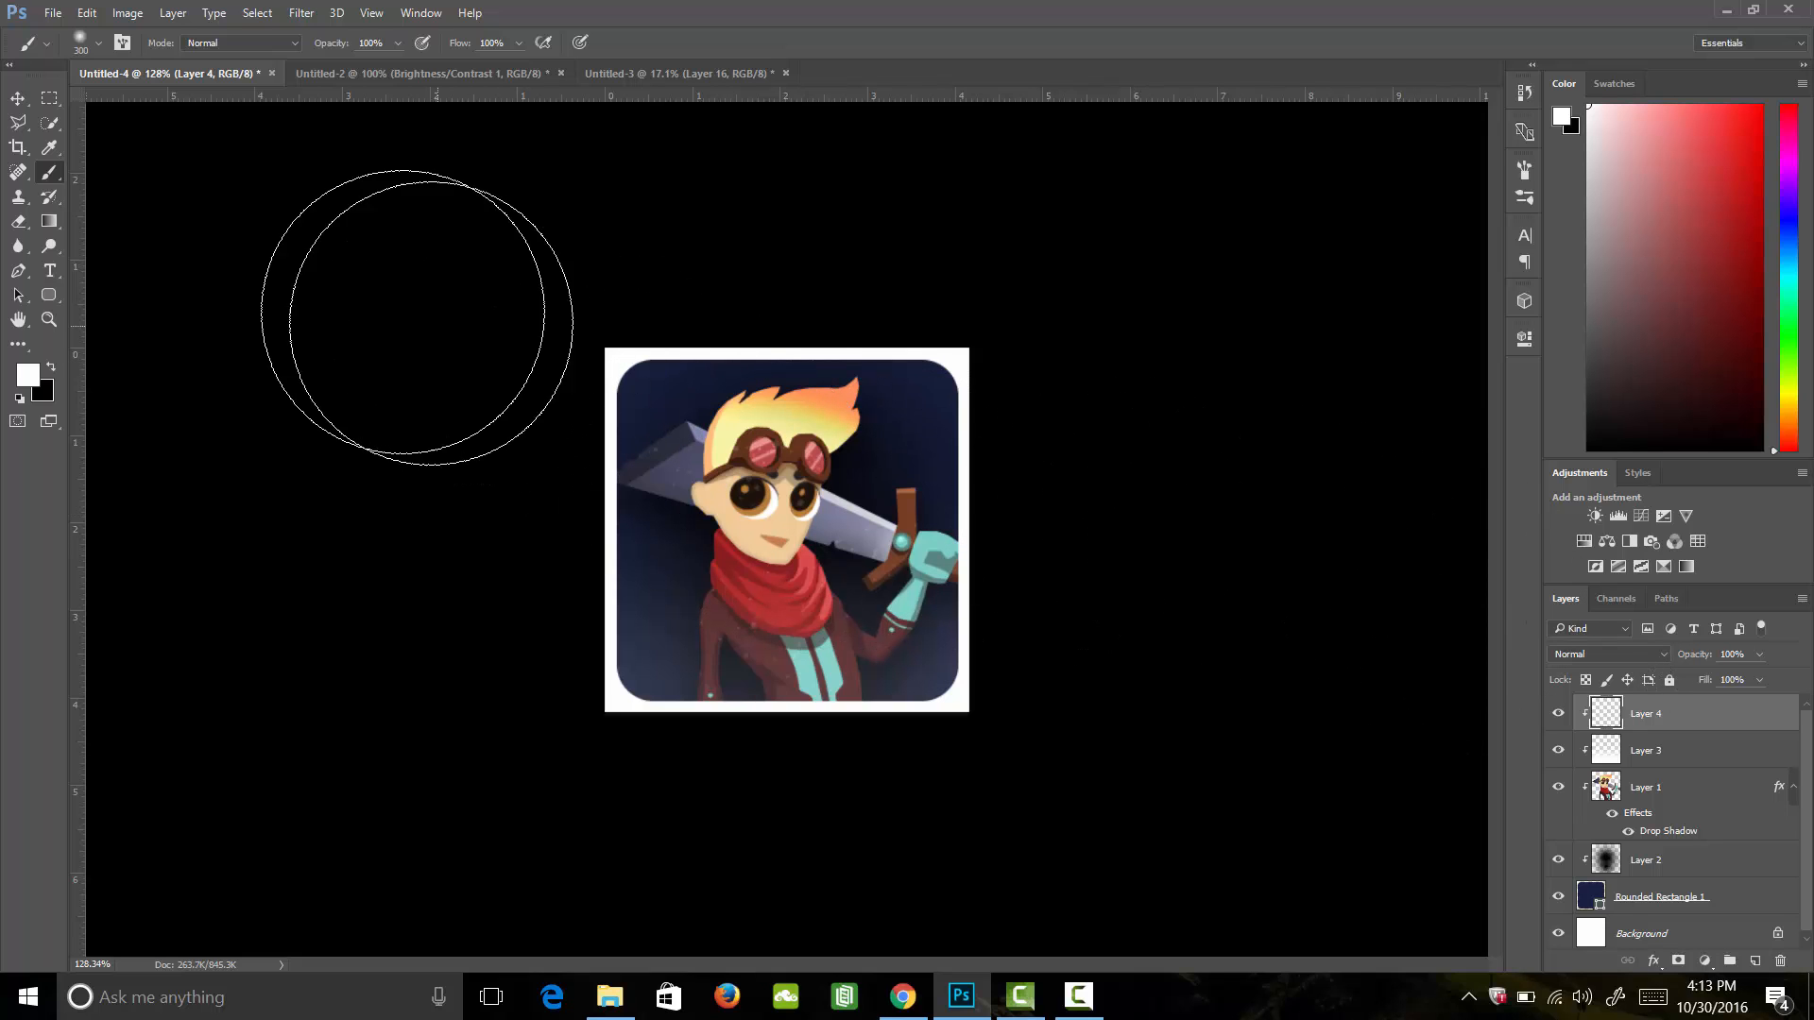
pyautogui.click(48, 99)
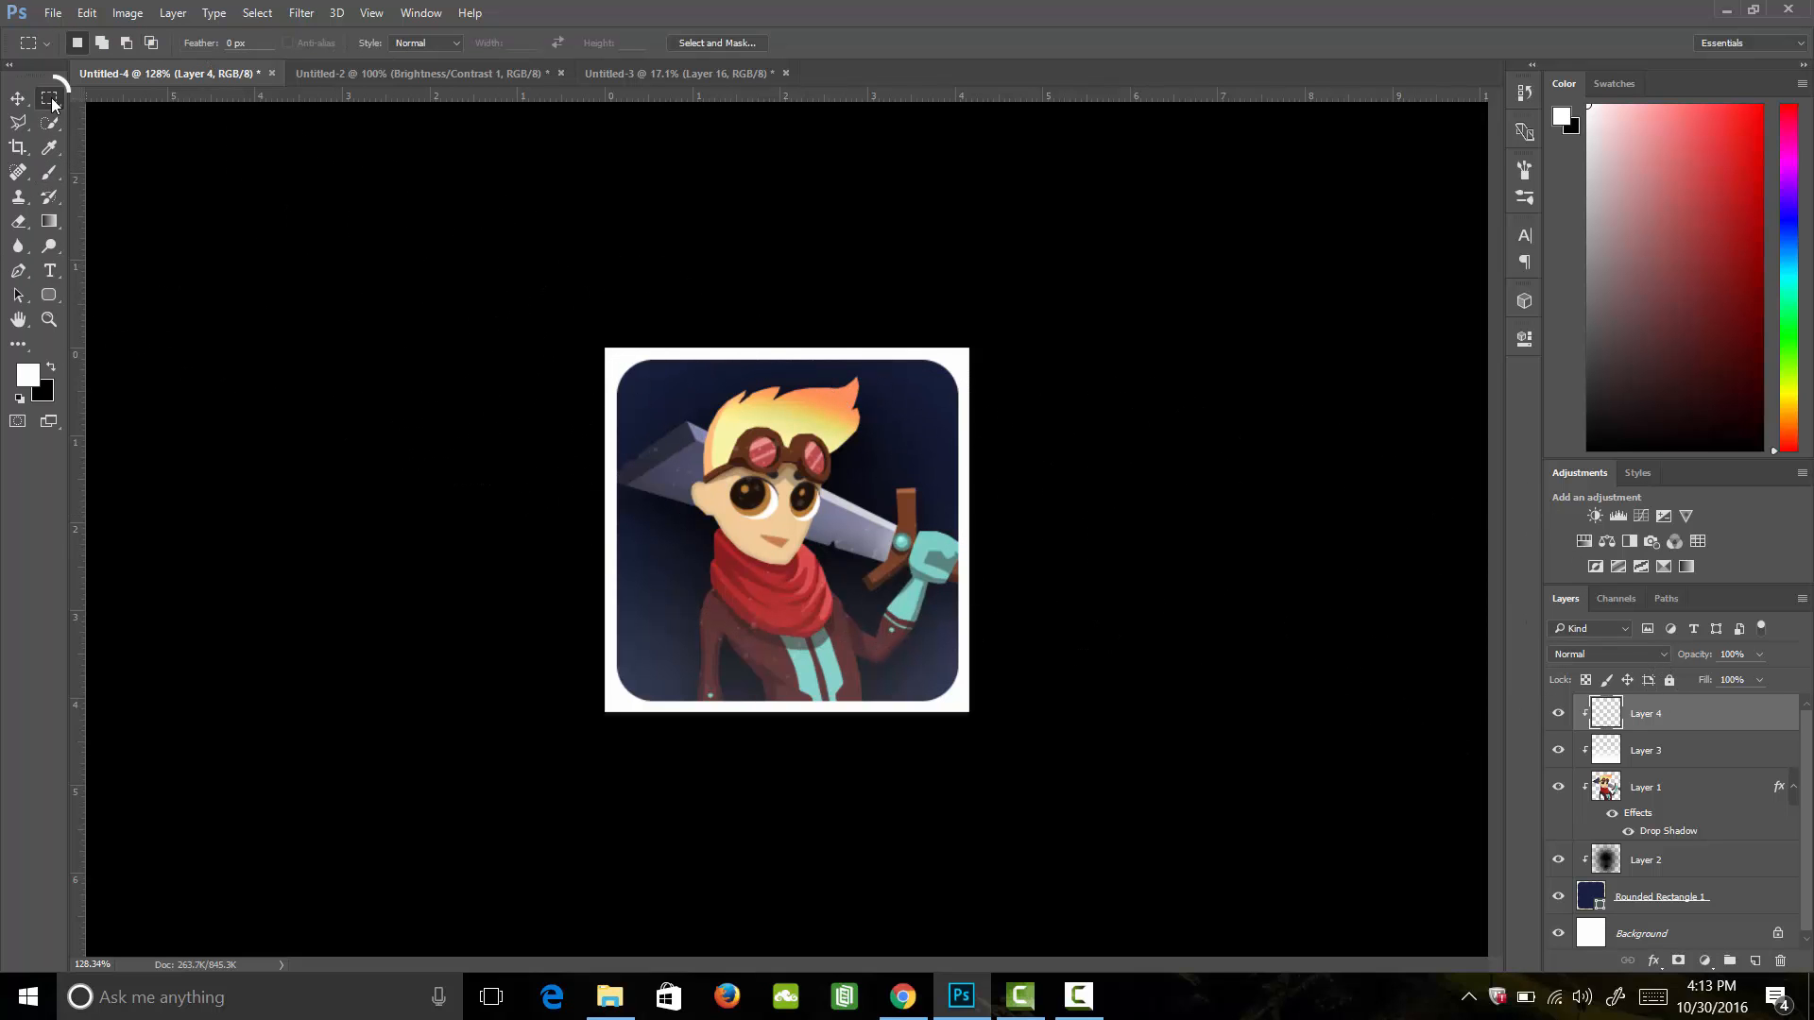
pyautogui.click(48, 98)
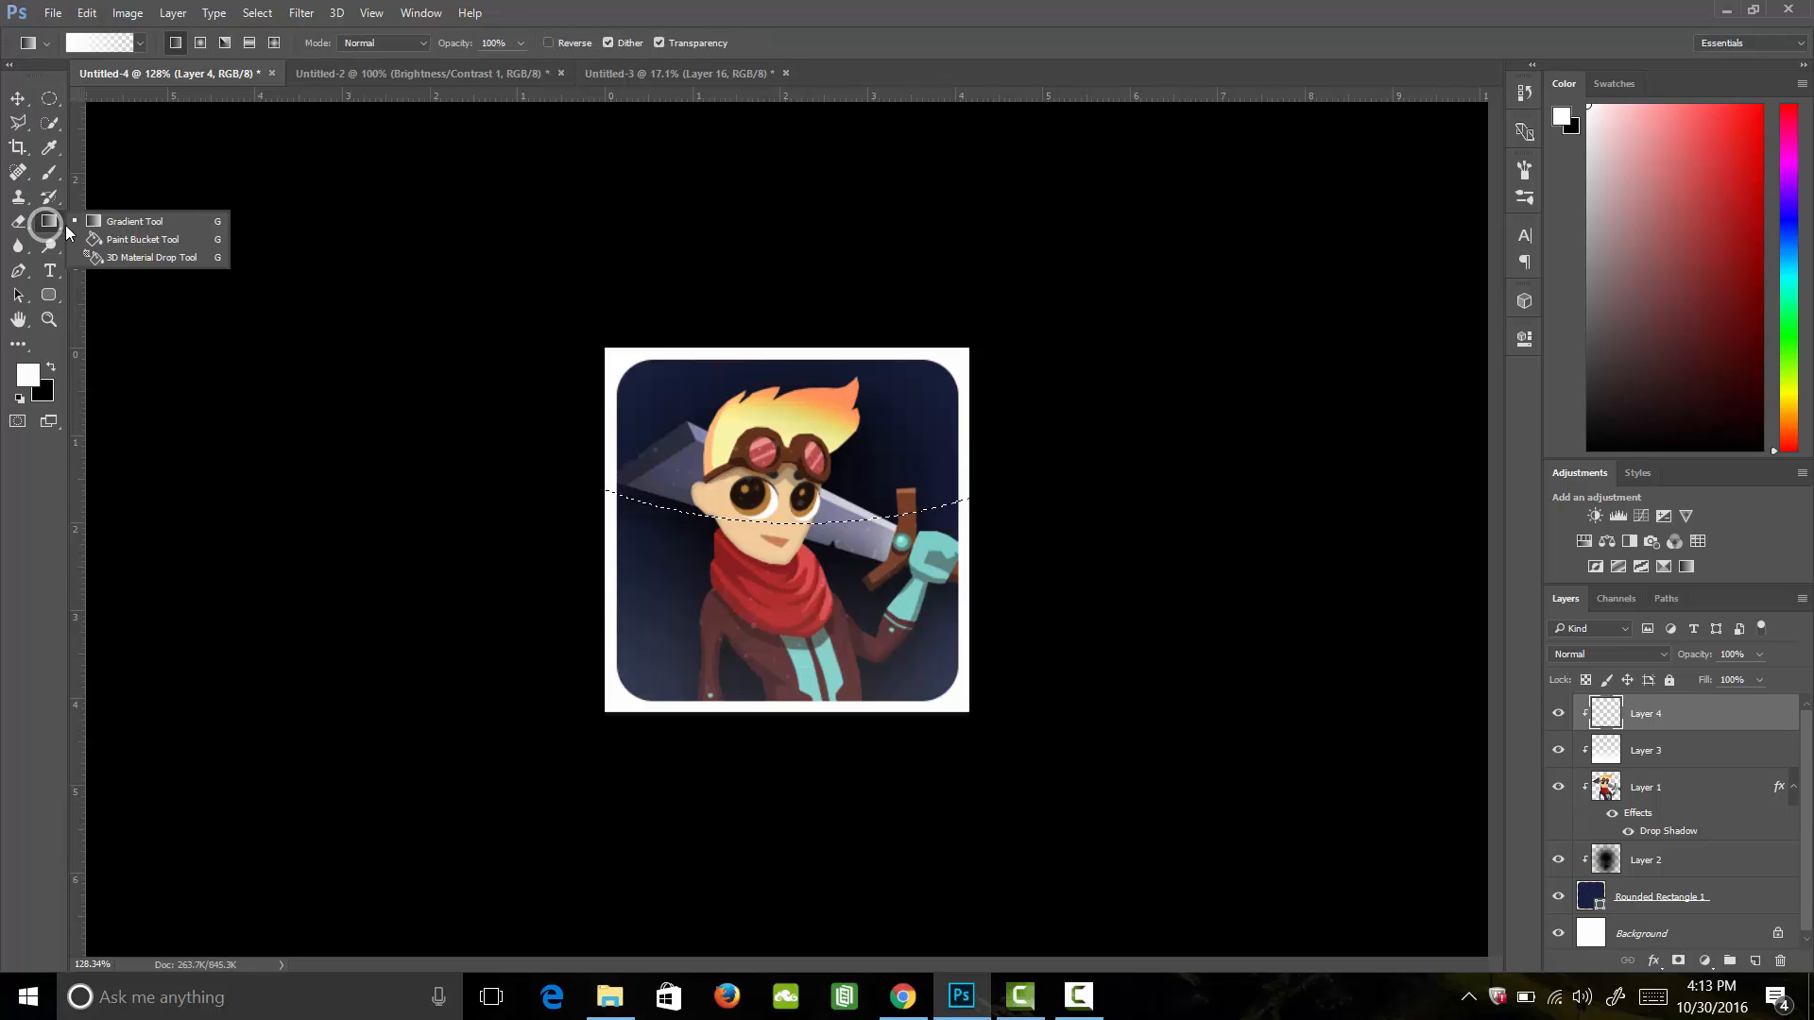
pyautogui.click(141, 239)
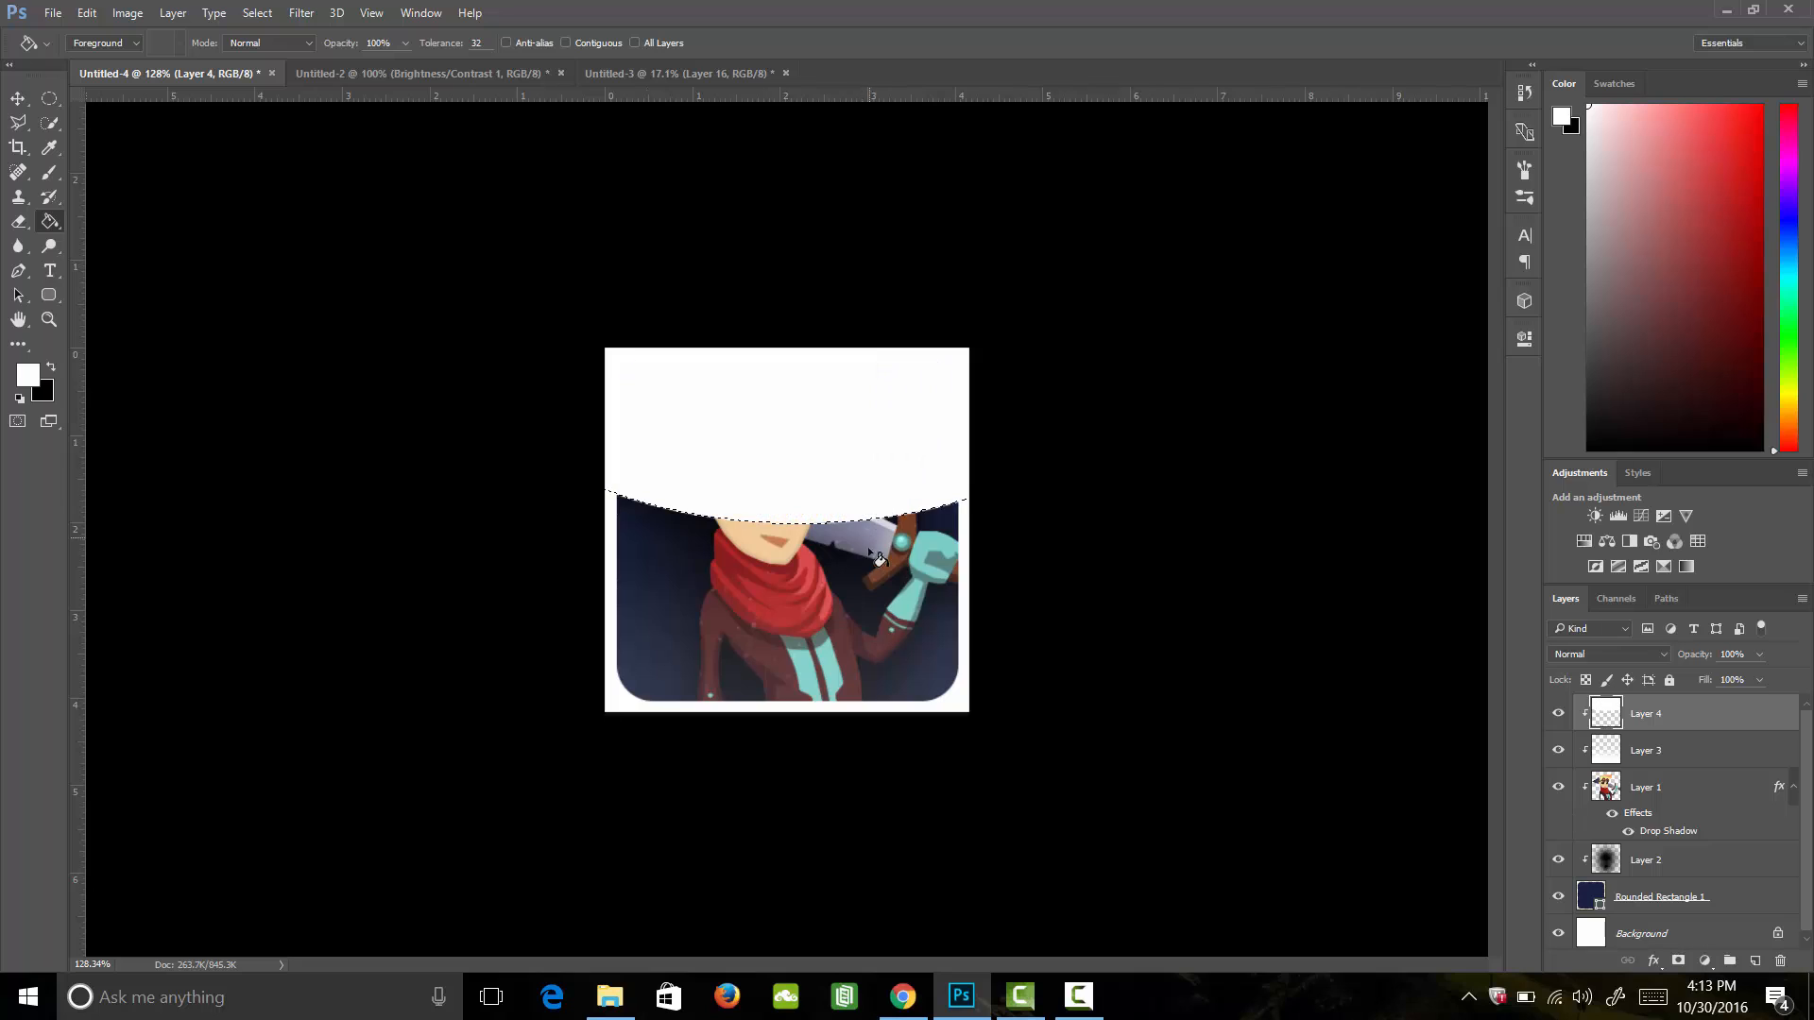
pyautogui.click(48, 98)
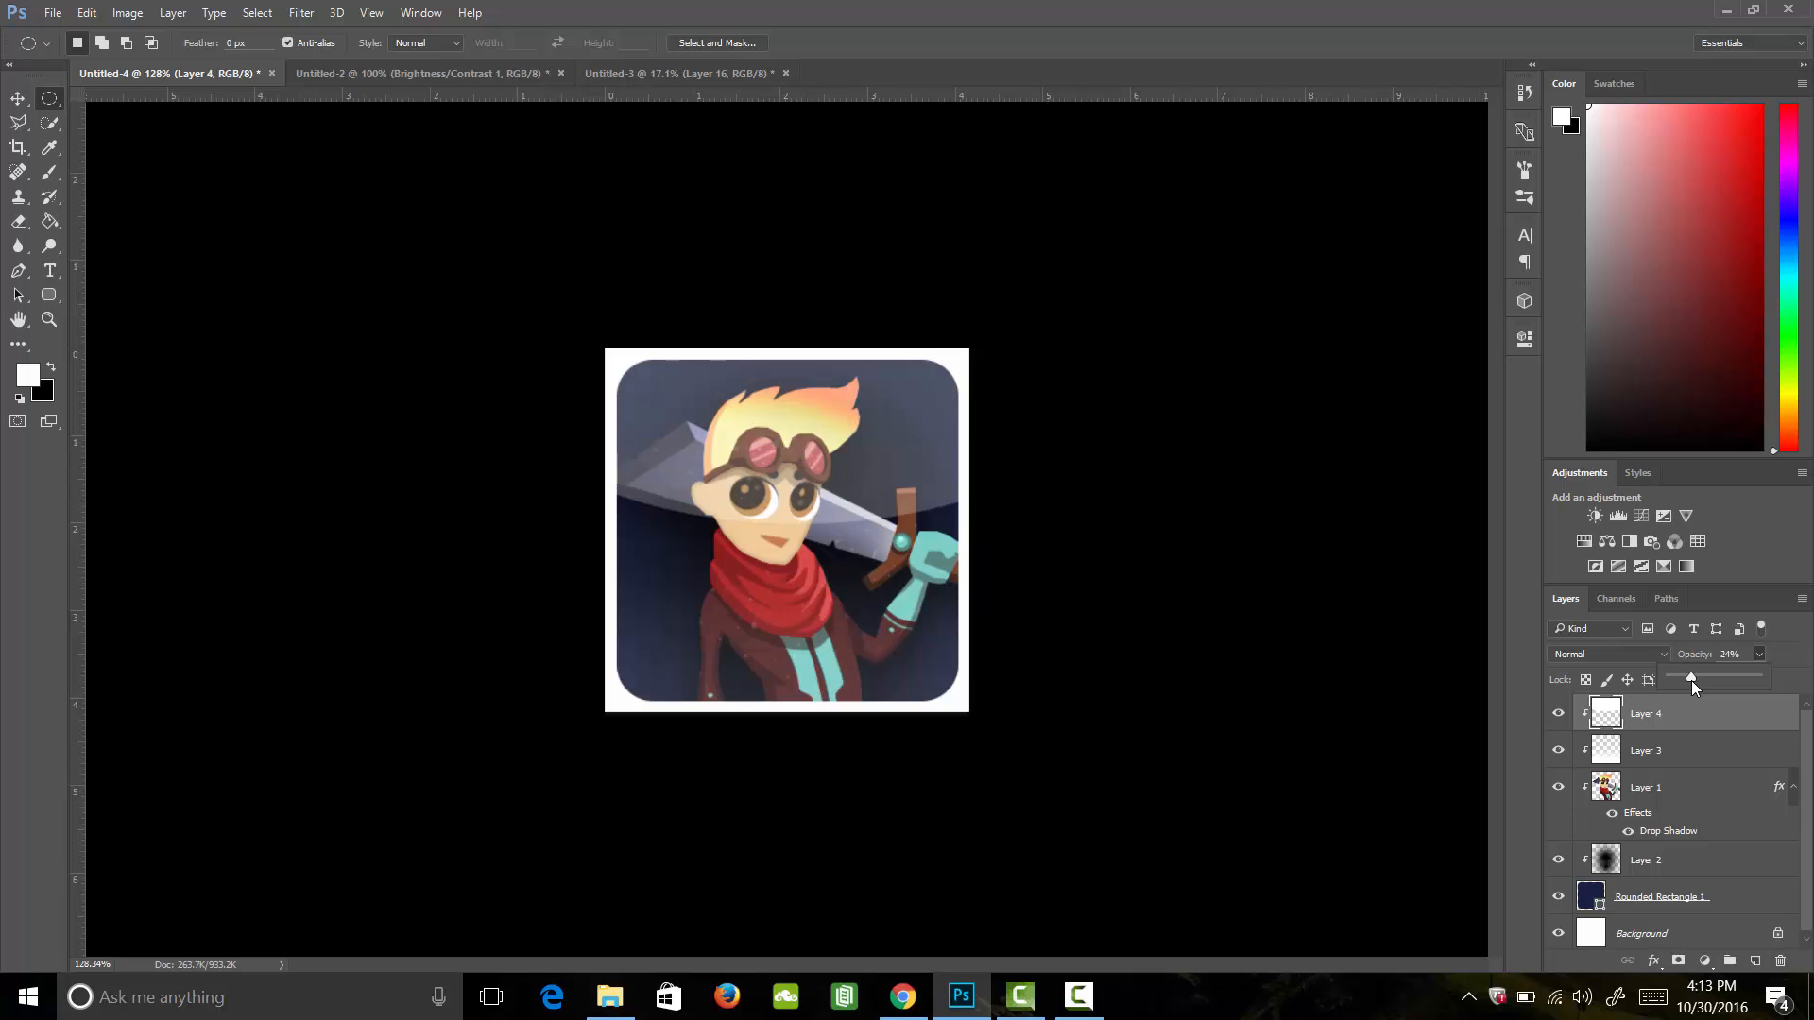
pyautogui.moveTo(1692, 697)
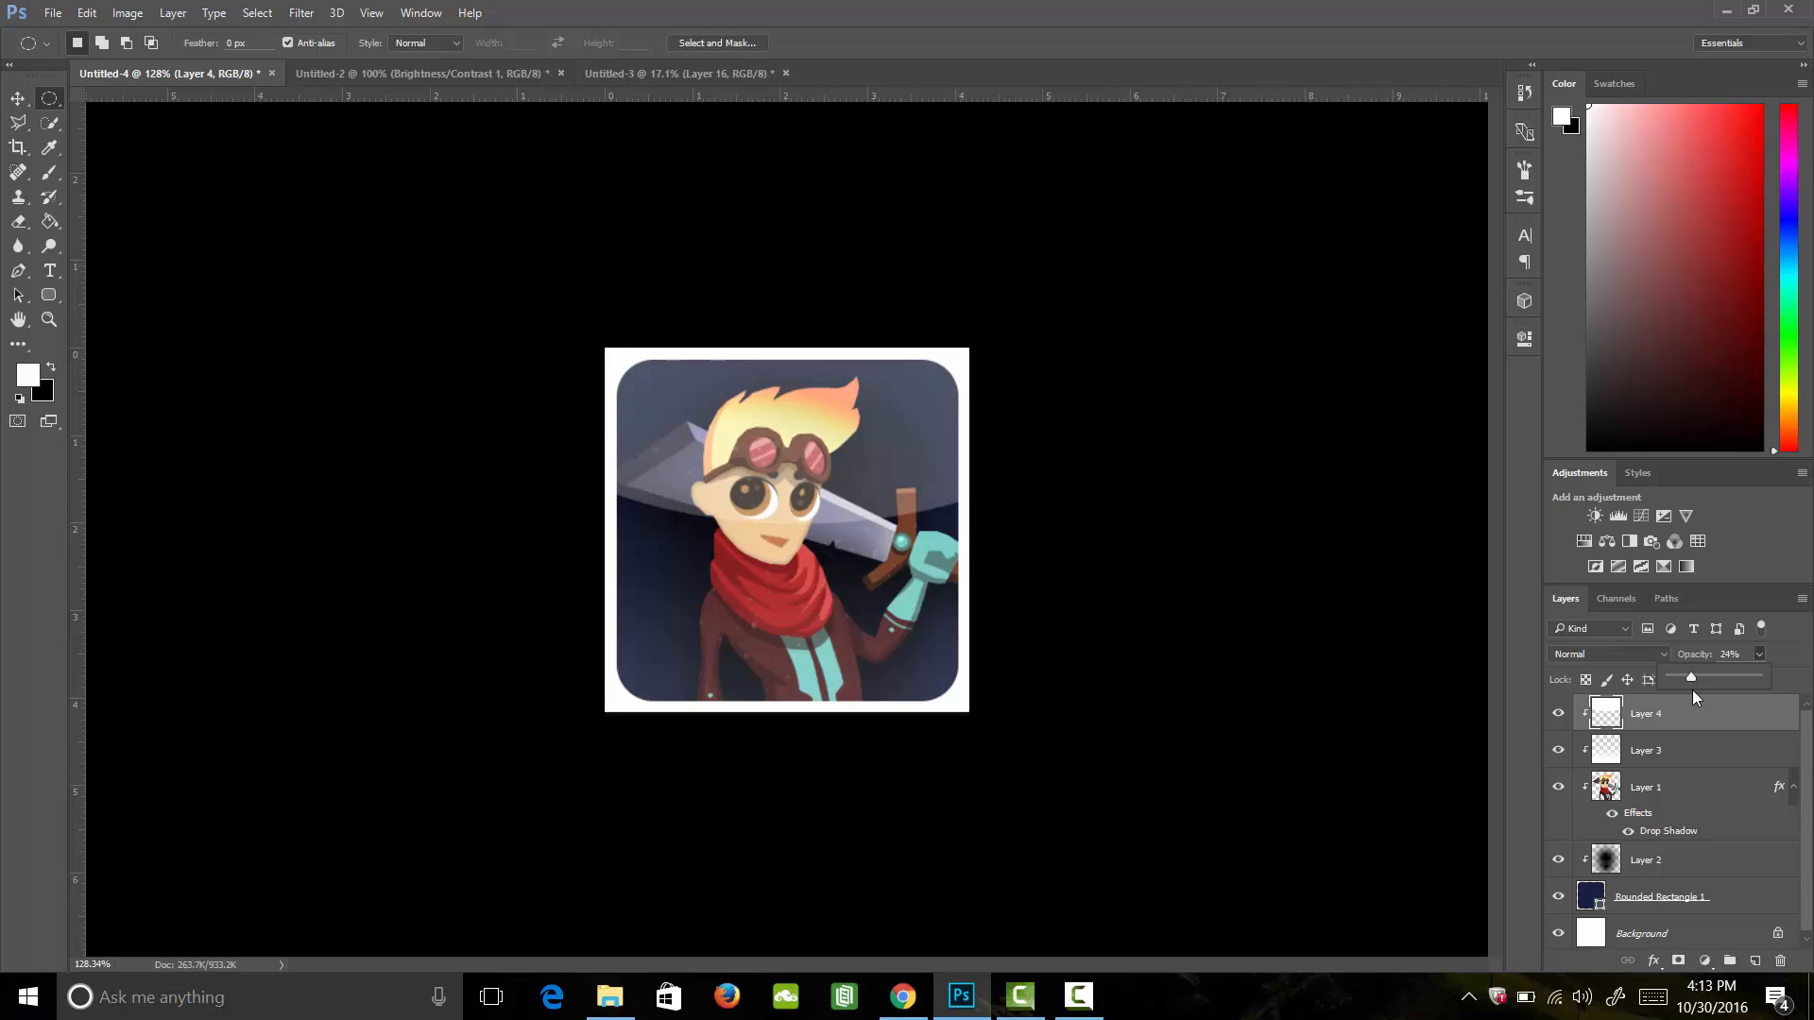
pyautogui.moveTo(1713, 697)
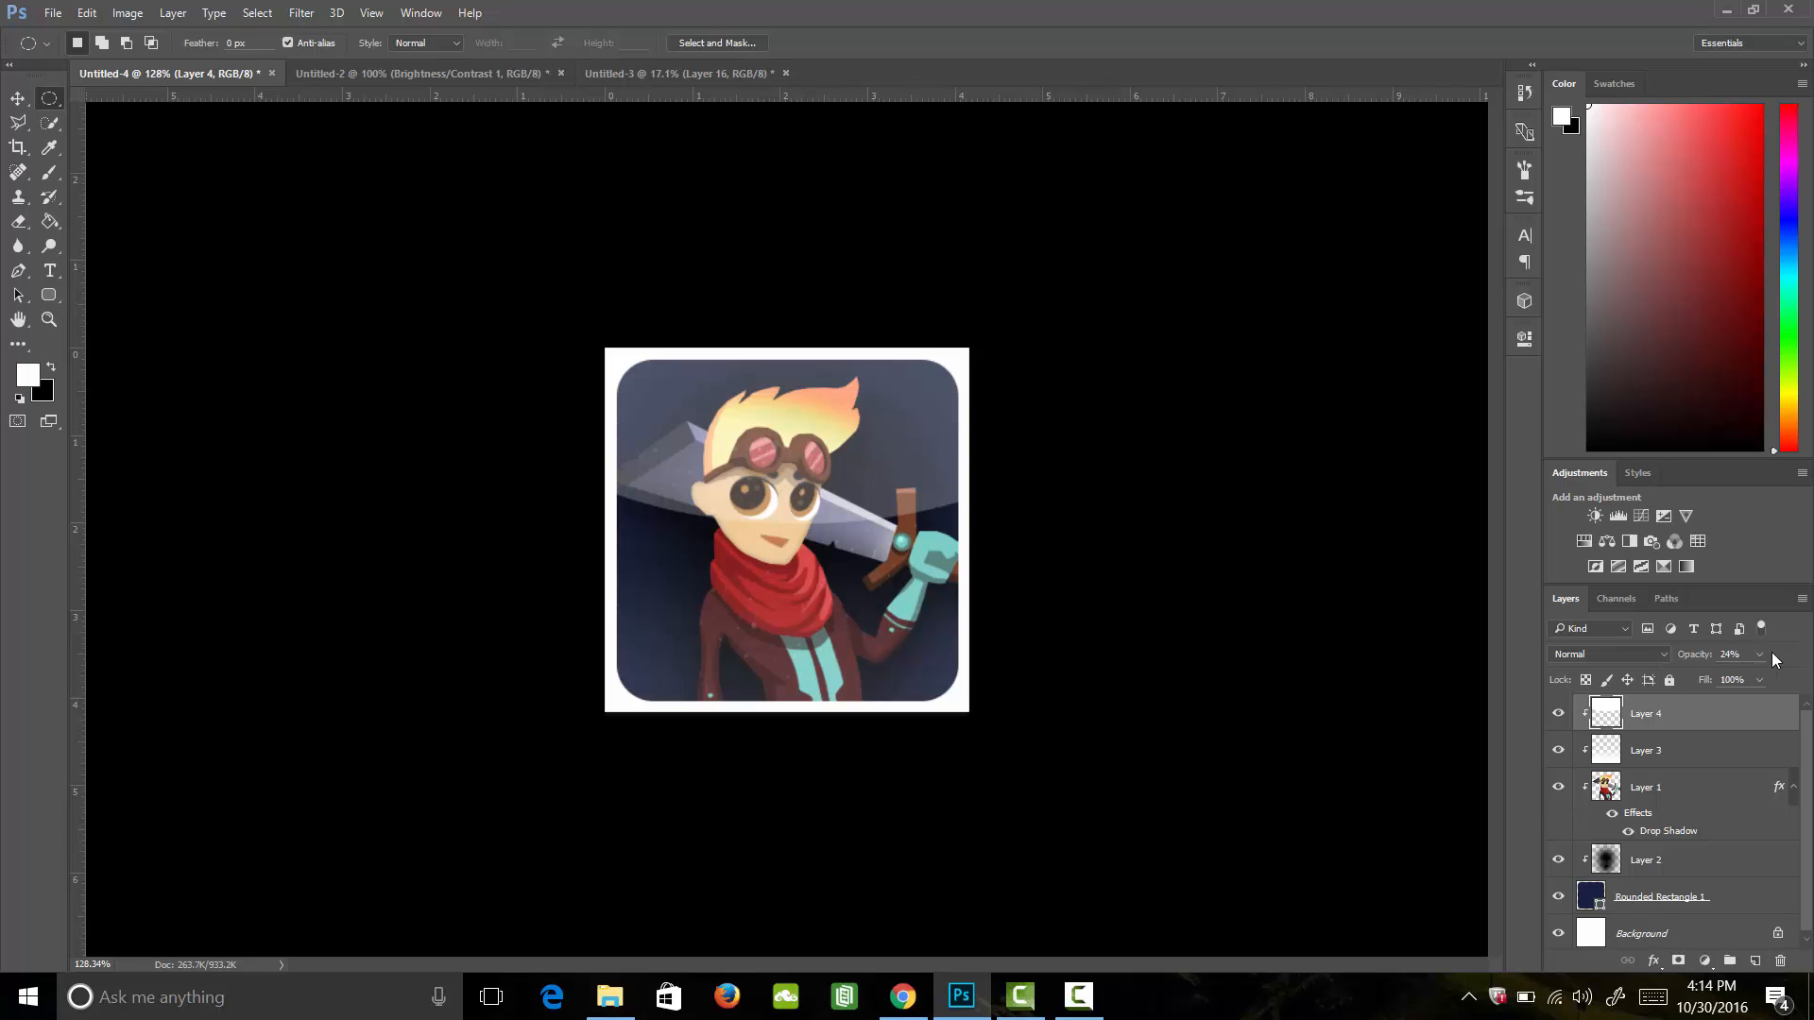
# Add a drop shadow to Rounded Rectangle 1: 82% opacity, 18 px distance, 14% spread, 29 px size.
pyautogui.click(1660, 895)
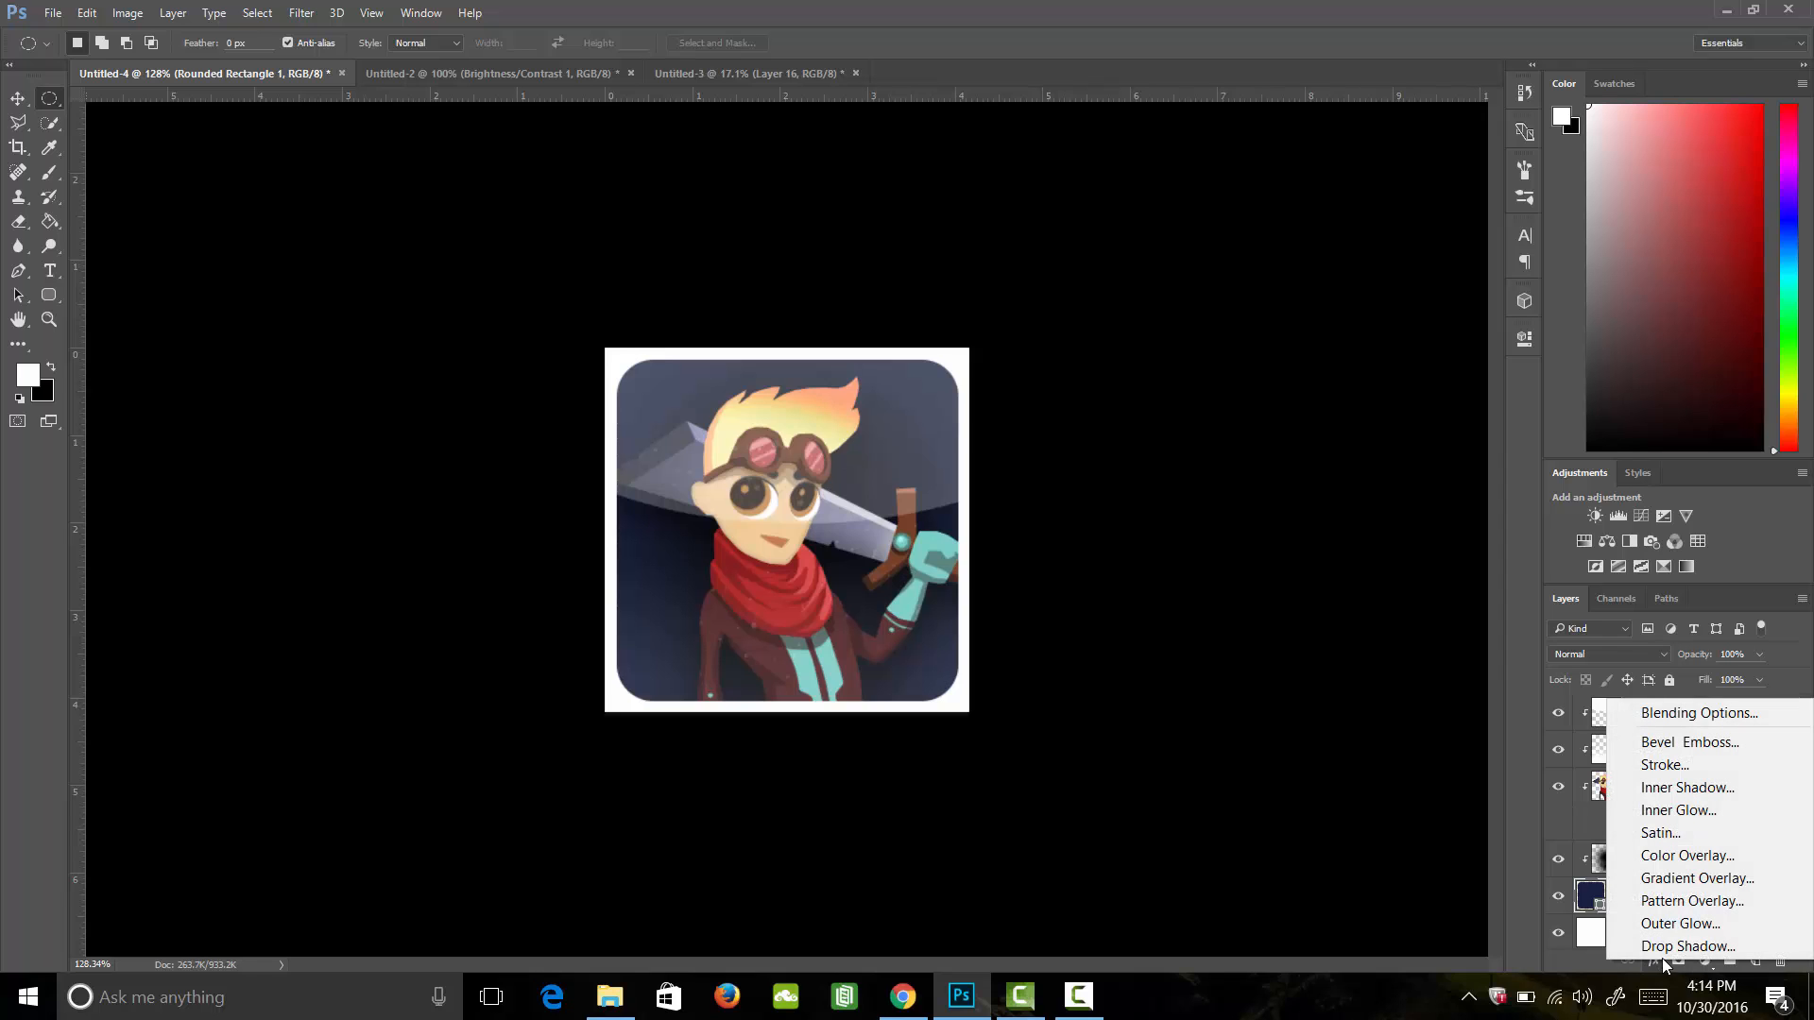
pyautogui.click(1688, 947)
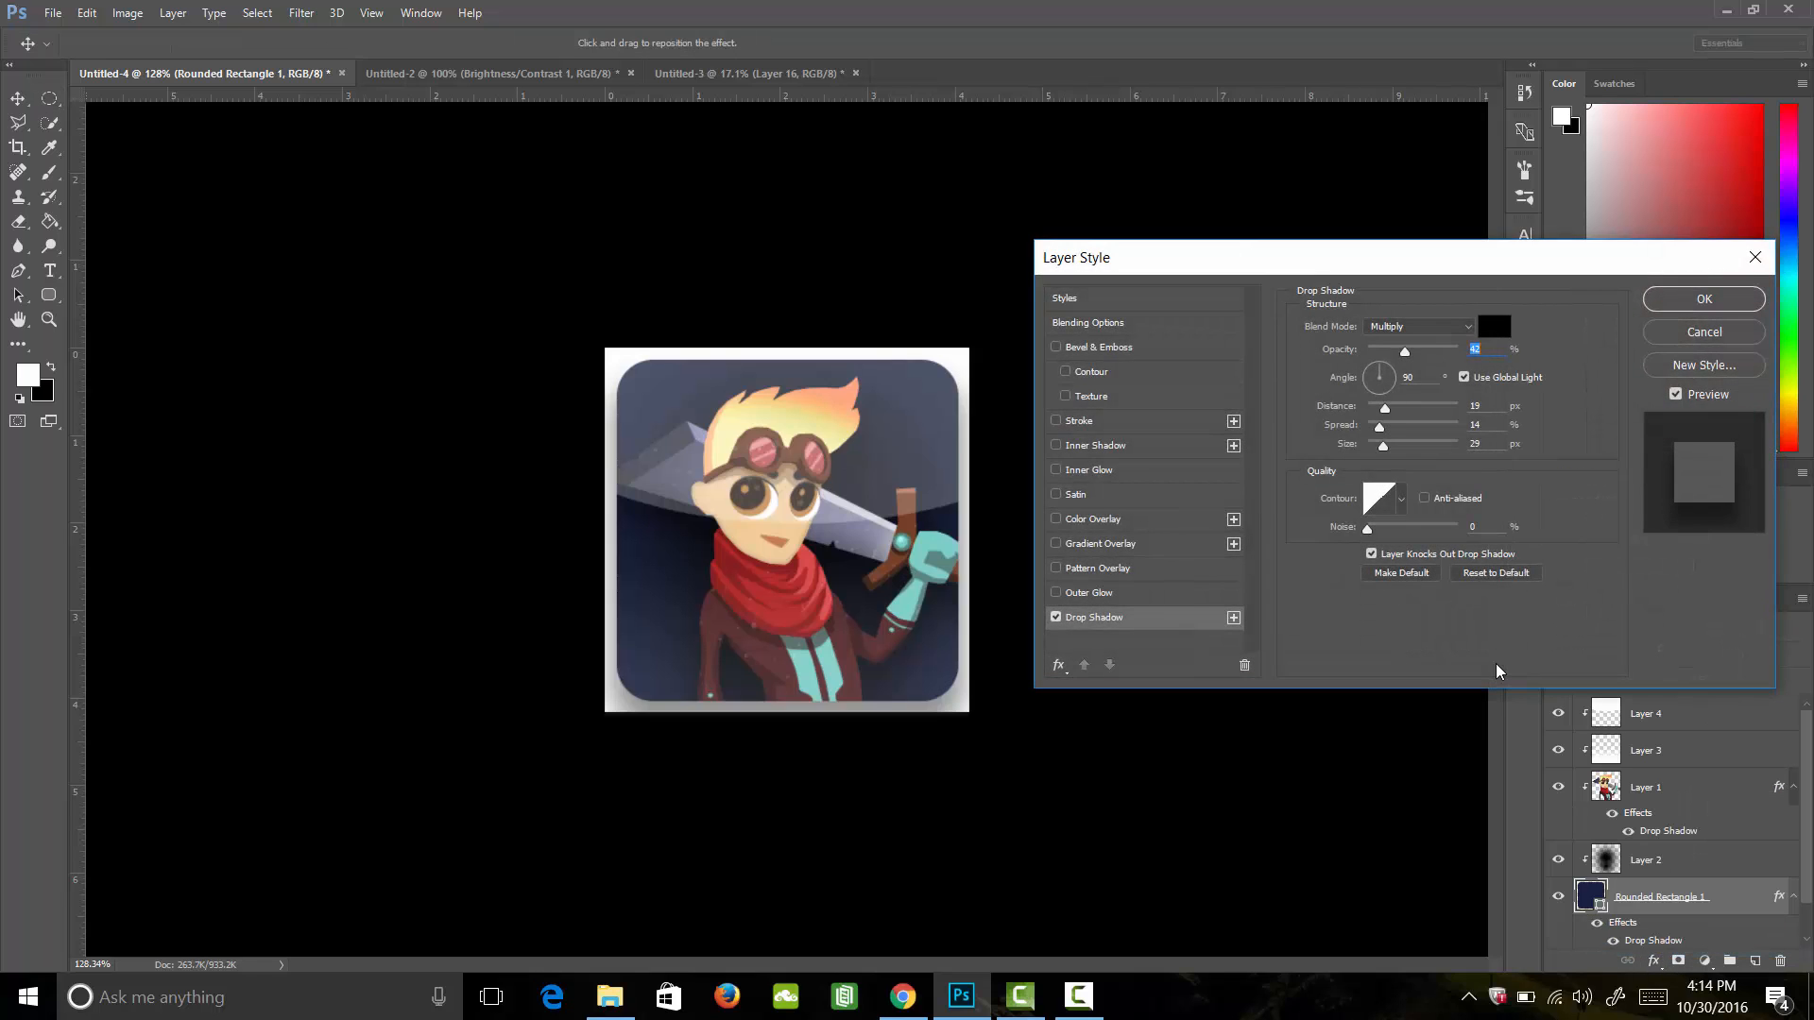
pyautogui.moveTo(1391, 413)
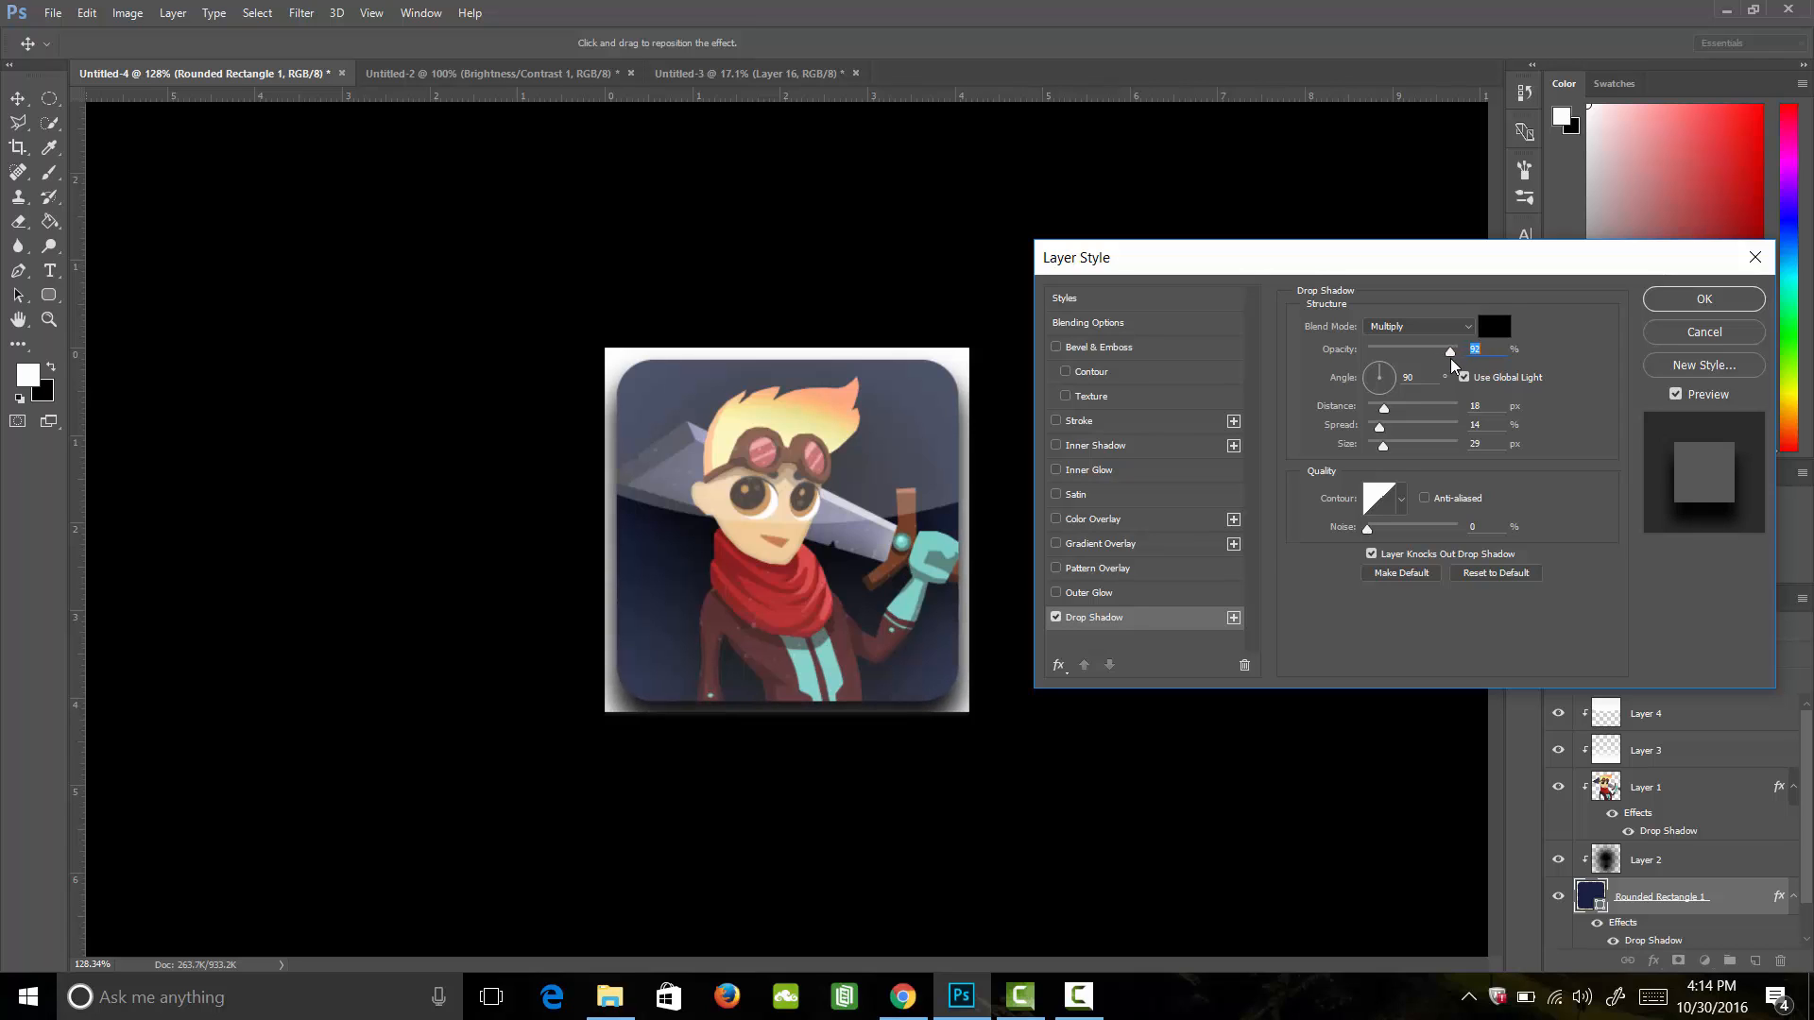
pyautogui.moveTo(1756, 332)
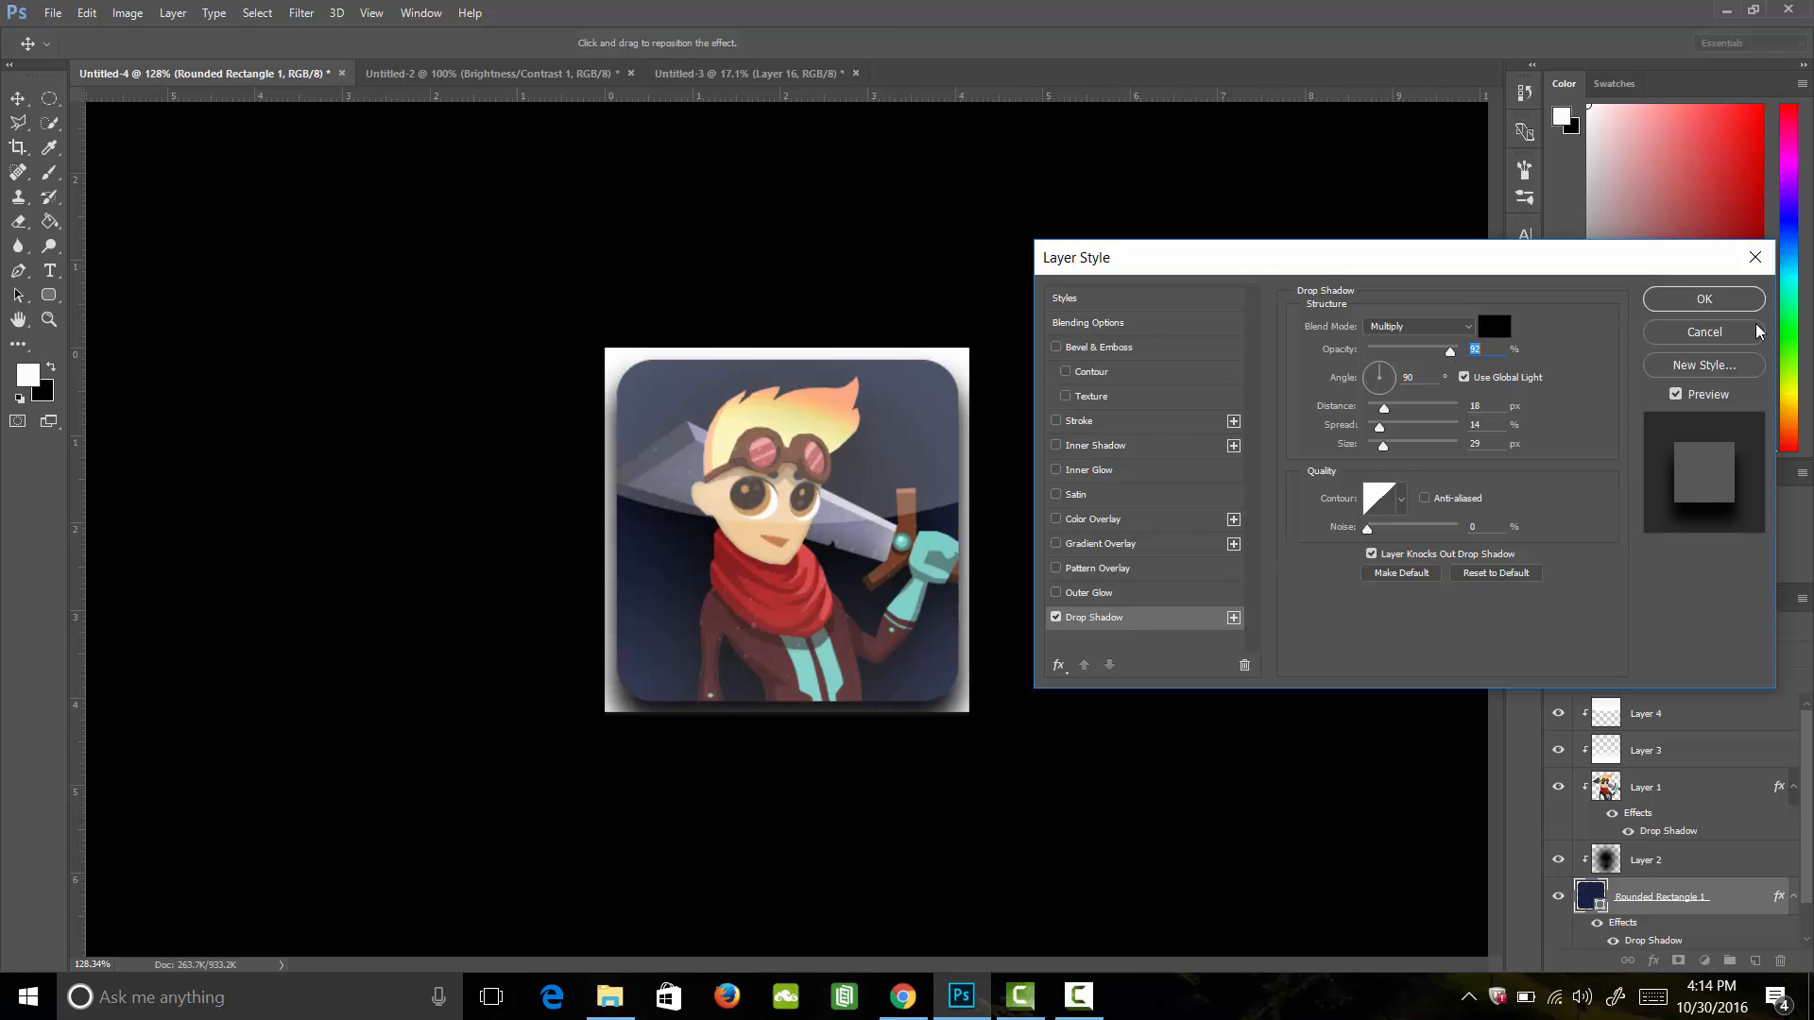
pyautogui.moveTo(1702, 298)
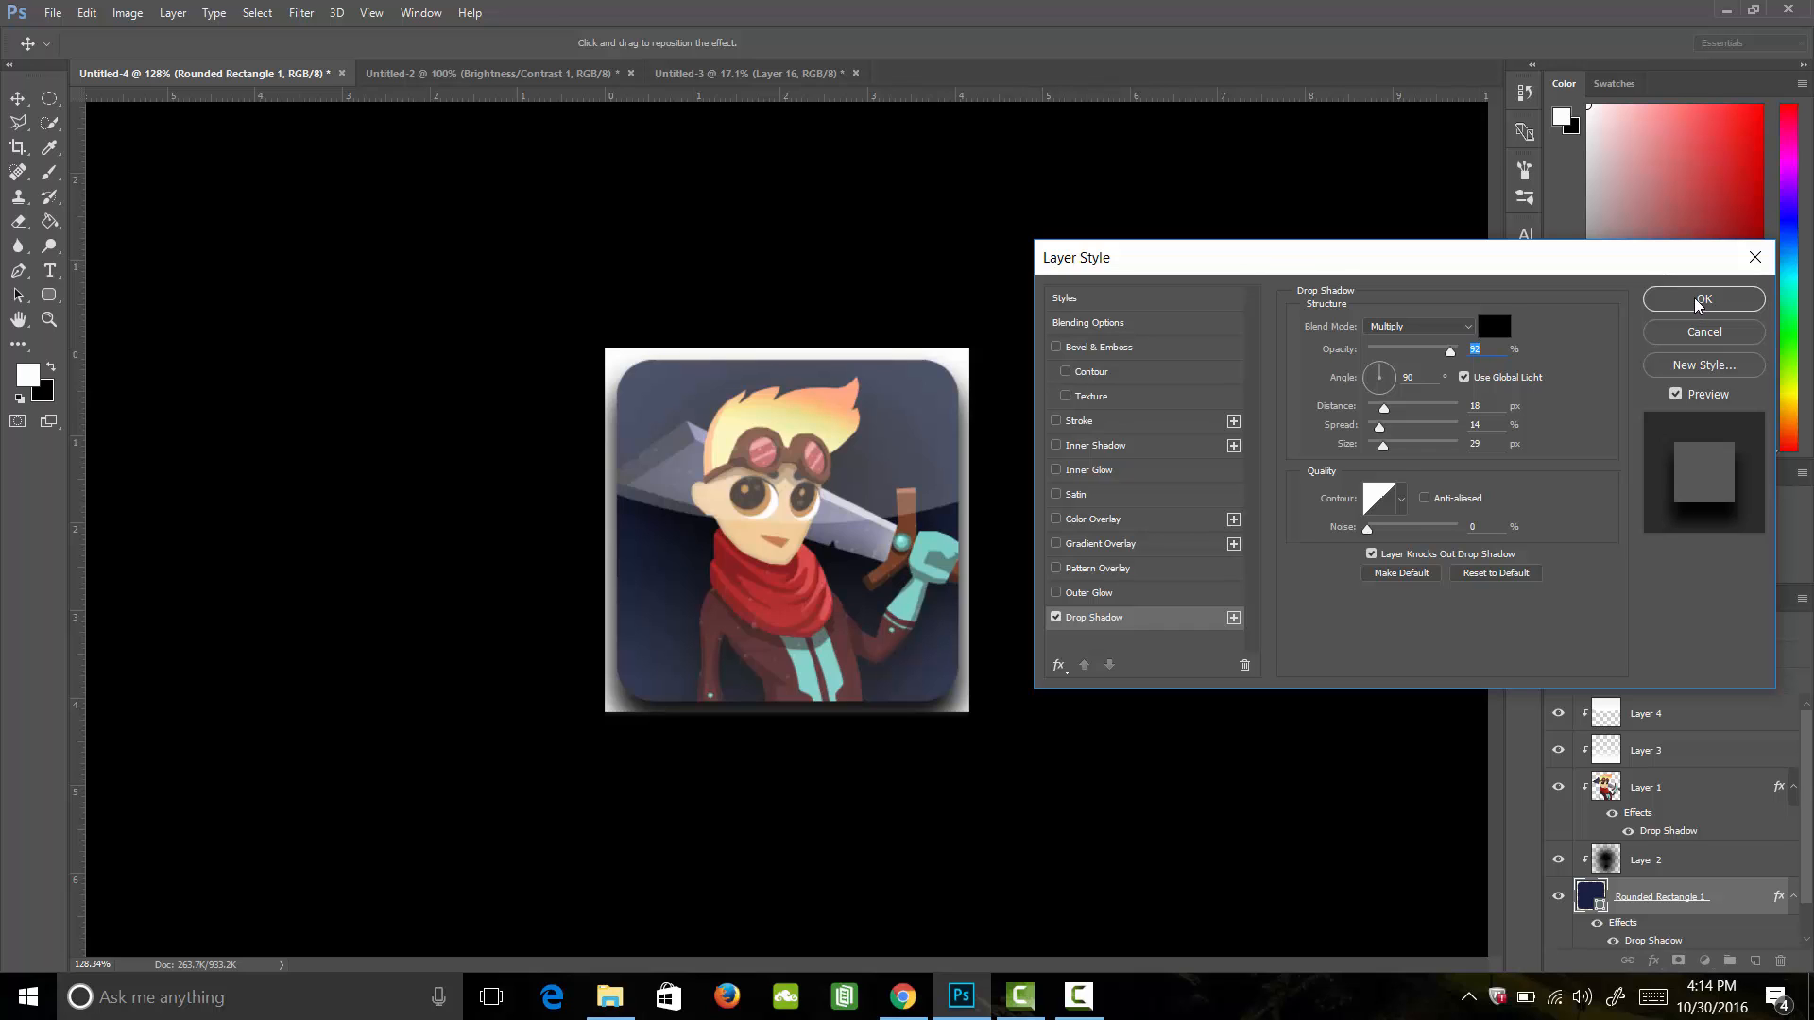
pyautogui.click(1703, 298)
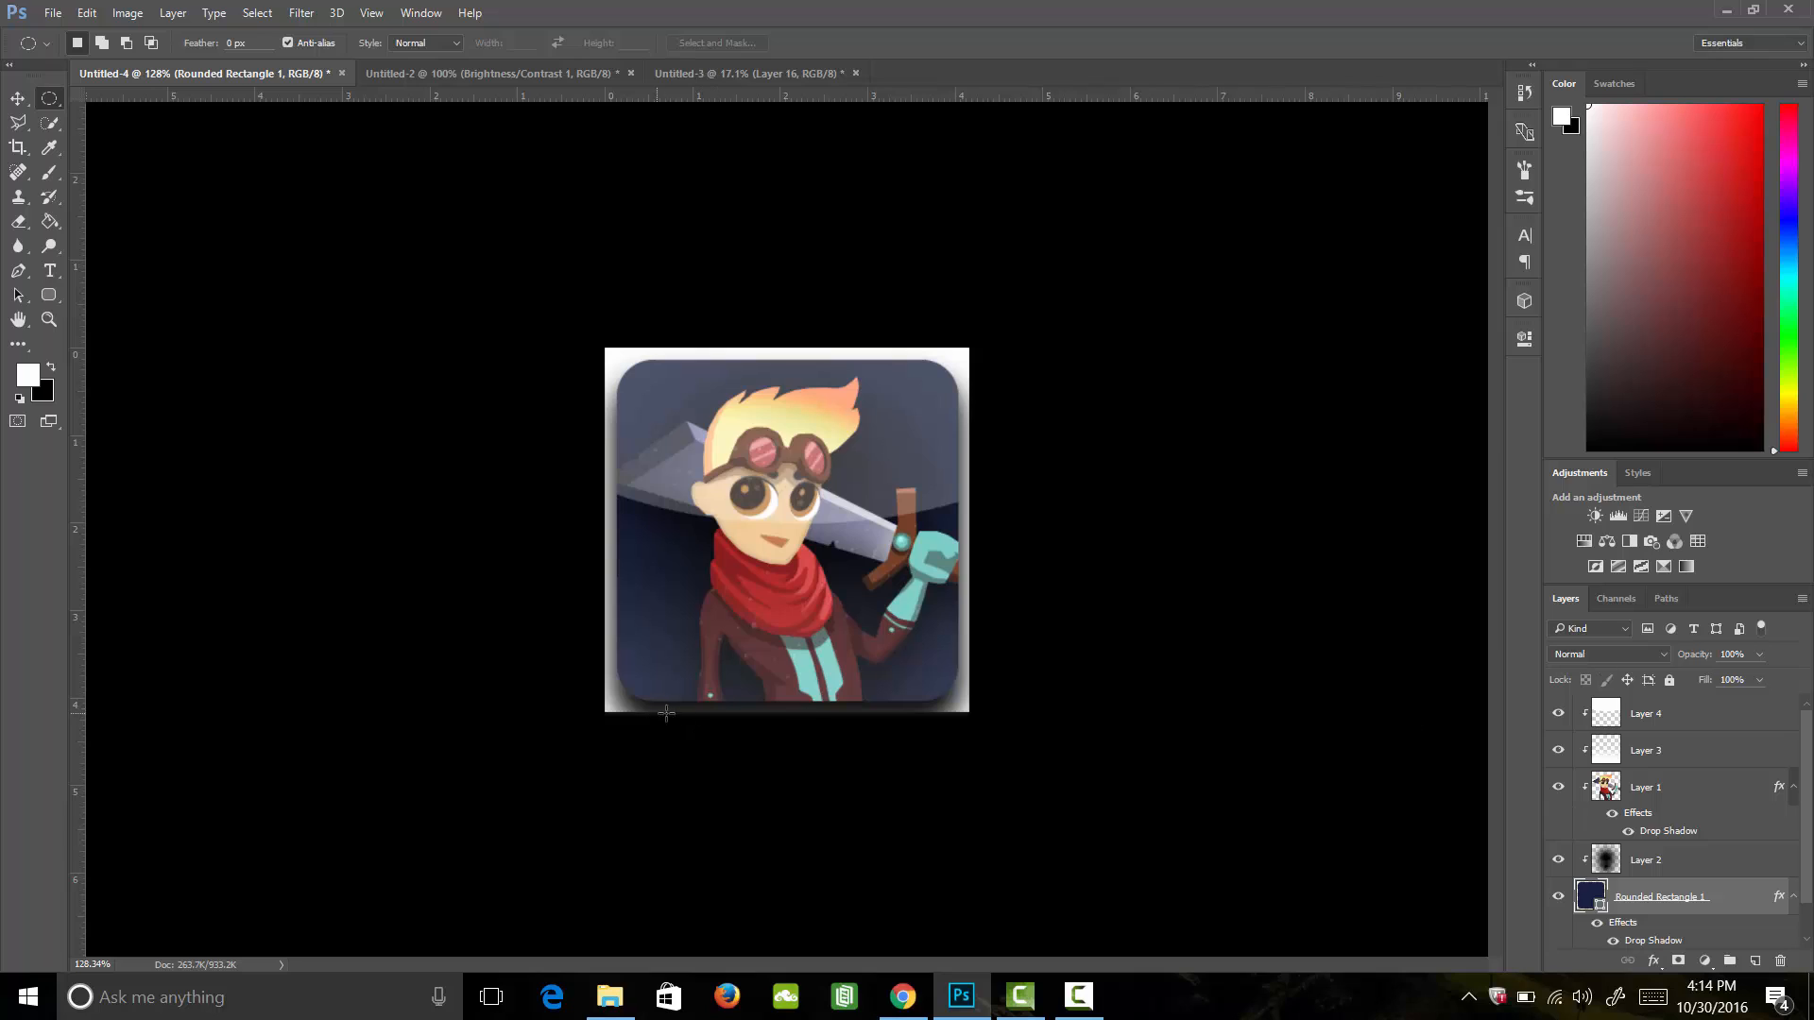
pyautogui.moveTo(1536, 809)
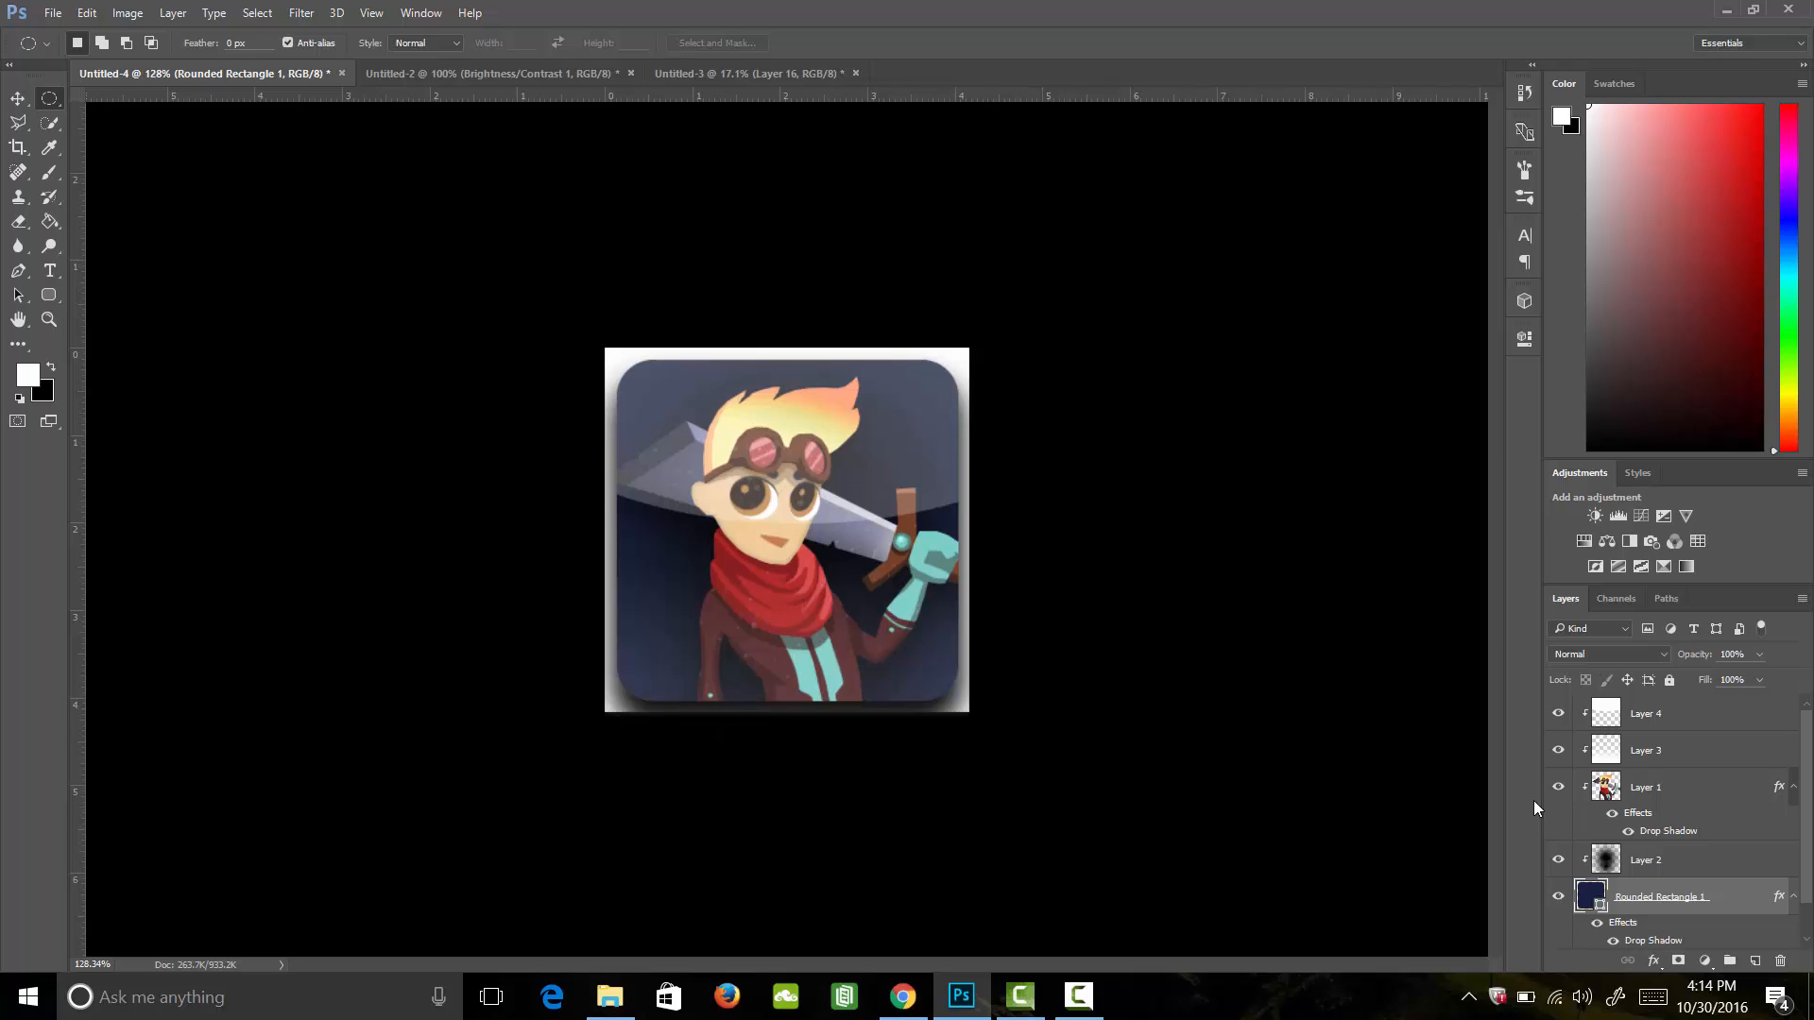
# Select every icon layer from the rounded square through Layer 4 and switch to the Move tool.
pyautogui.click(1644, 714)
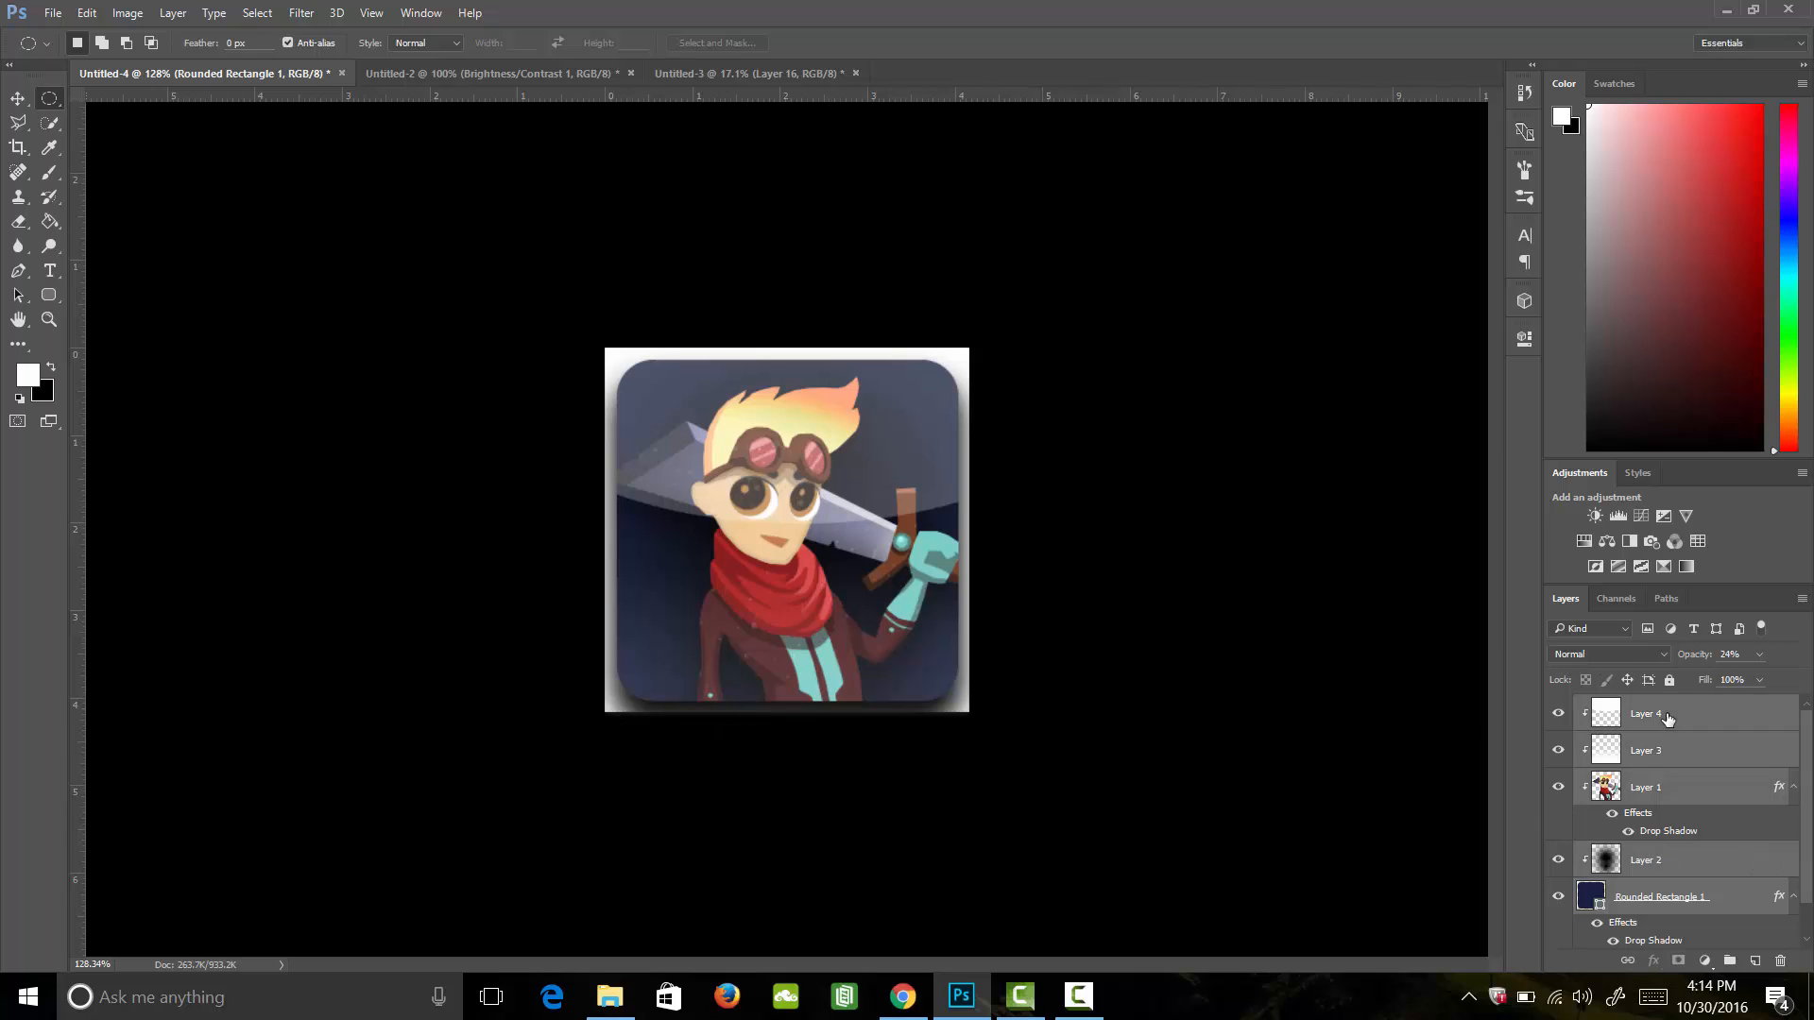
pyautogui.click(17, 98)
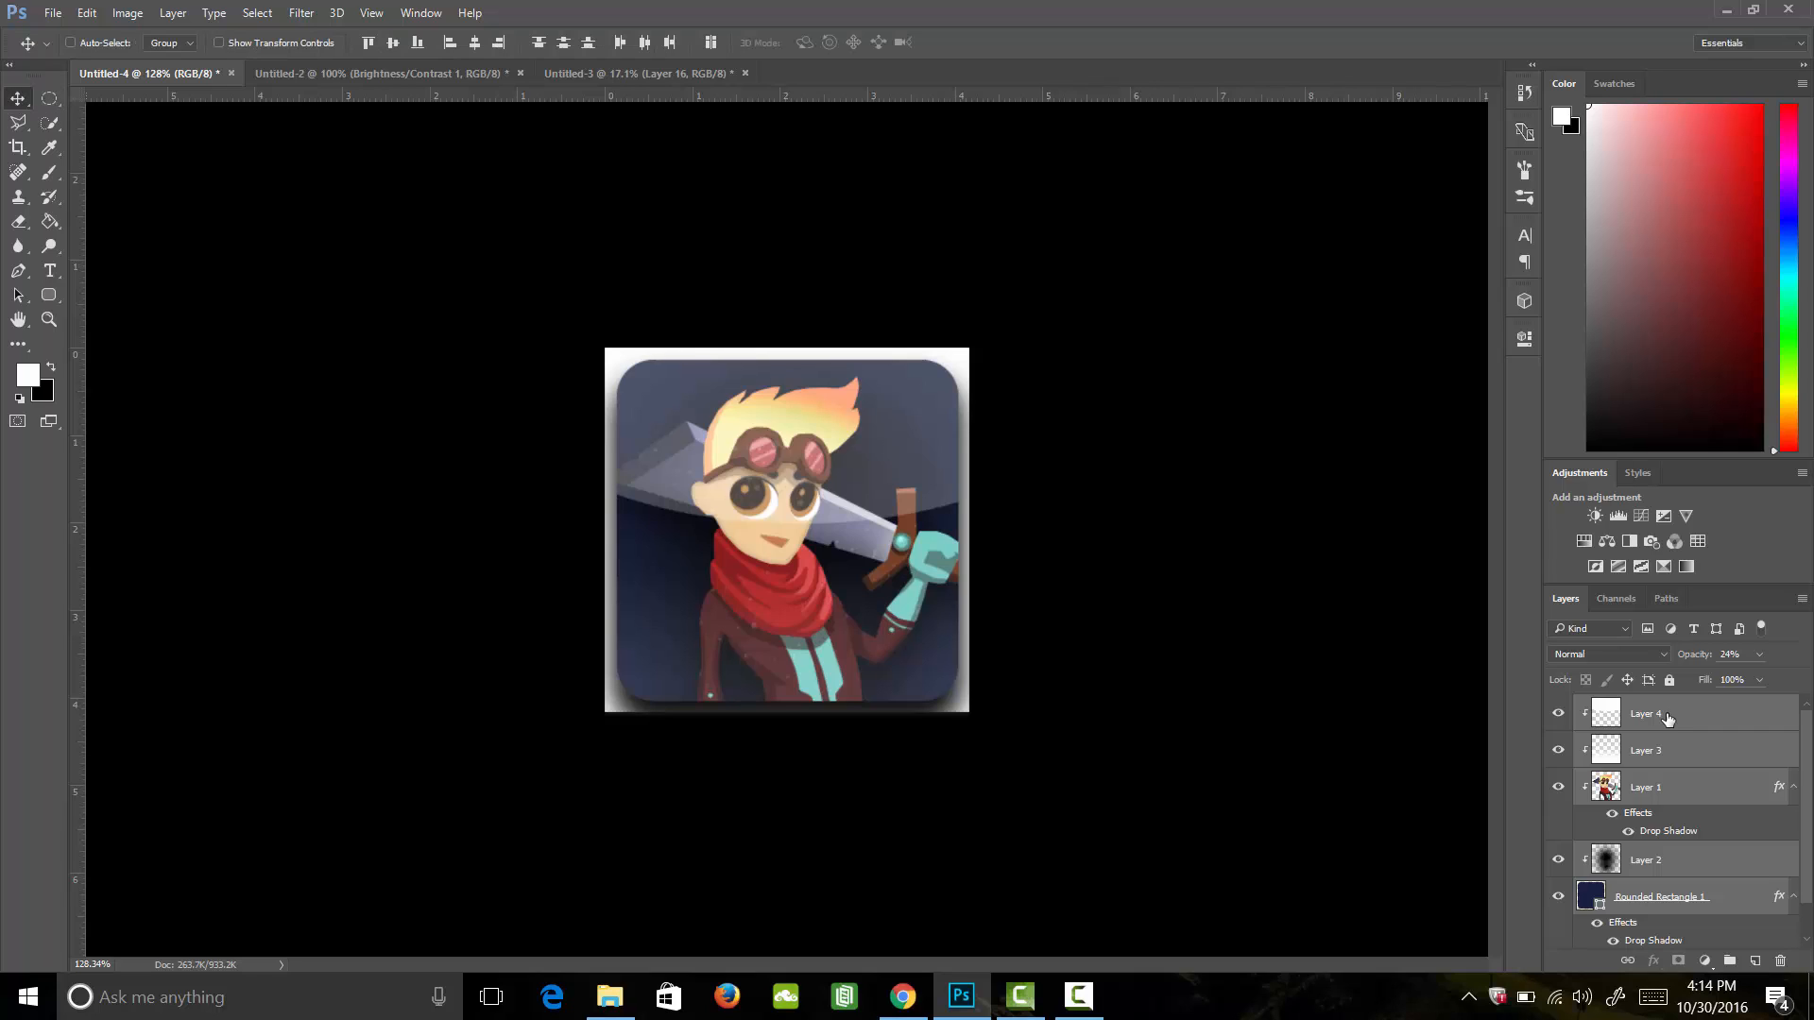